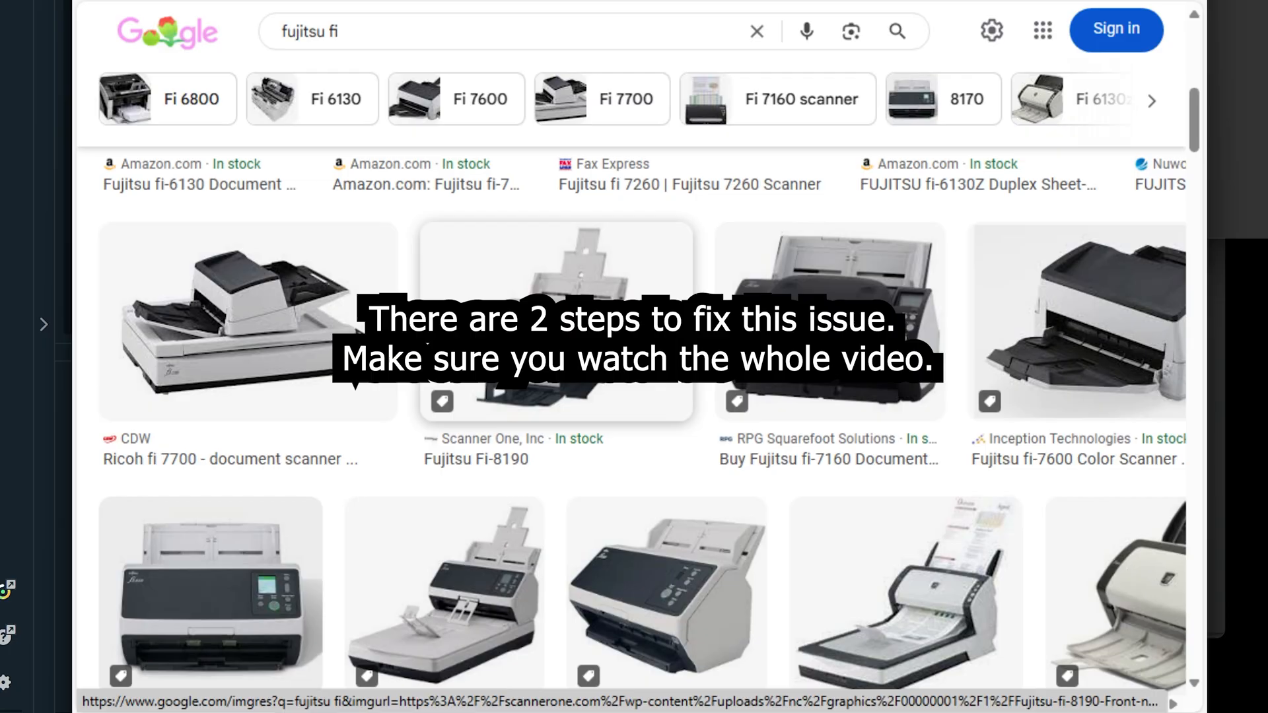
# Scroll through the Device Manager list and reposition its window.
pyautogui.scroll(-3)
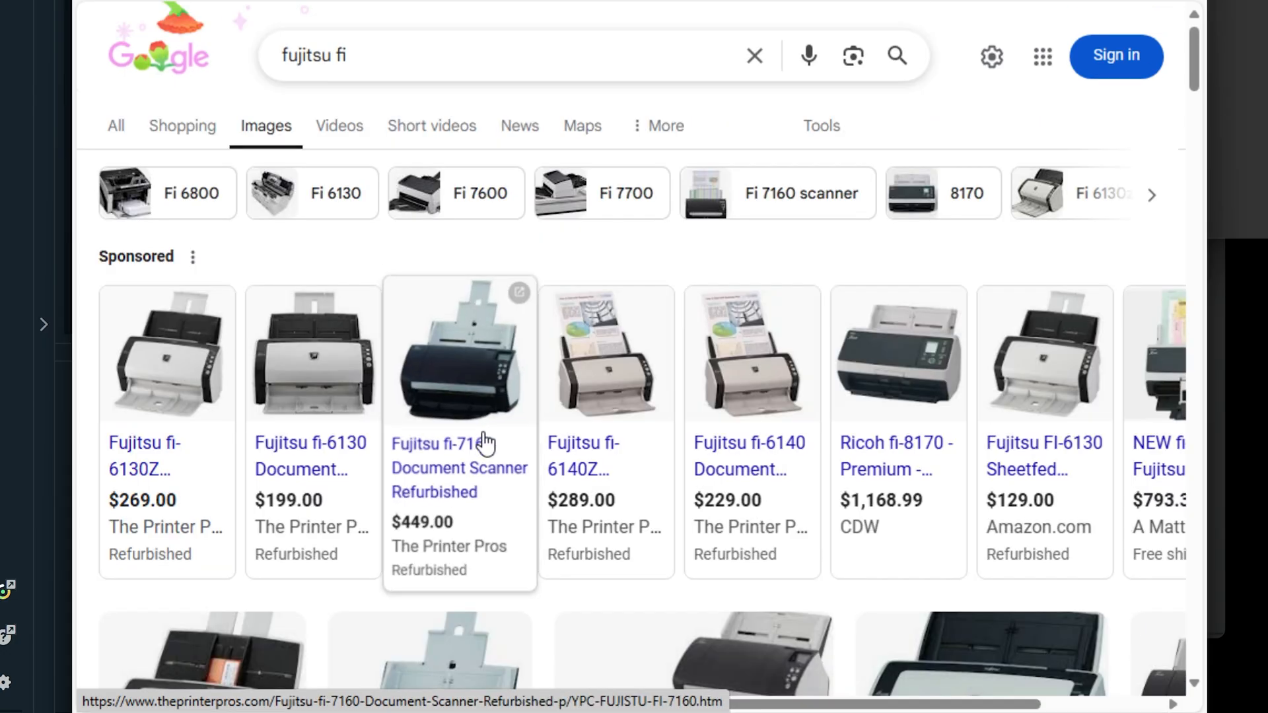
pyautogui.moveTo(750, 468)
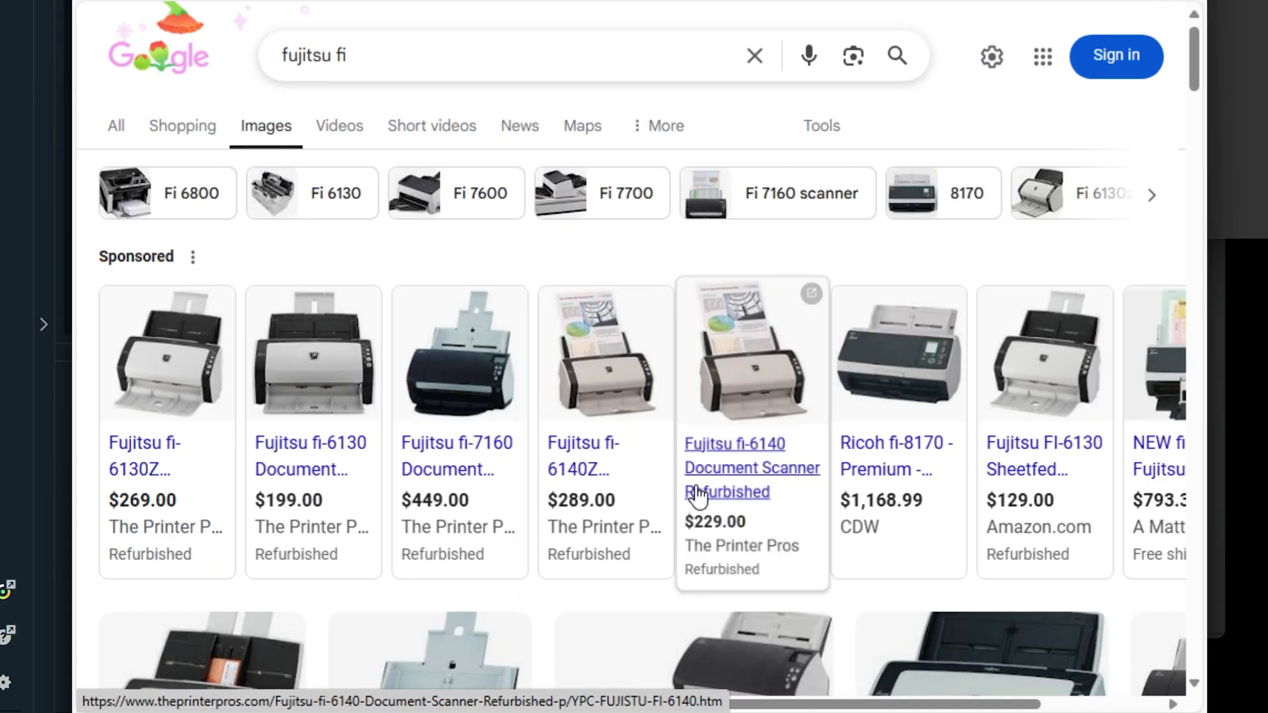
pyautogui.scroll(-3)
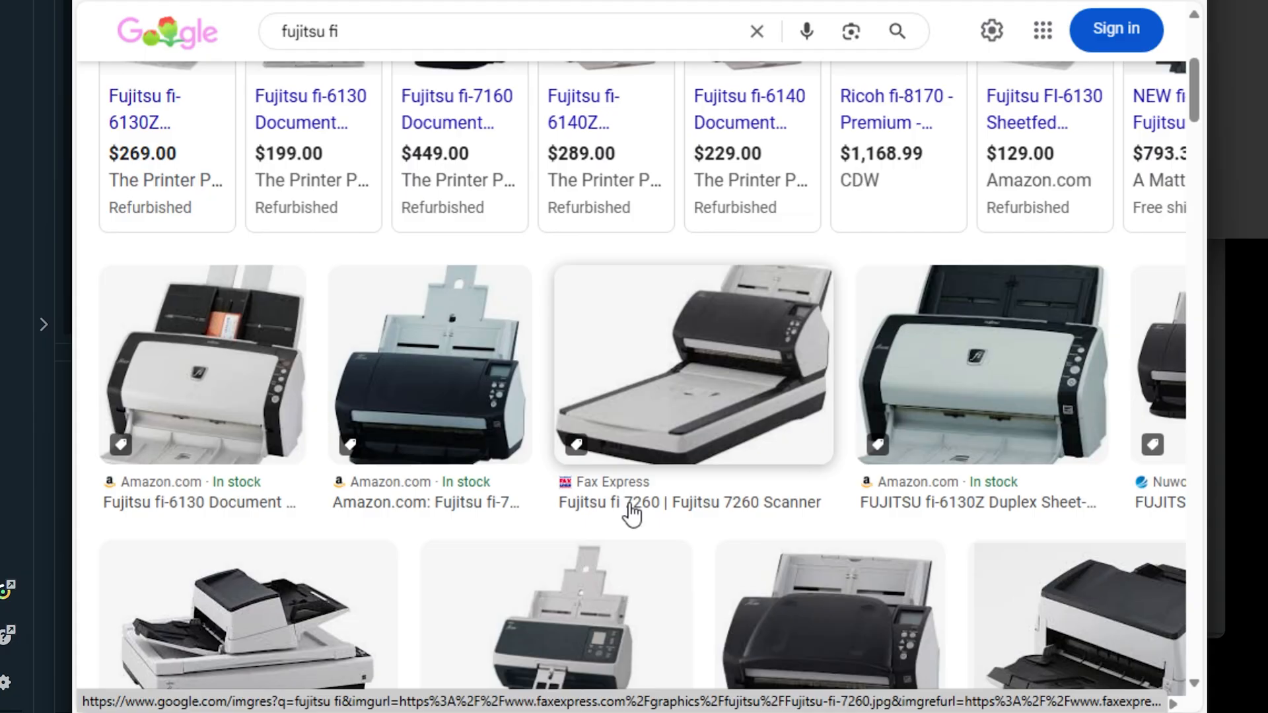
pyautogui.scroll(-3)
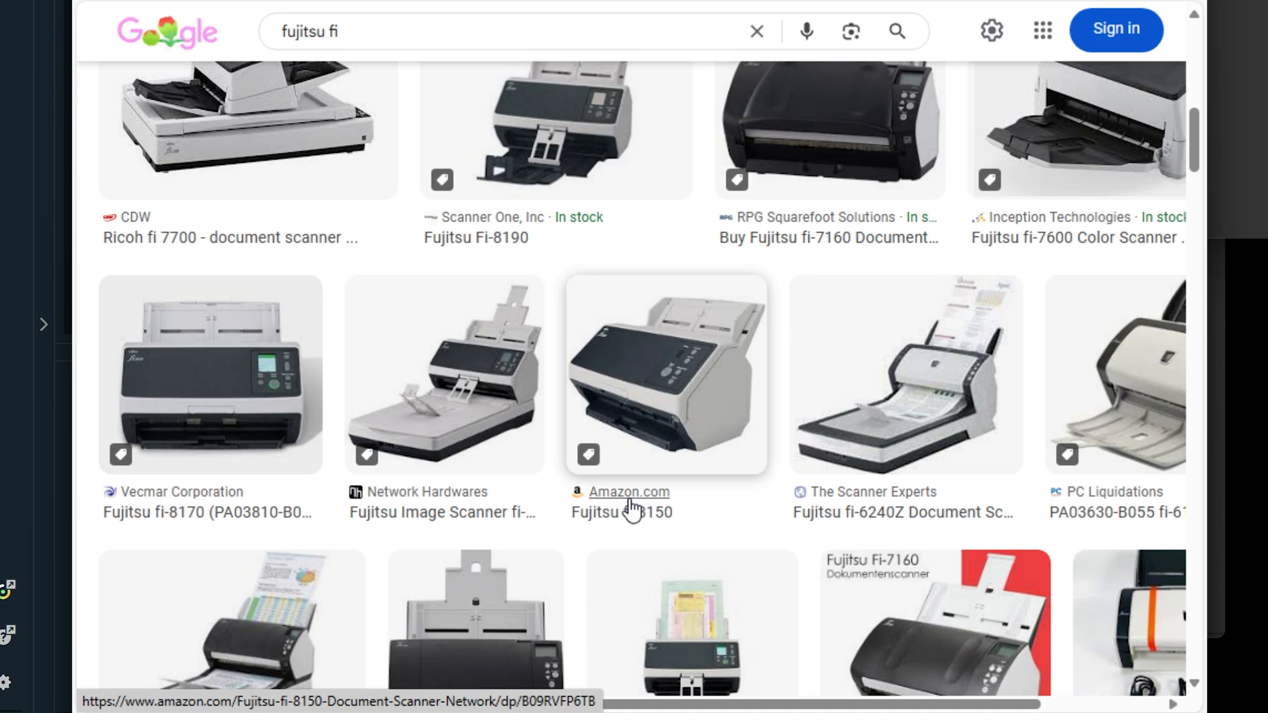
pyautogui.scroll(-3)
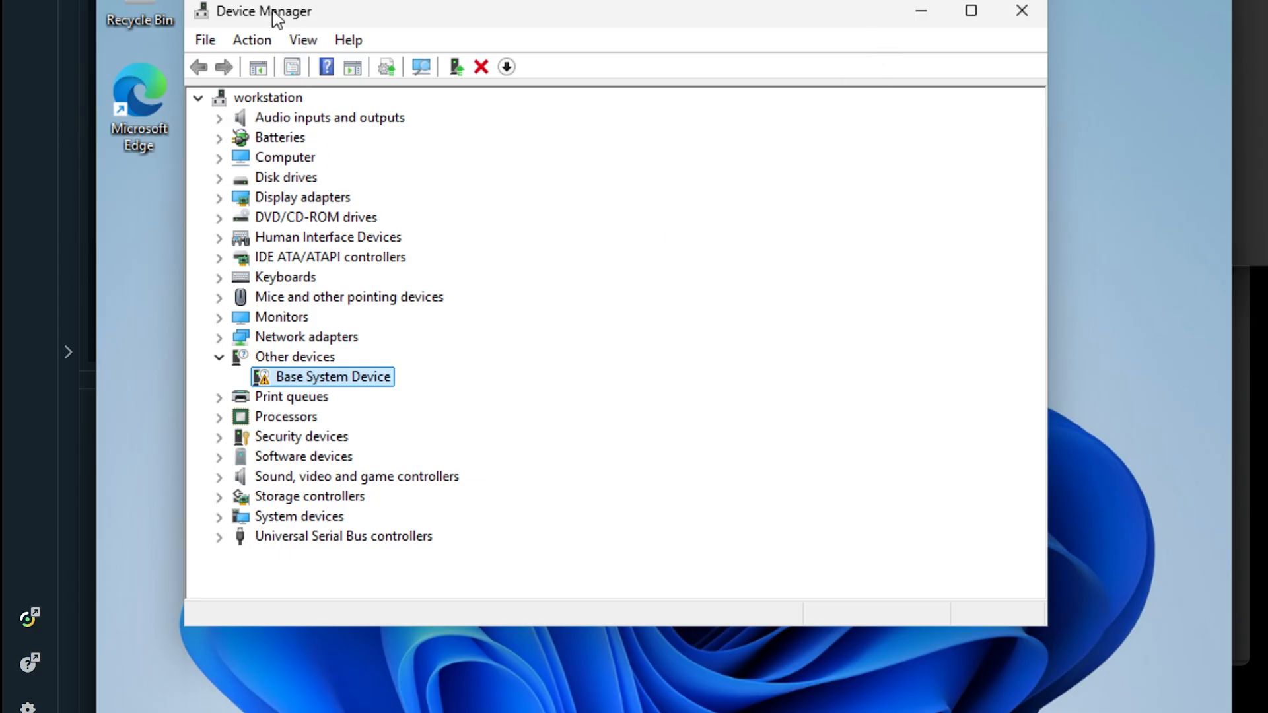
pyautogui.moveTo(263, 10); pyautogui.dragTo(320, 41)
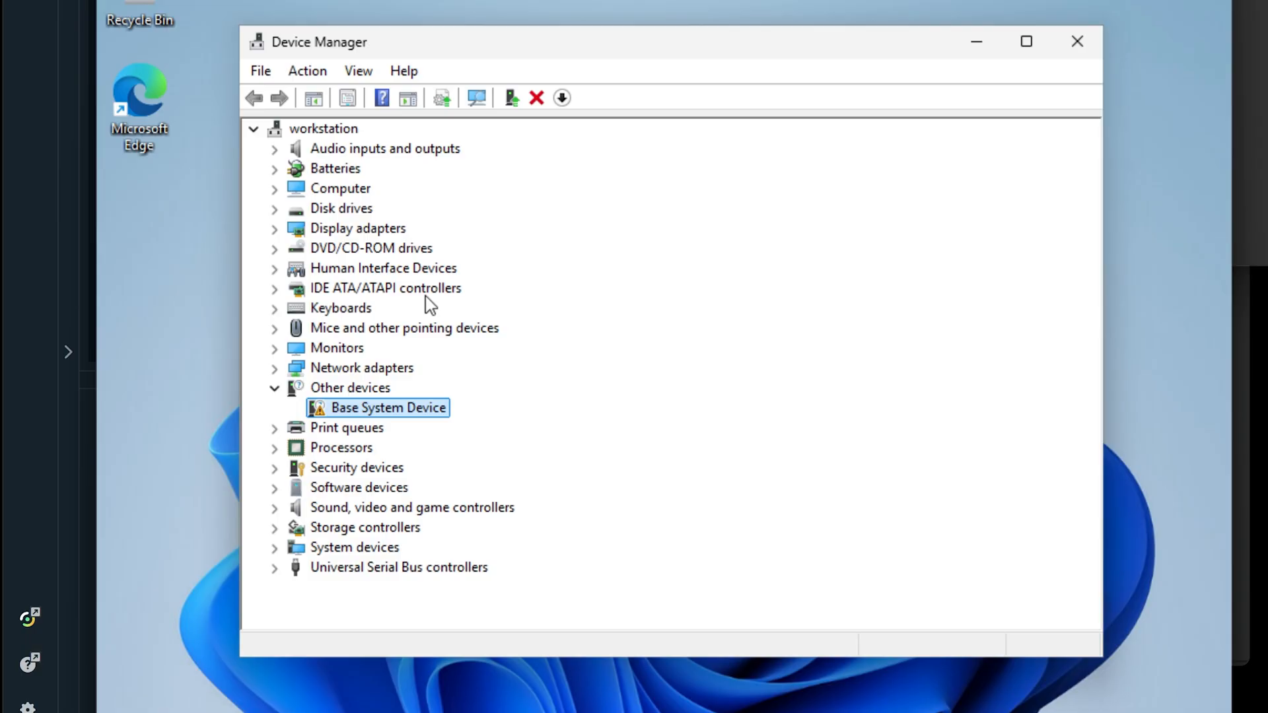
pyautogui.moveTo(415, 347)
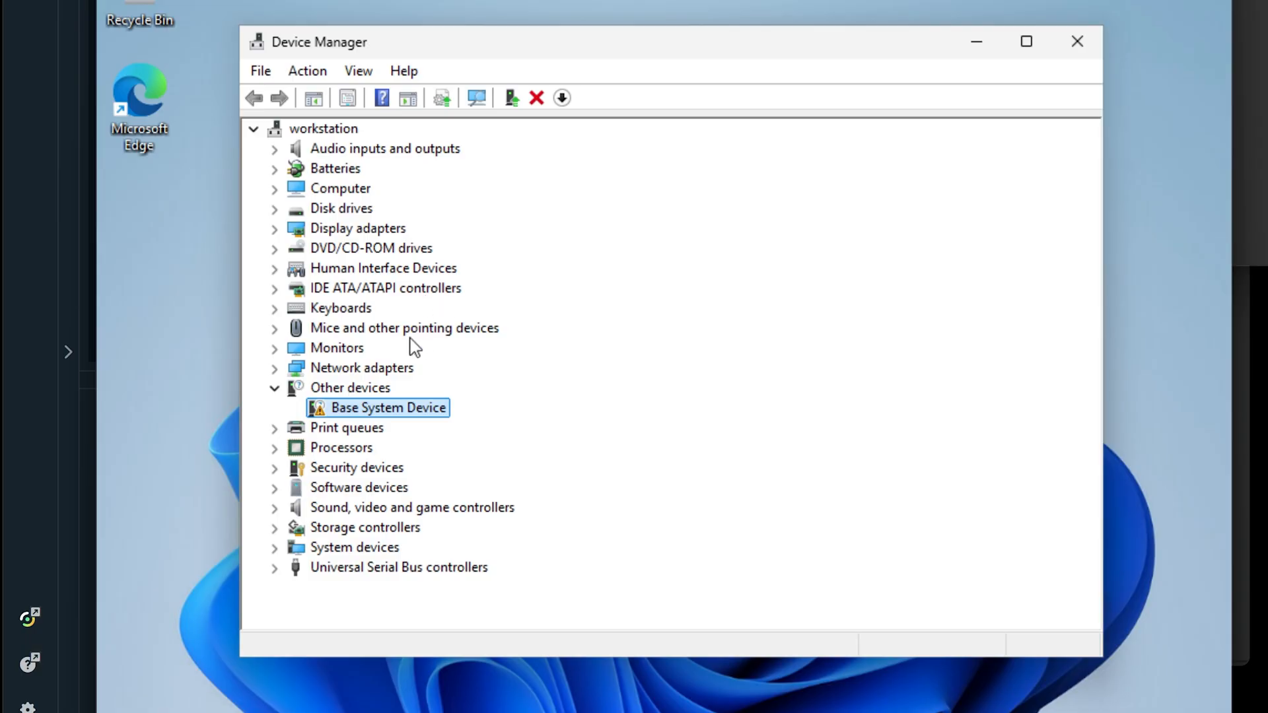
# Search the Start menu for 'printers & scanners' and choose the Printers & scanners settings result.
pyautogui.click(370, 247)
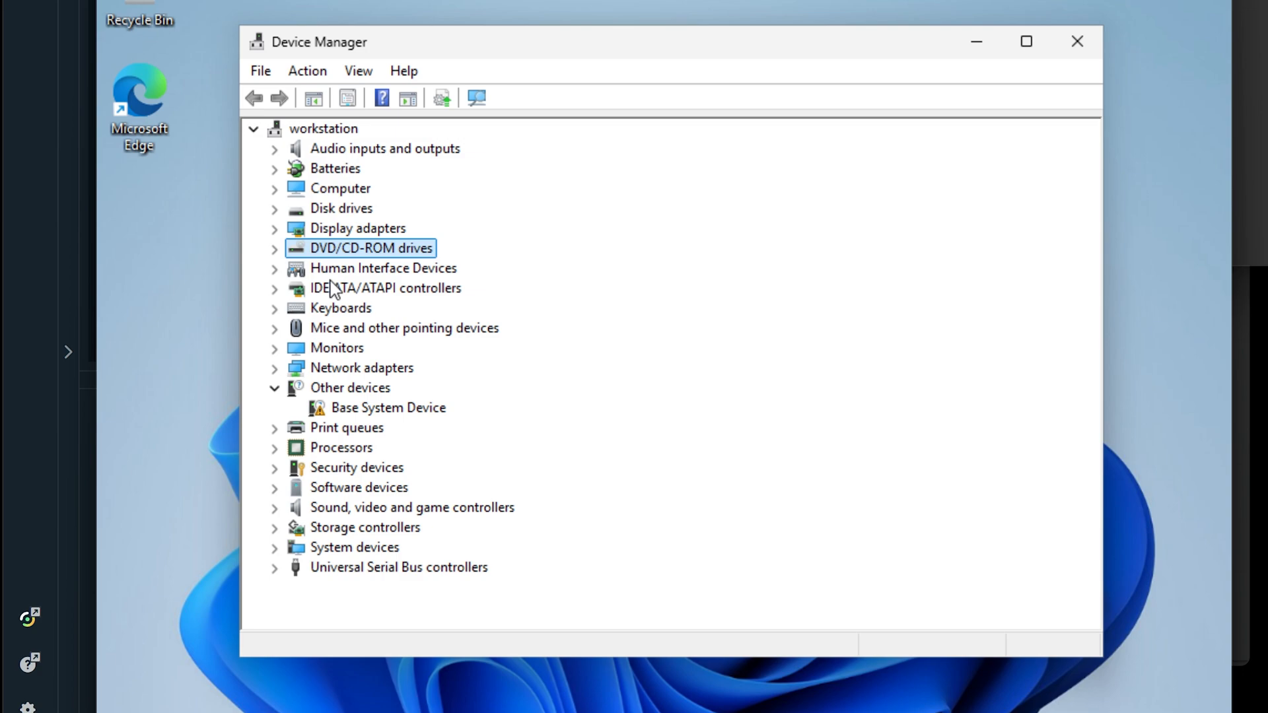
pyautogui.click(383, 269)
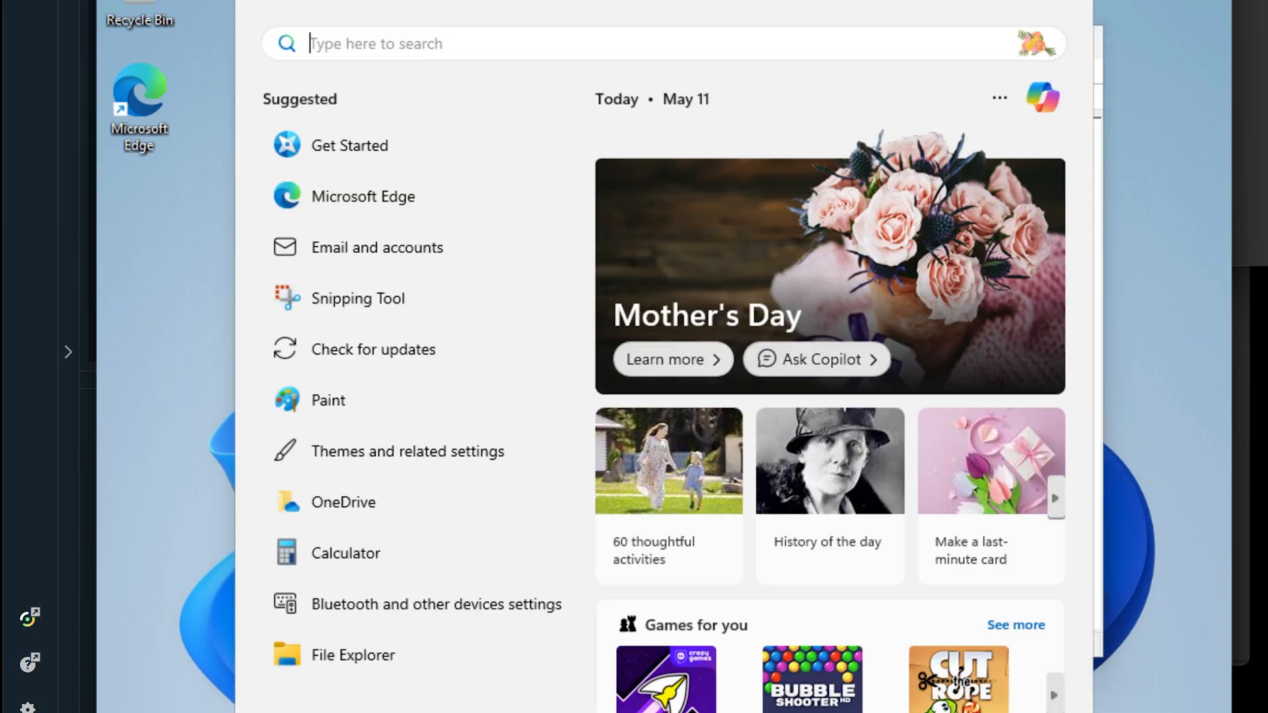
pyautogui.write('printers & scanners')
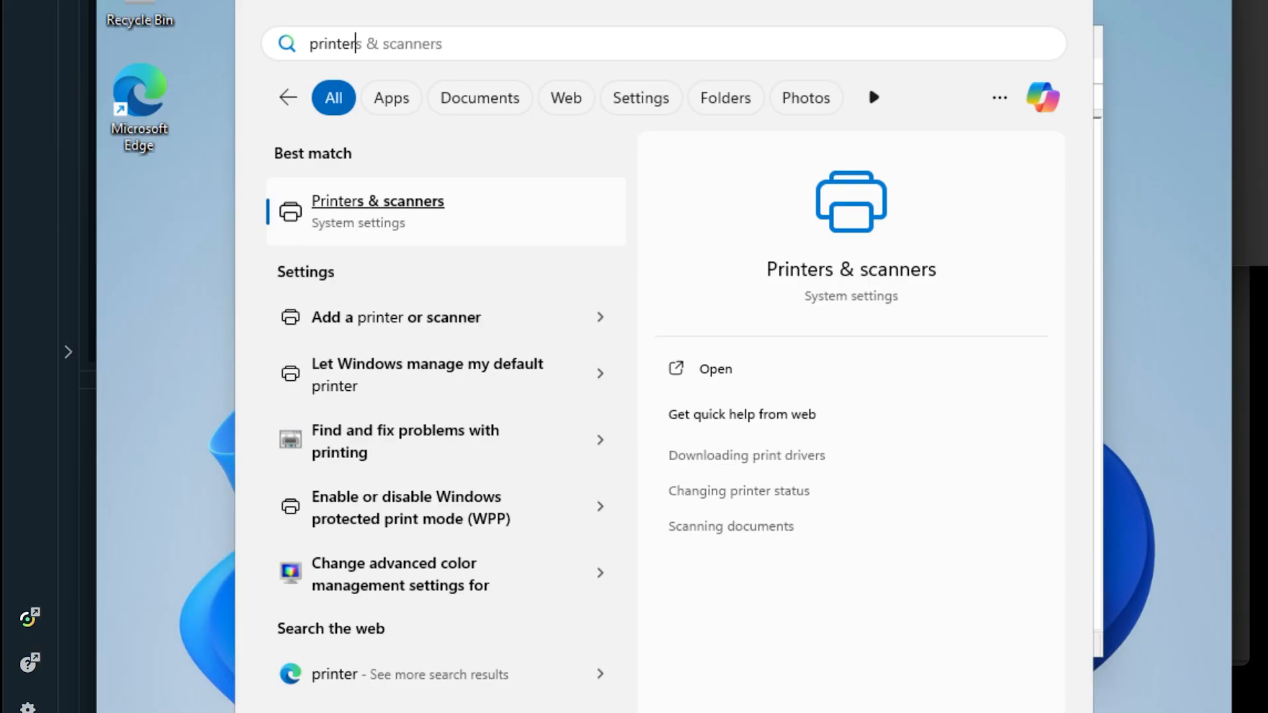
pyautogui.click(376, 201)
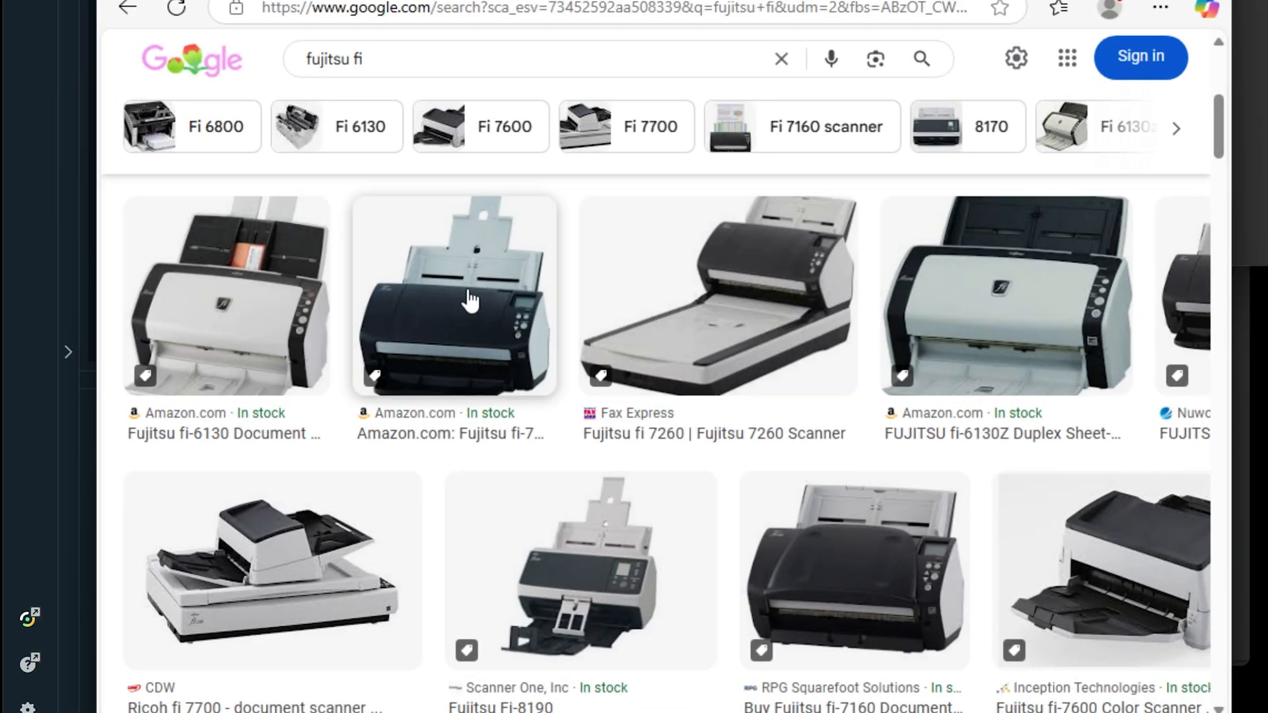
pyautogui.moveTo(392, 446)
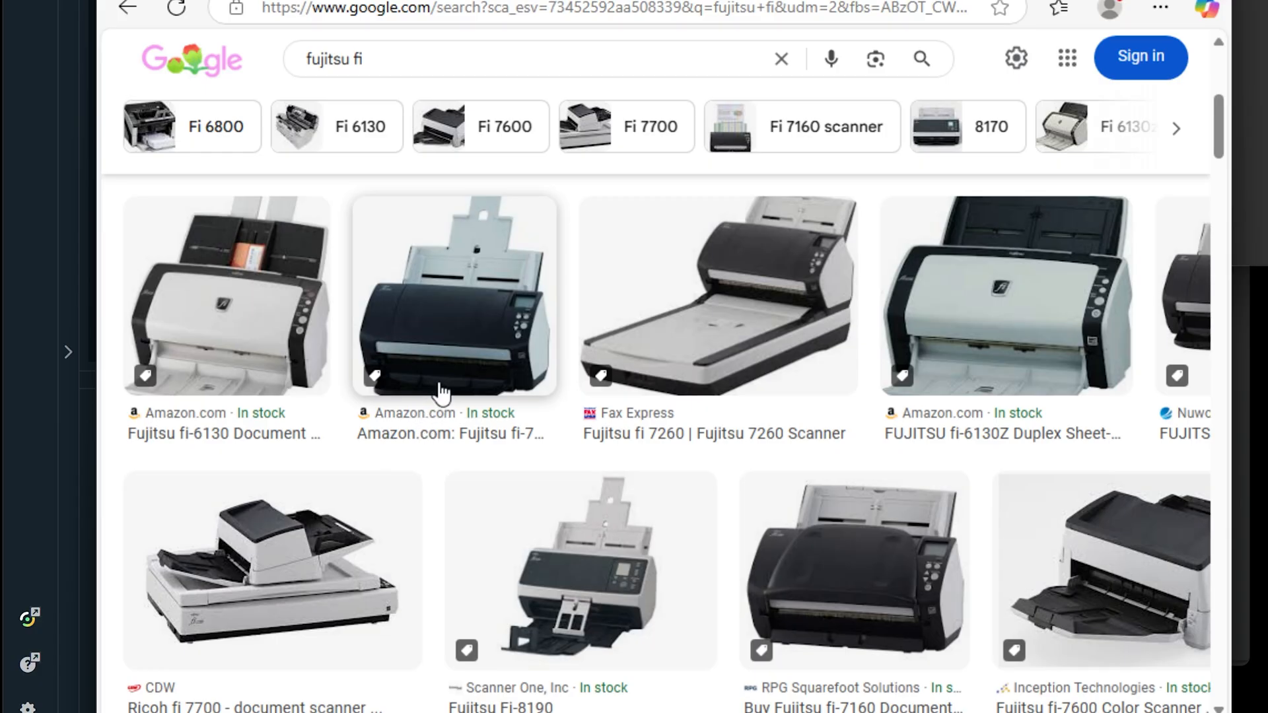
pyautogui.moveTo(461, 381)
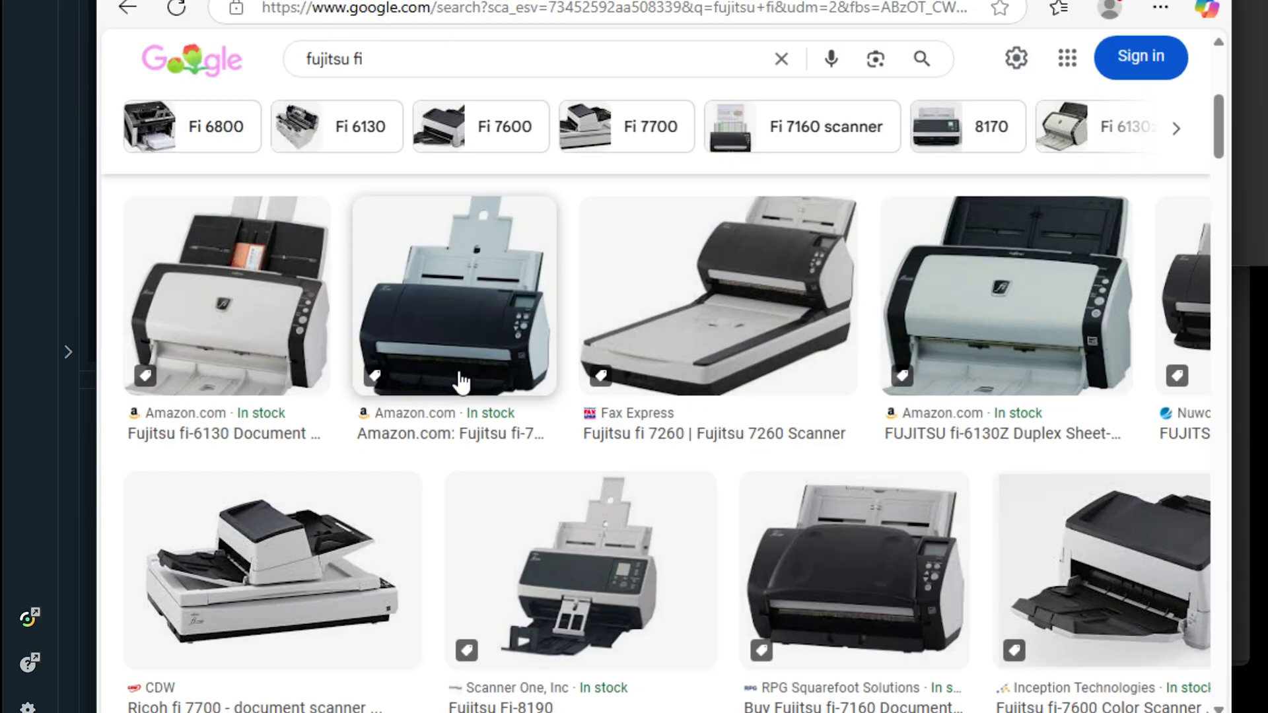
pyautogui.moveTo(632, 401)
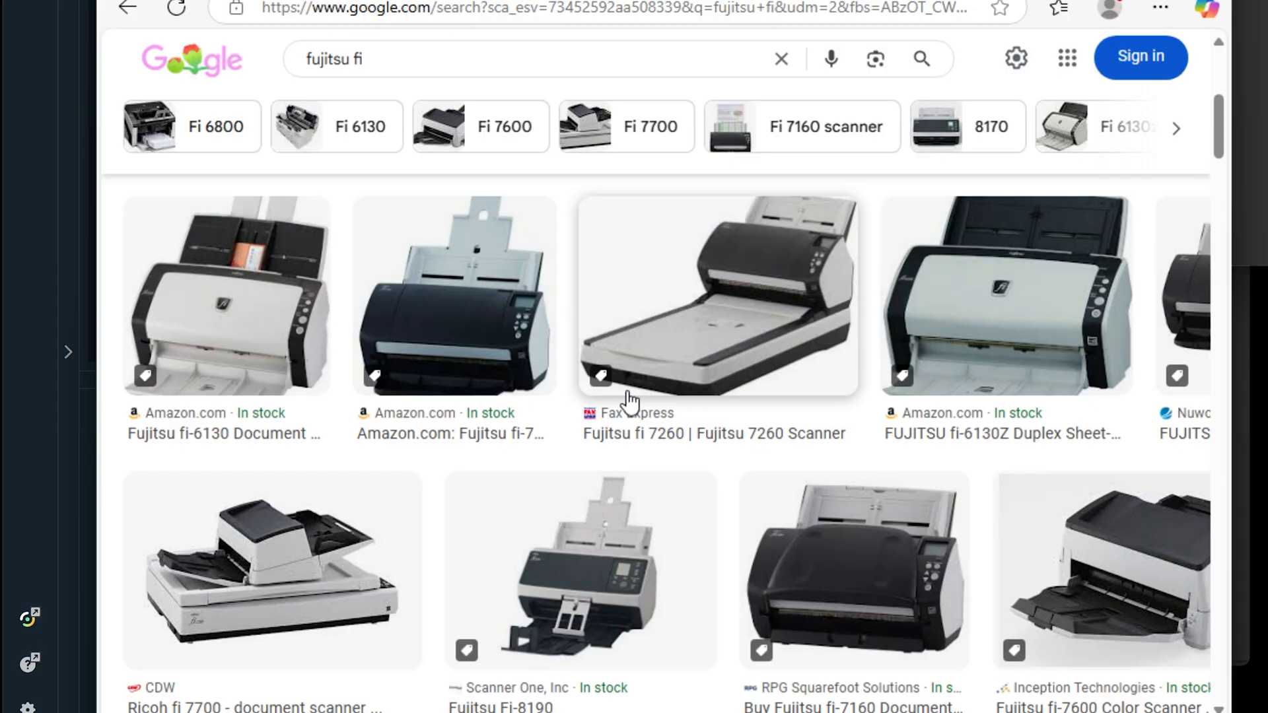
pyautogui.moveTo(909, 160)
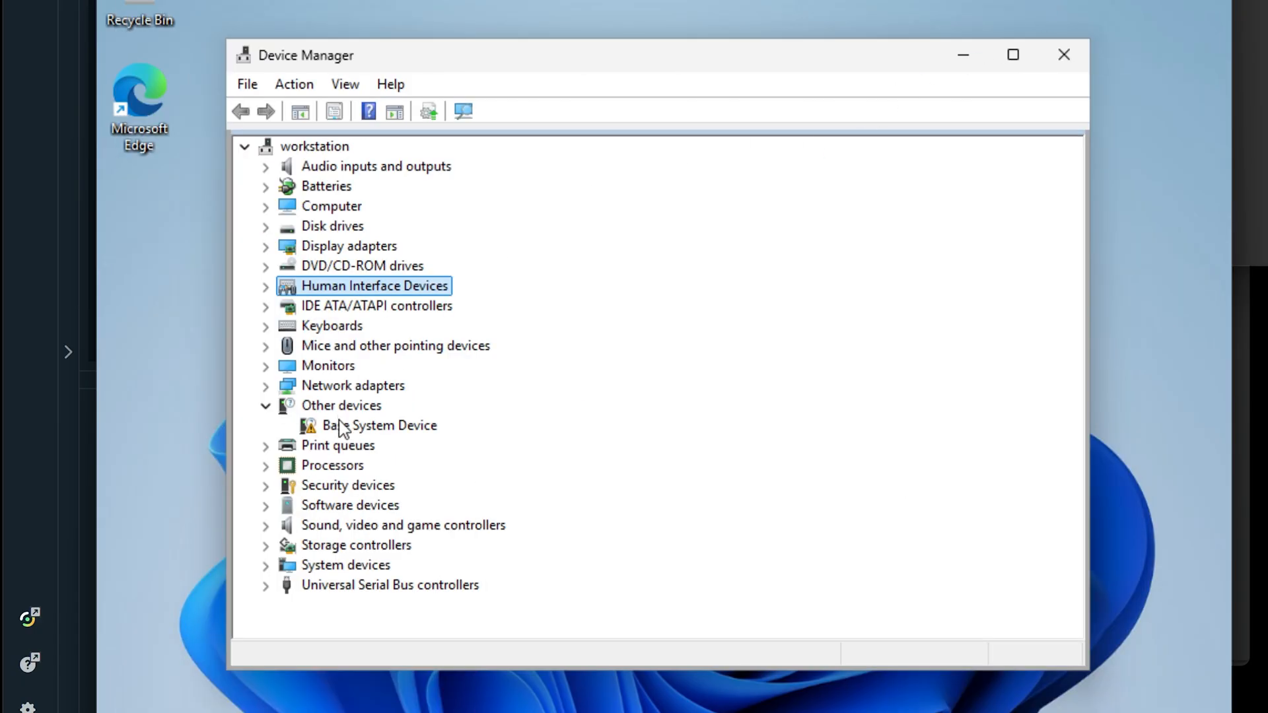
pyautogui.moveTo(358, 412)
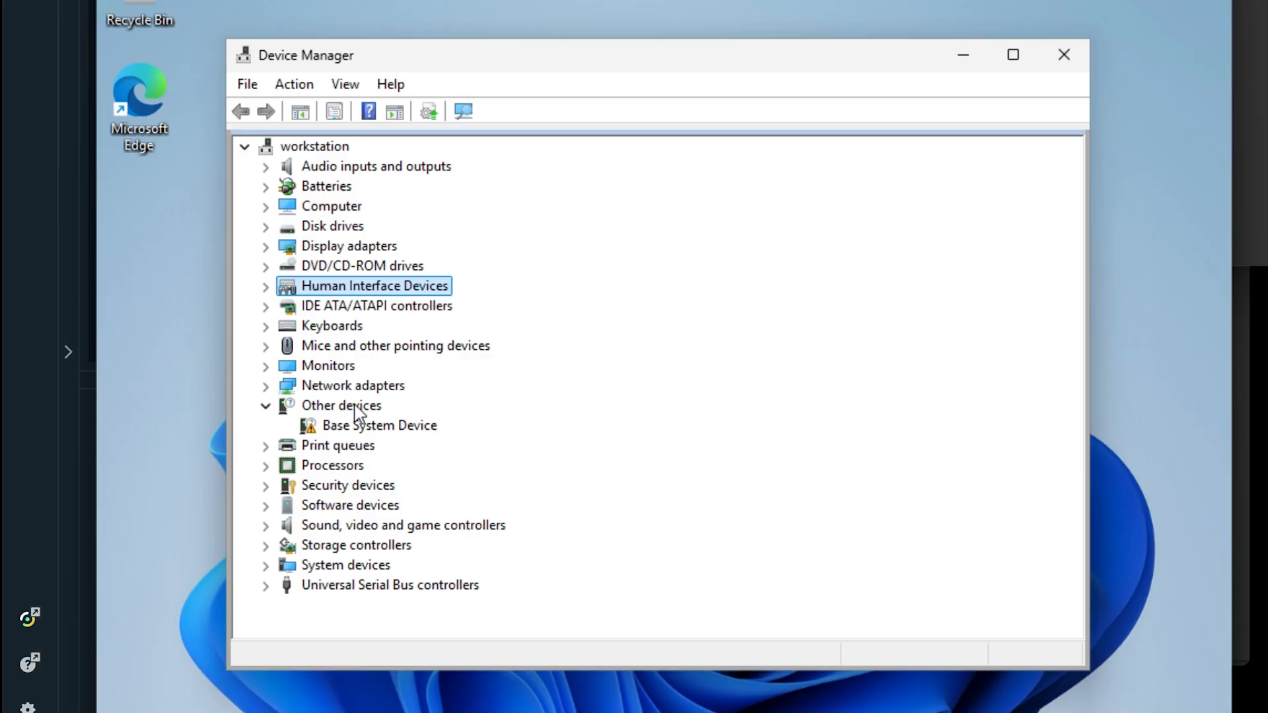
pyautogui.moveTo(329, 257)
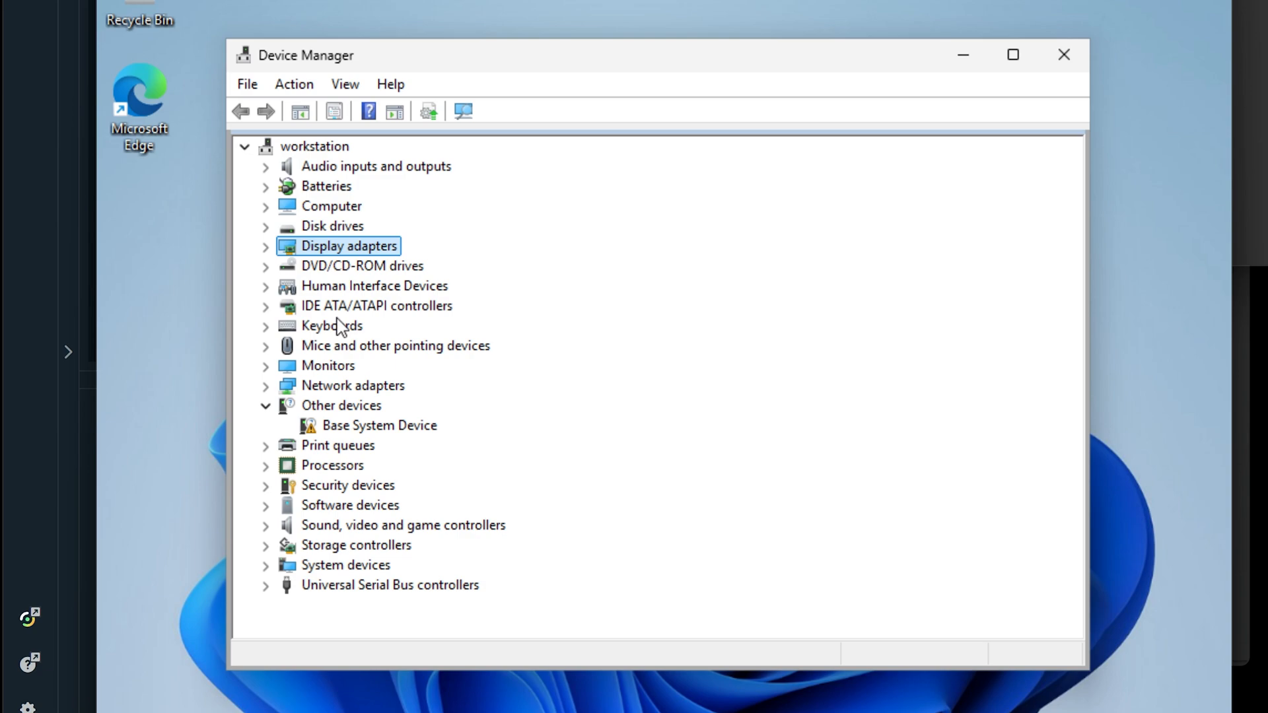
pyautogui.click(374, 285)
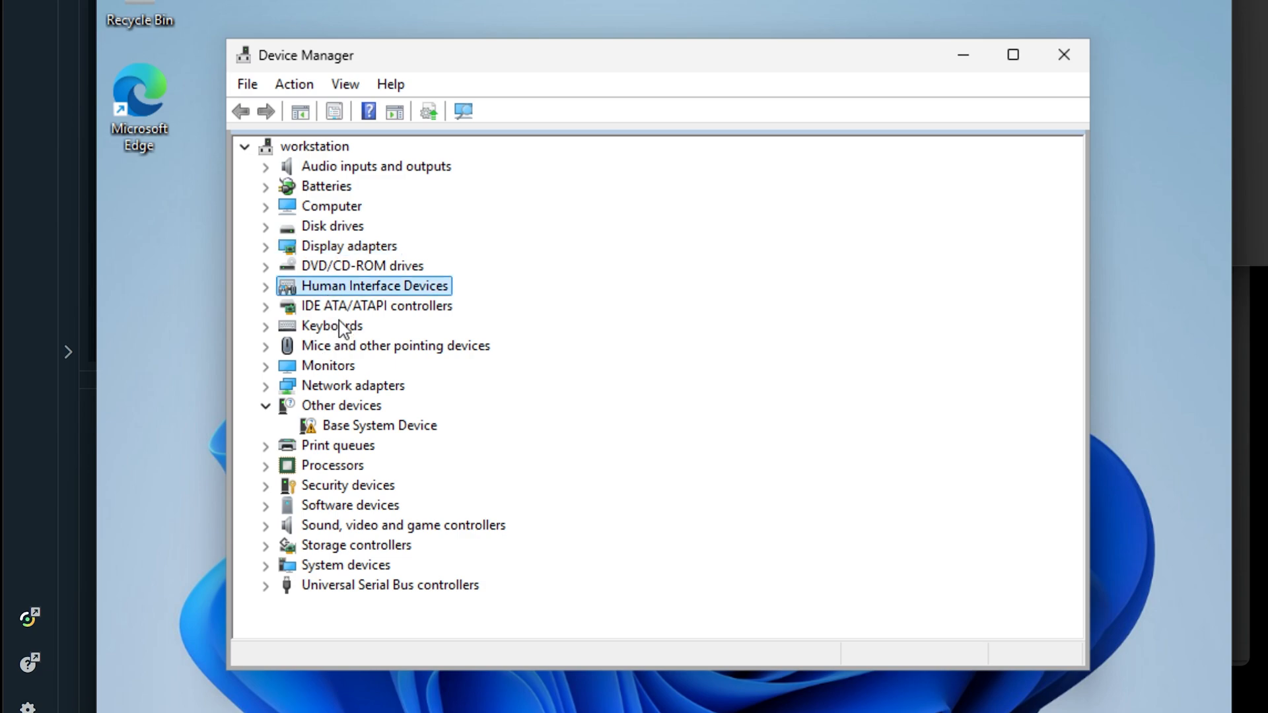
pyautogui.moveTo(376, 402)
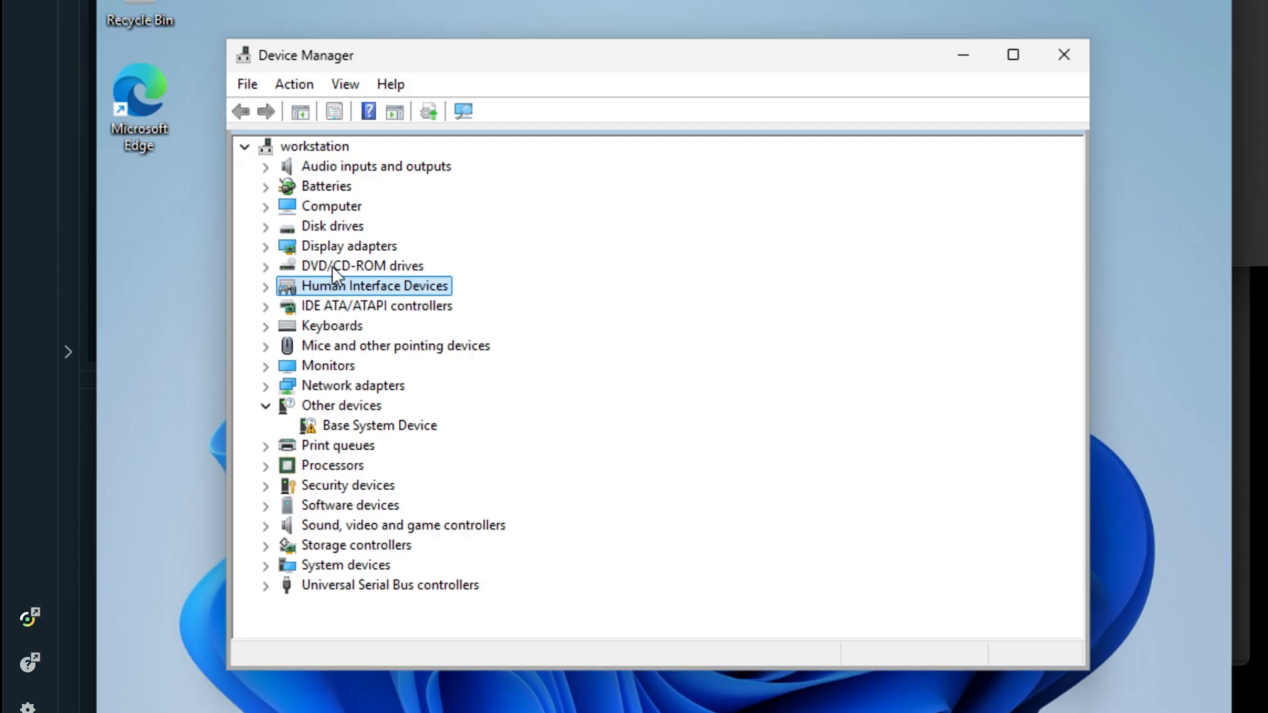
pyautogui.moveTo(351, 348)
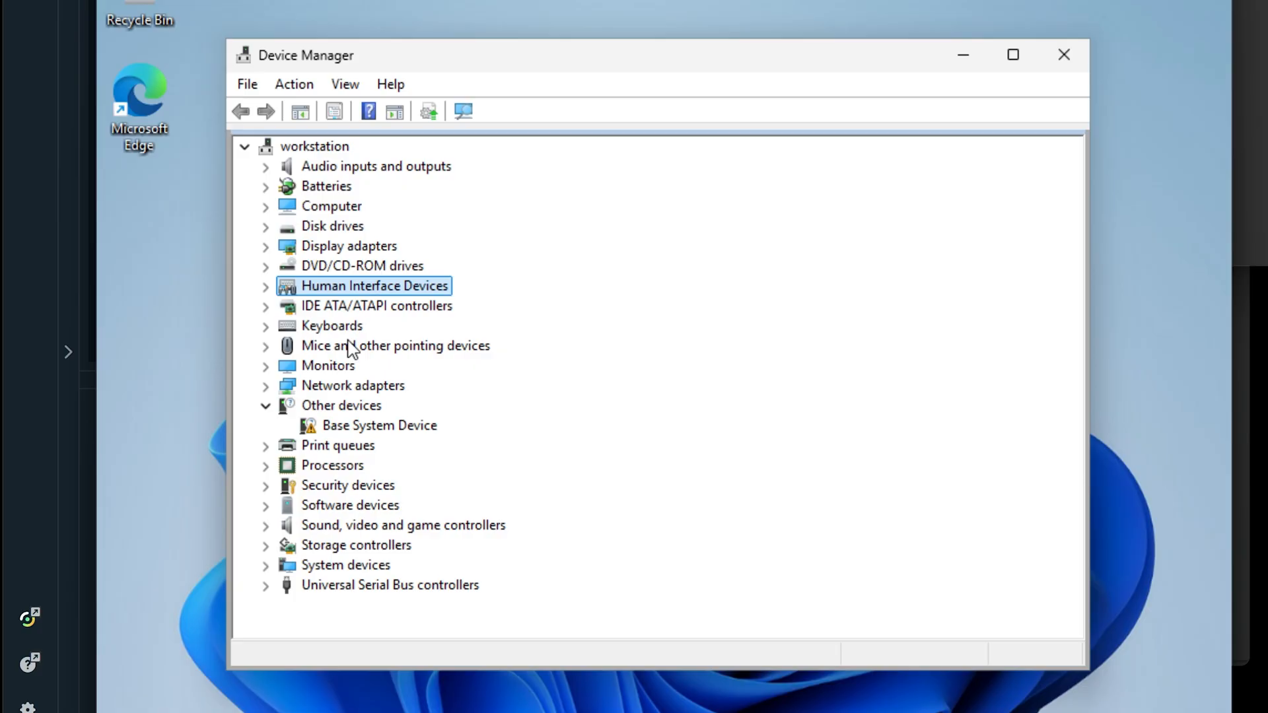
pyautogui.click(379, 424)
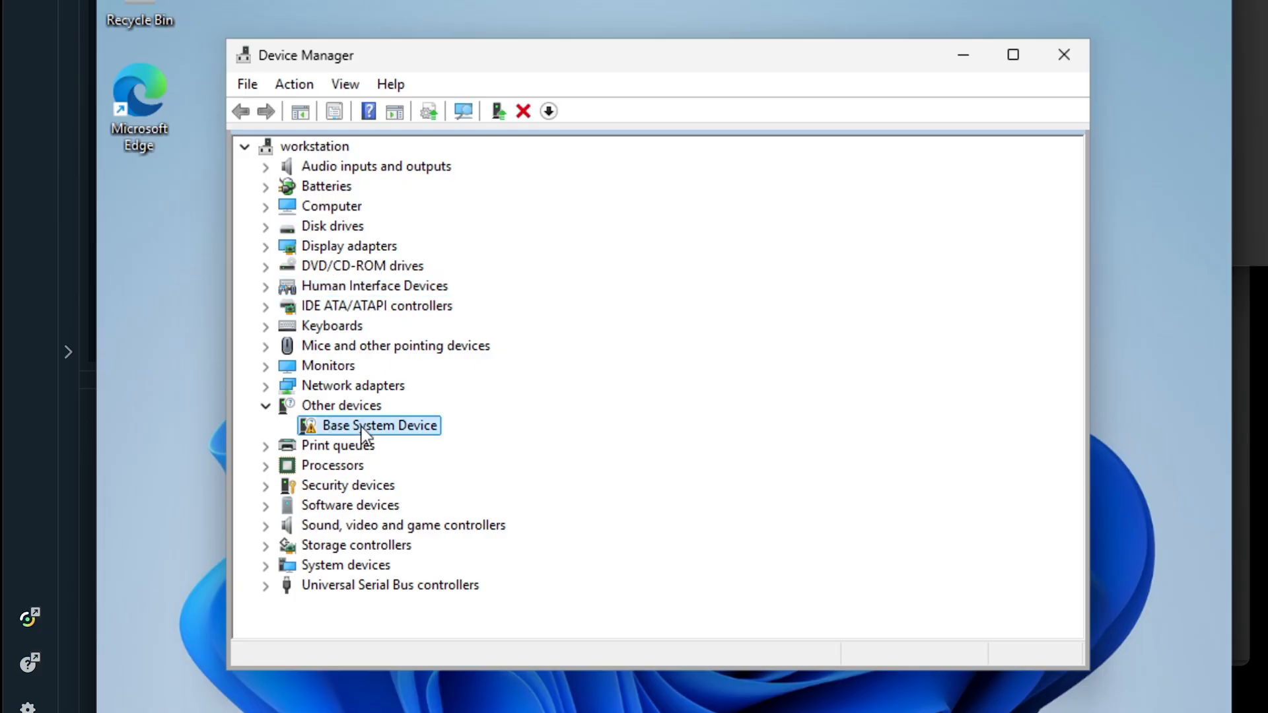
pyautogui.moveTo(309, 441)
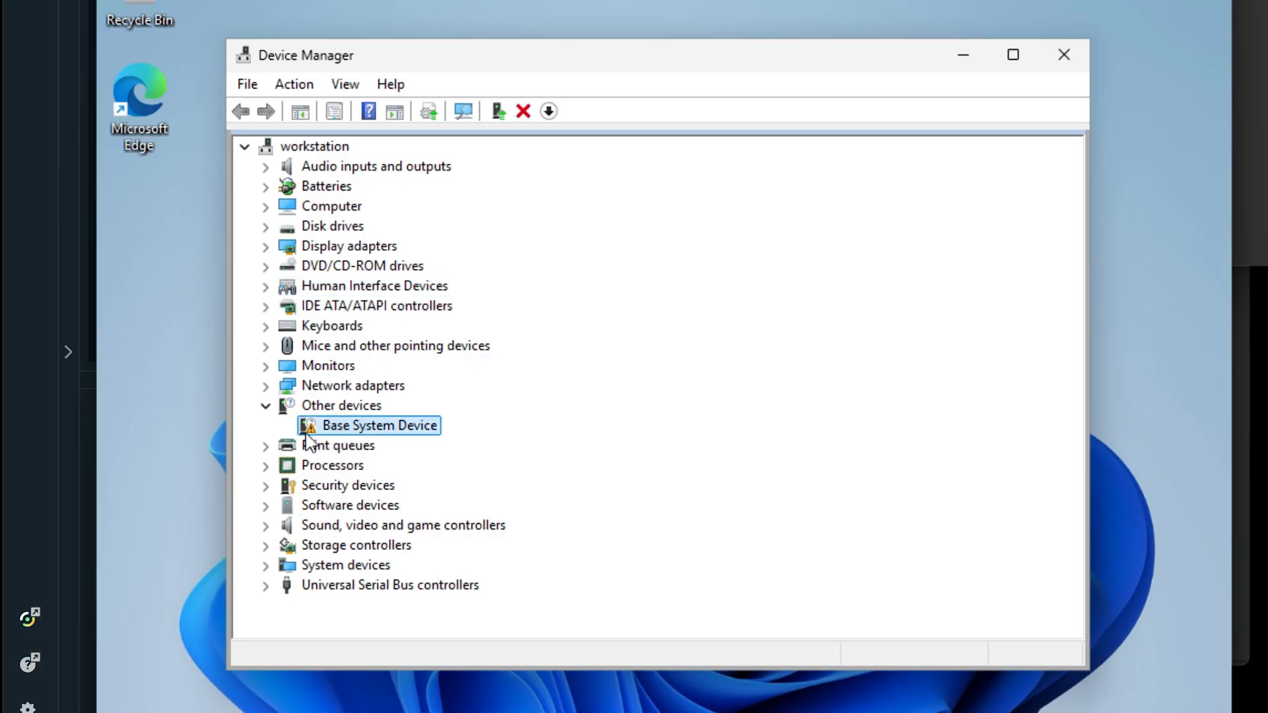
pyautogui.moveTo(349, 437)
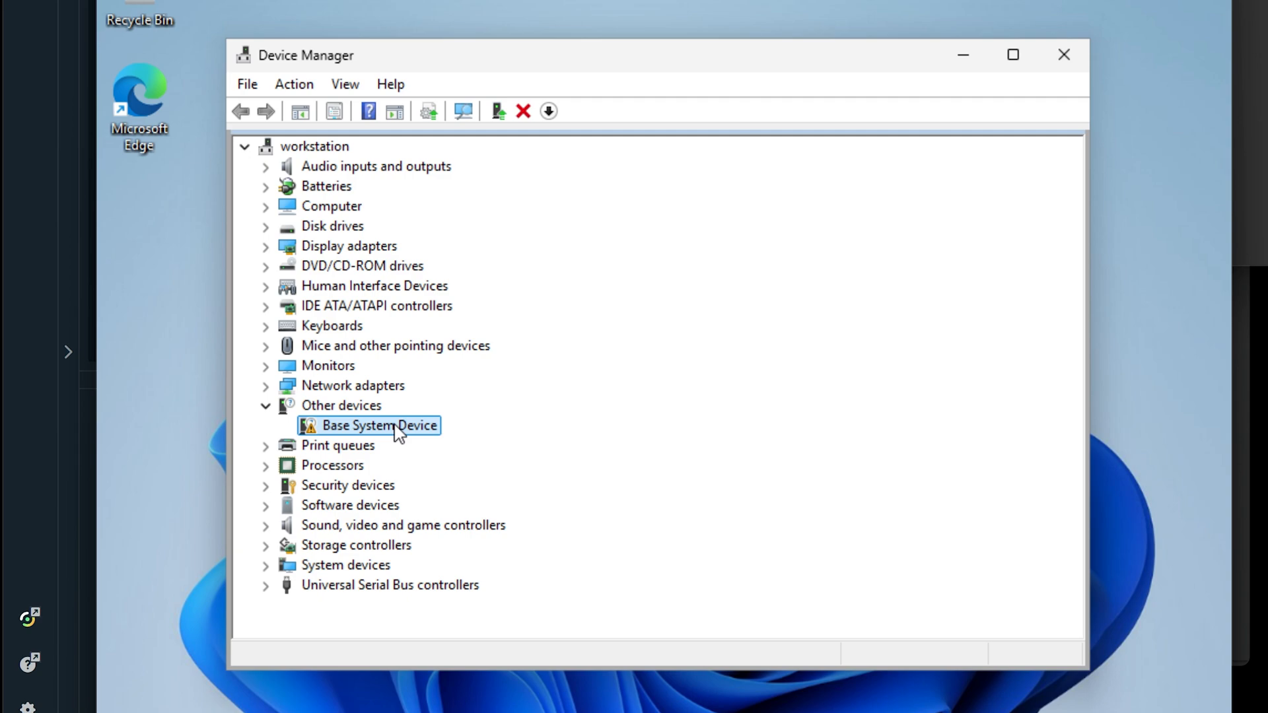
# Start updating the Base System Device driver manually, picking from a list of available drivers.
pyautogui.rightClick(378, 425)
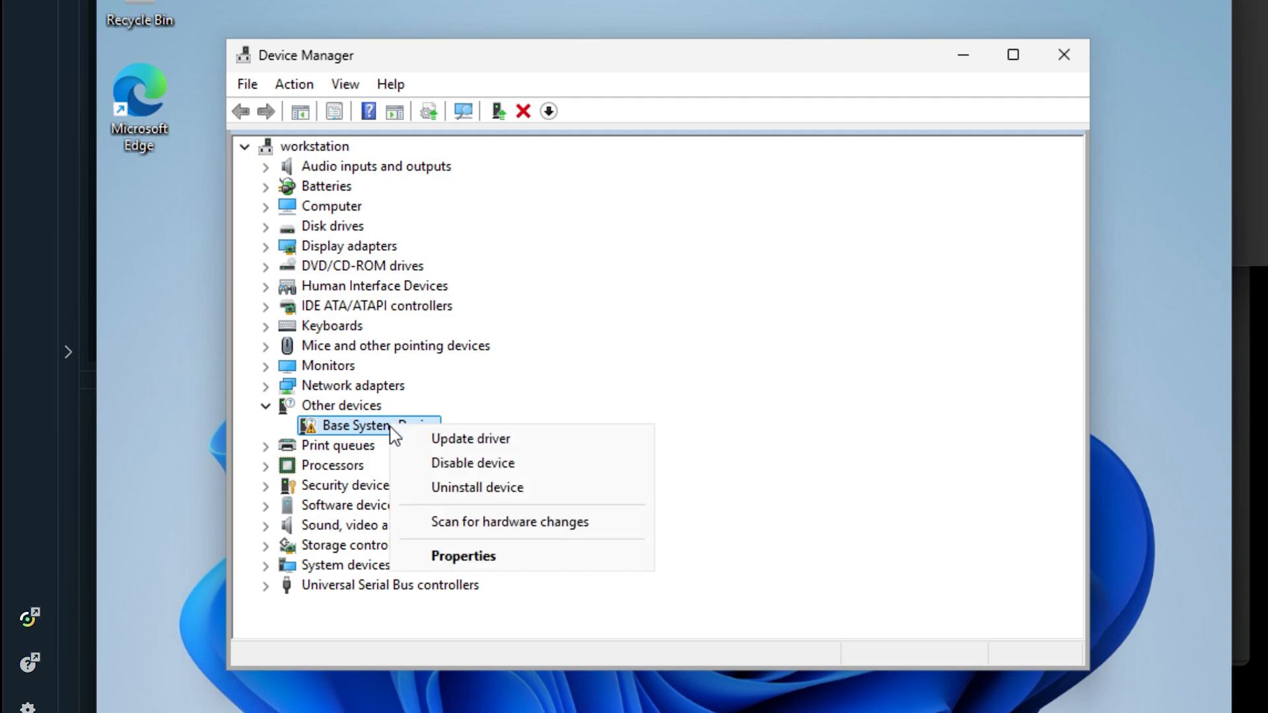
pyautogui.moveTo(470, 439)
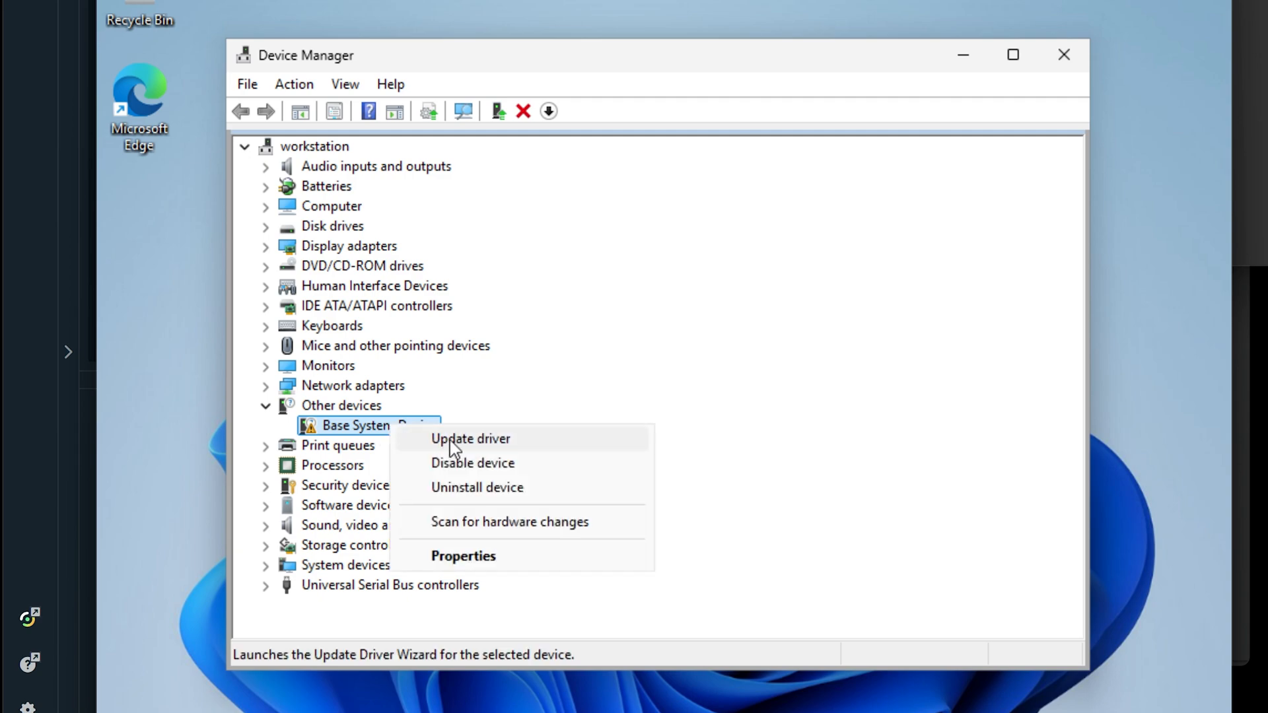
pyautogui.click(471, 439)
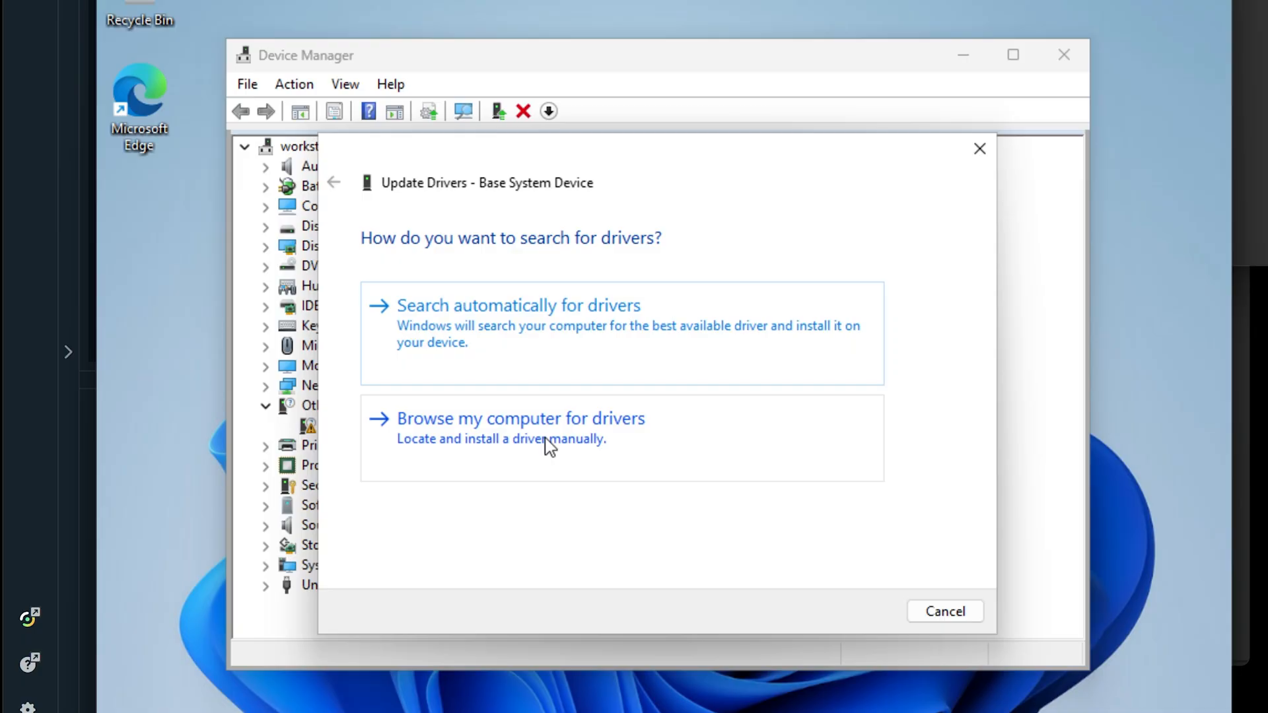
pyautogui.click(521, 419)
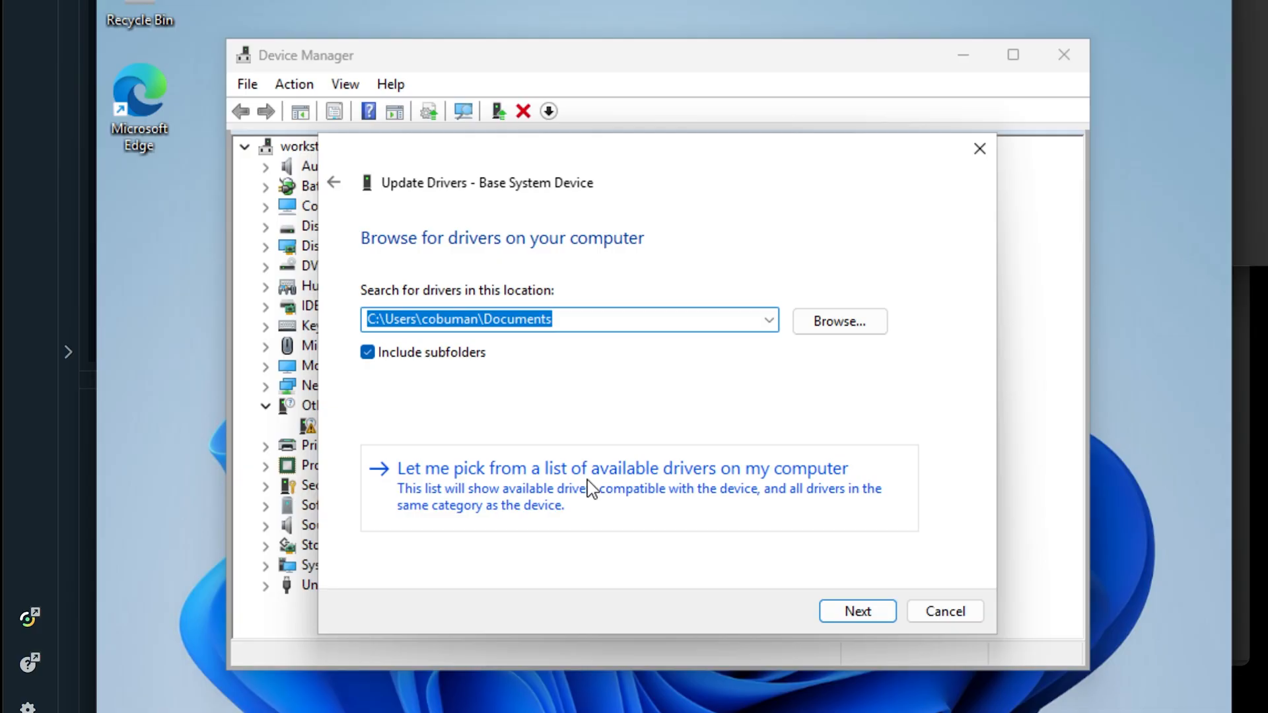
pyautogui.click(621, 467)
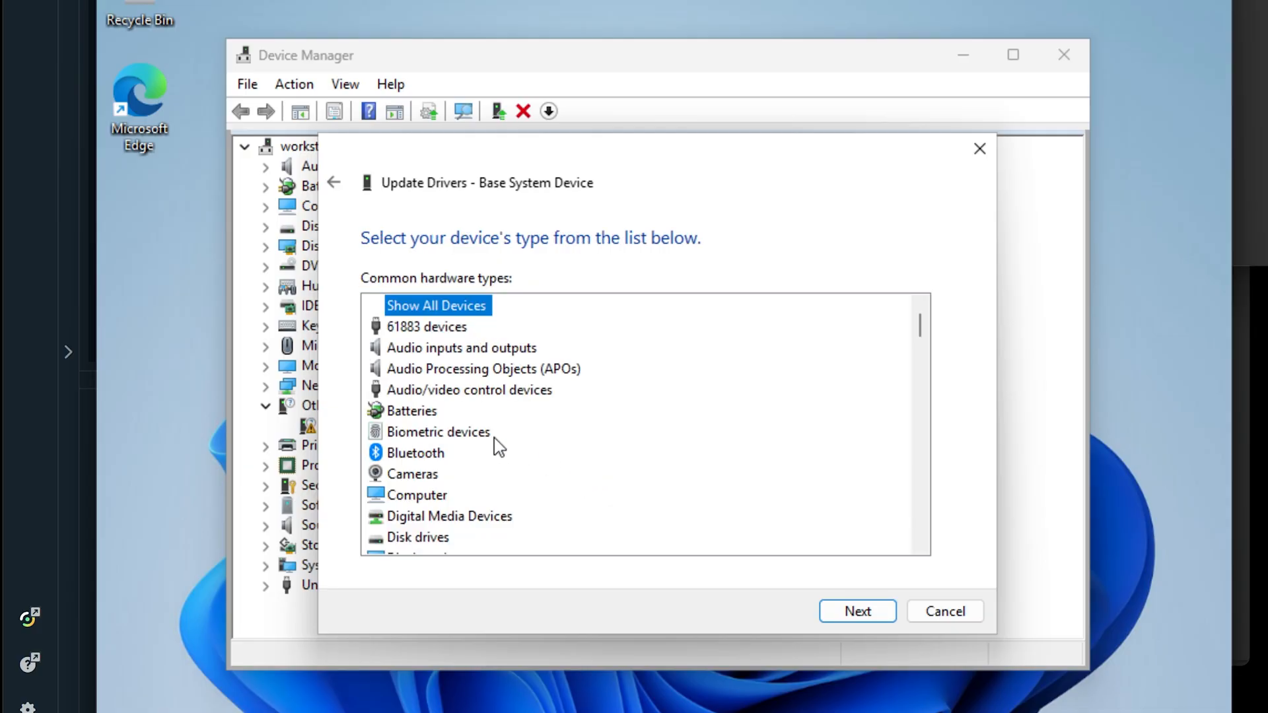
# Choose Imaging devices as hardware type and list the FUJITSU driver models.
pyautogui.scroll(-3)
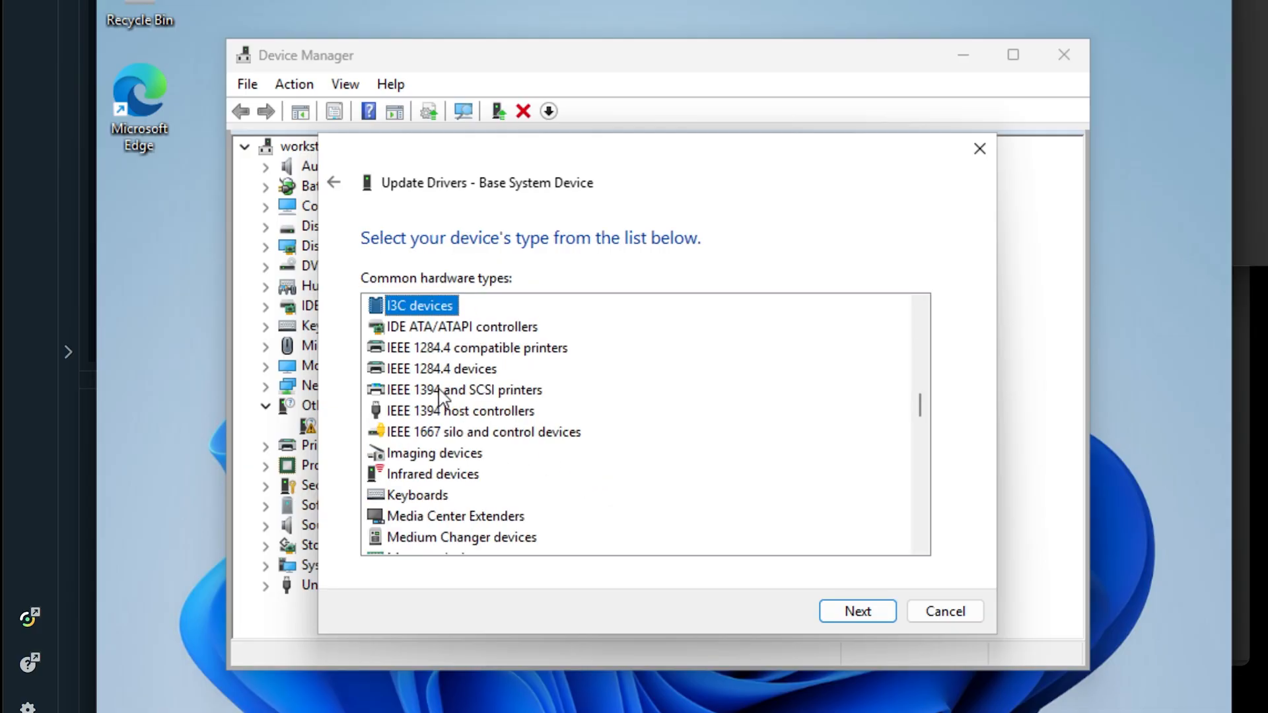
pyautogui.click(434, 453)
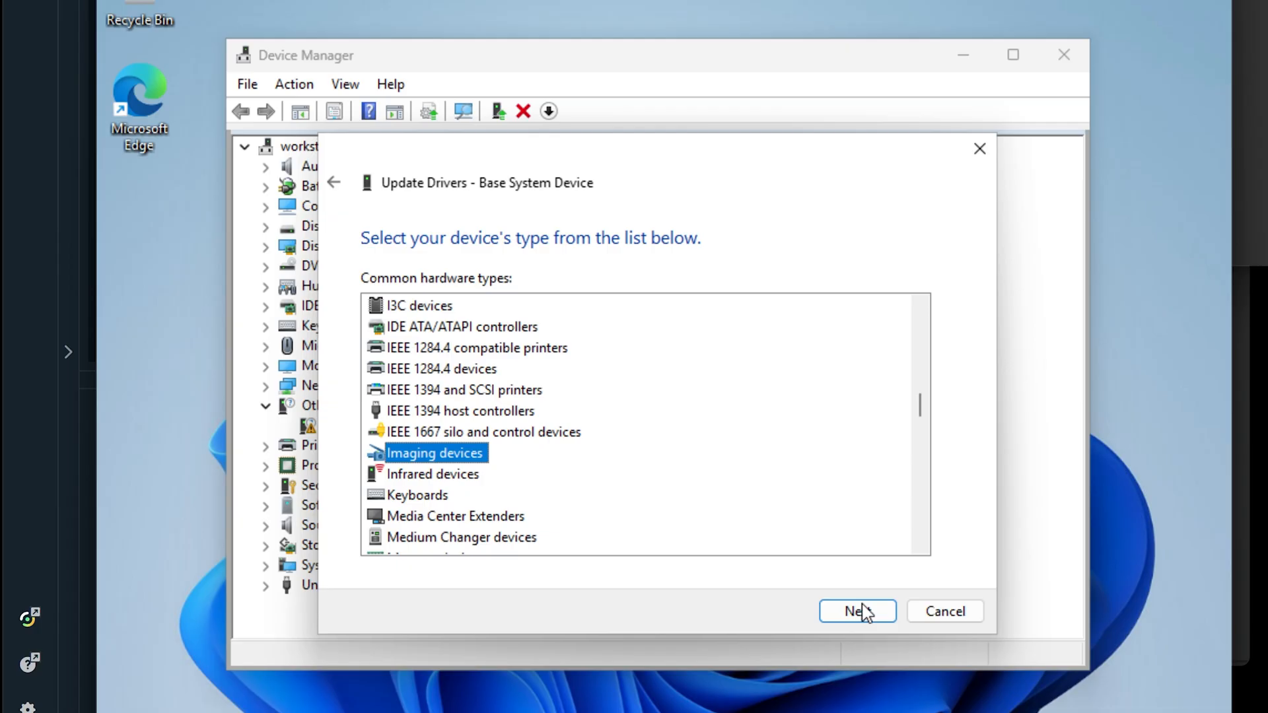
pyautogui.click(856, 610)
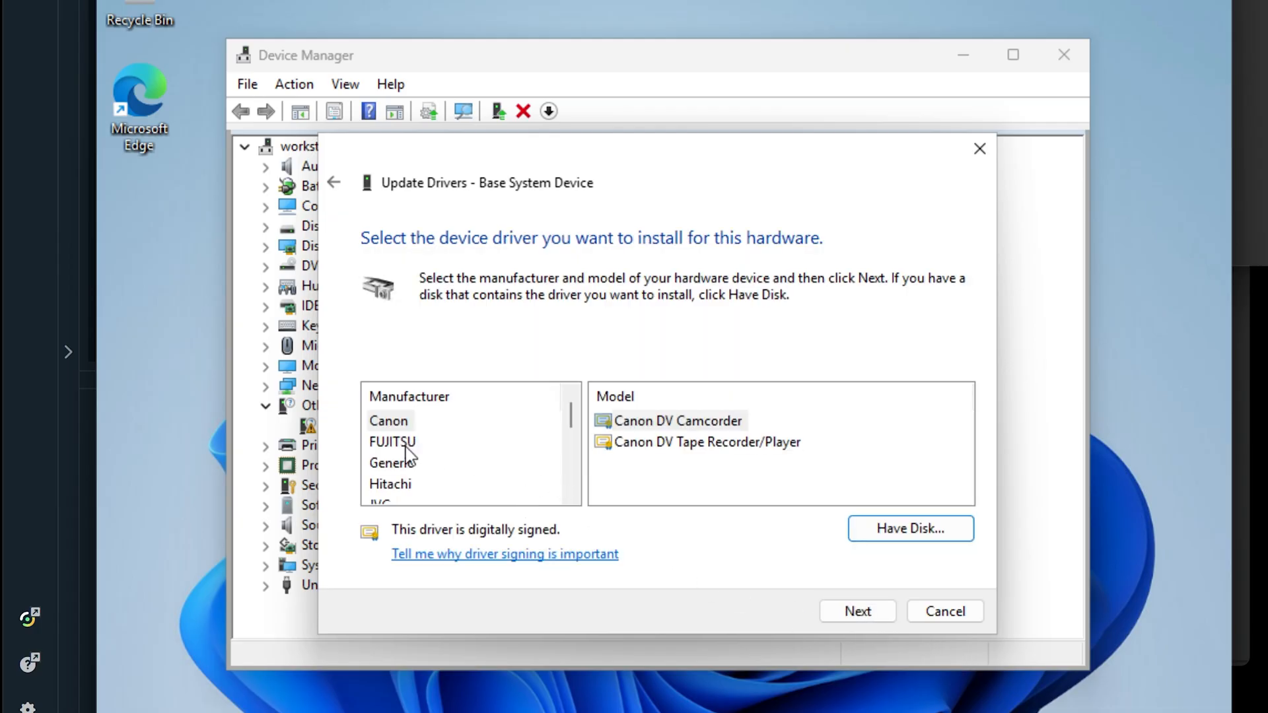
pyautogui.click(392, 441)
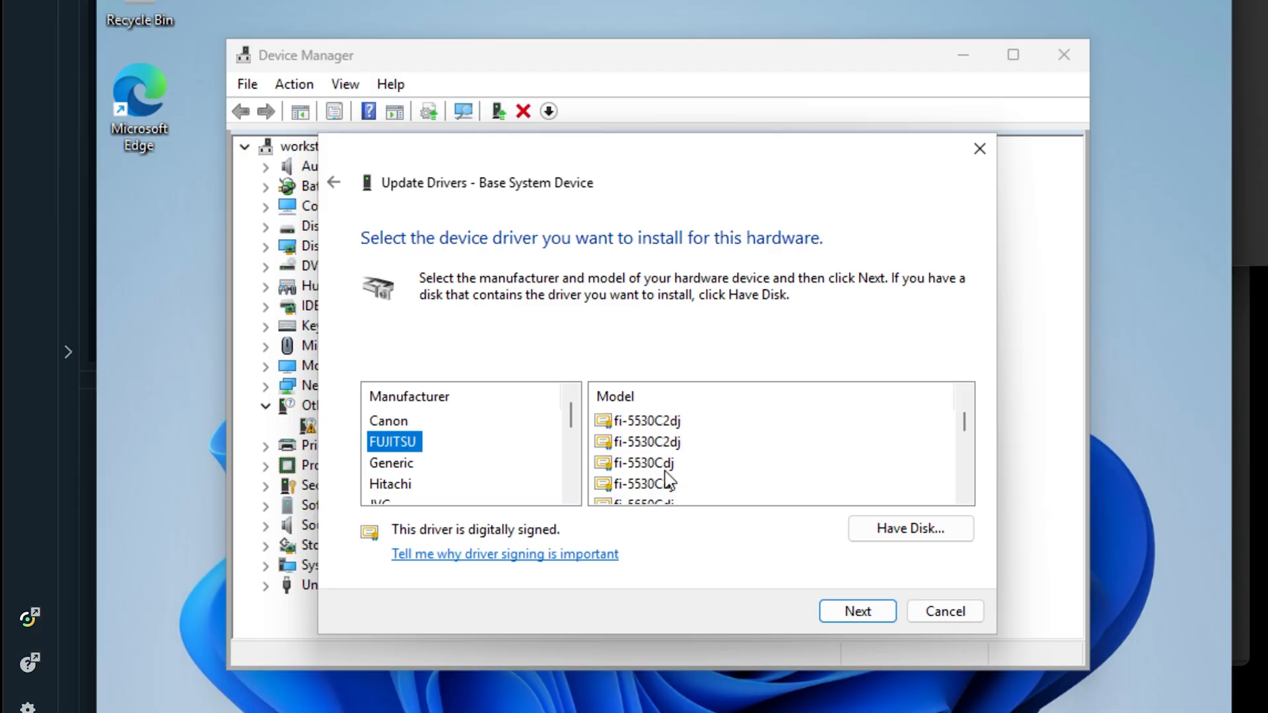
pyautogui.scroll(-3)
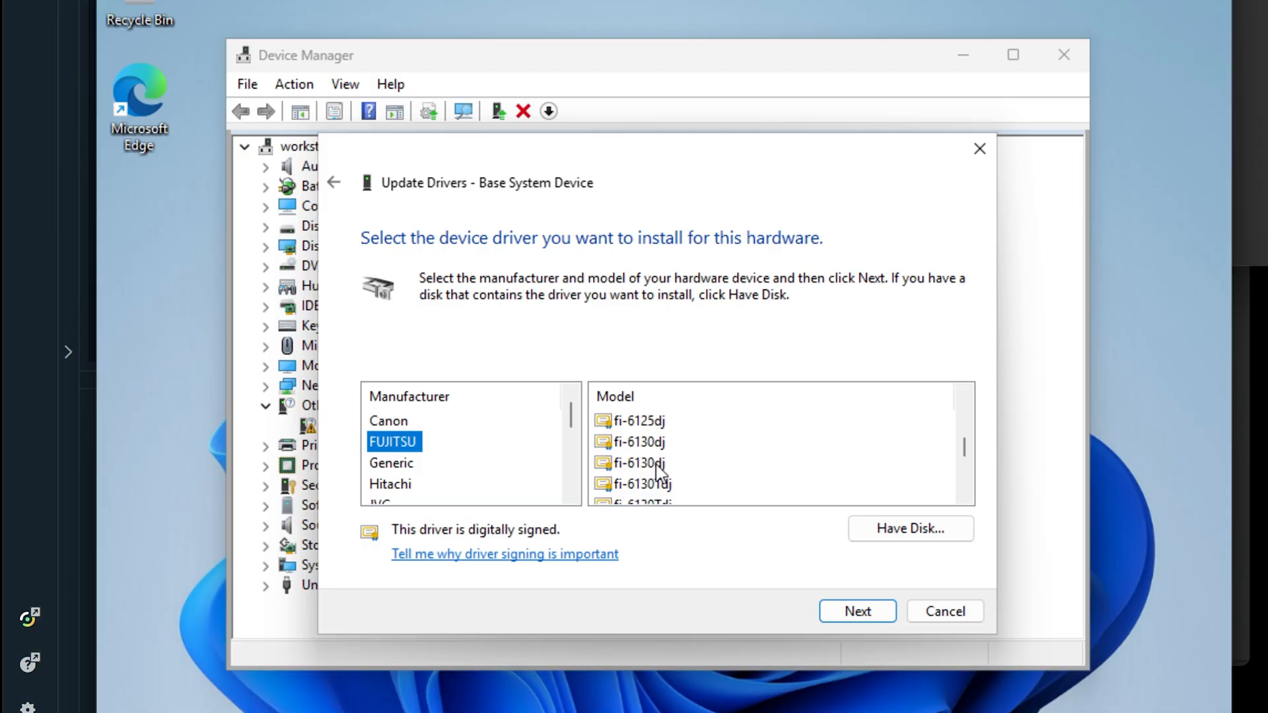
pyautogui.moveTo(697, 535)
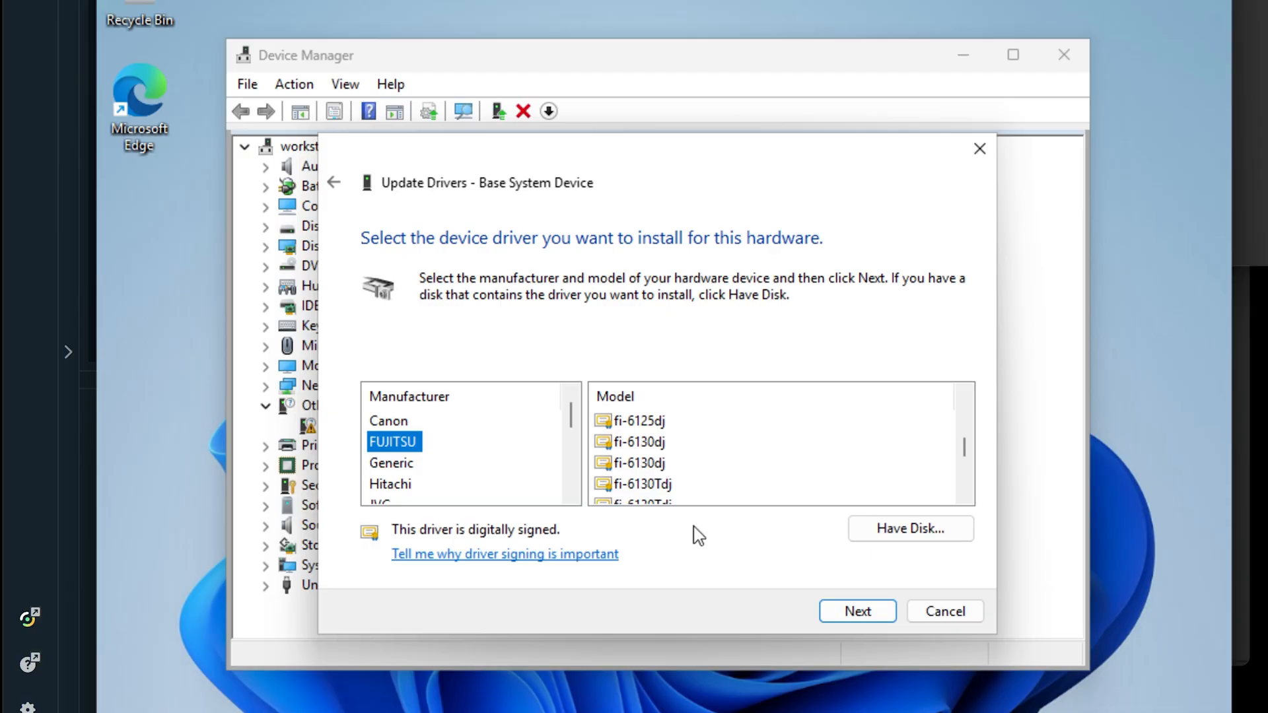
pyautogui.moveTo(910, 526)
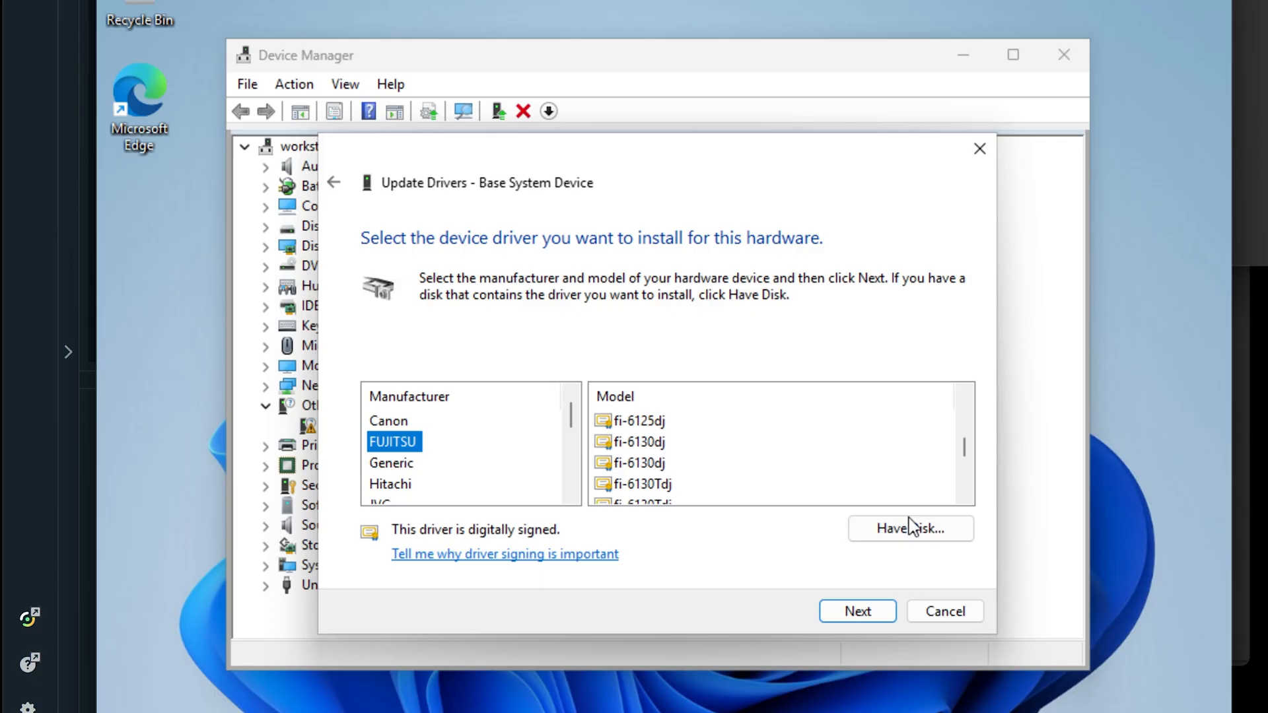
# Choose Have Disk and browse for the driver's .inf file.
pyautogui.click(909, 529)
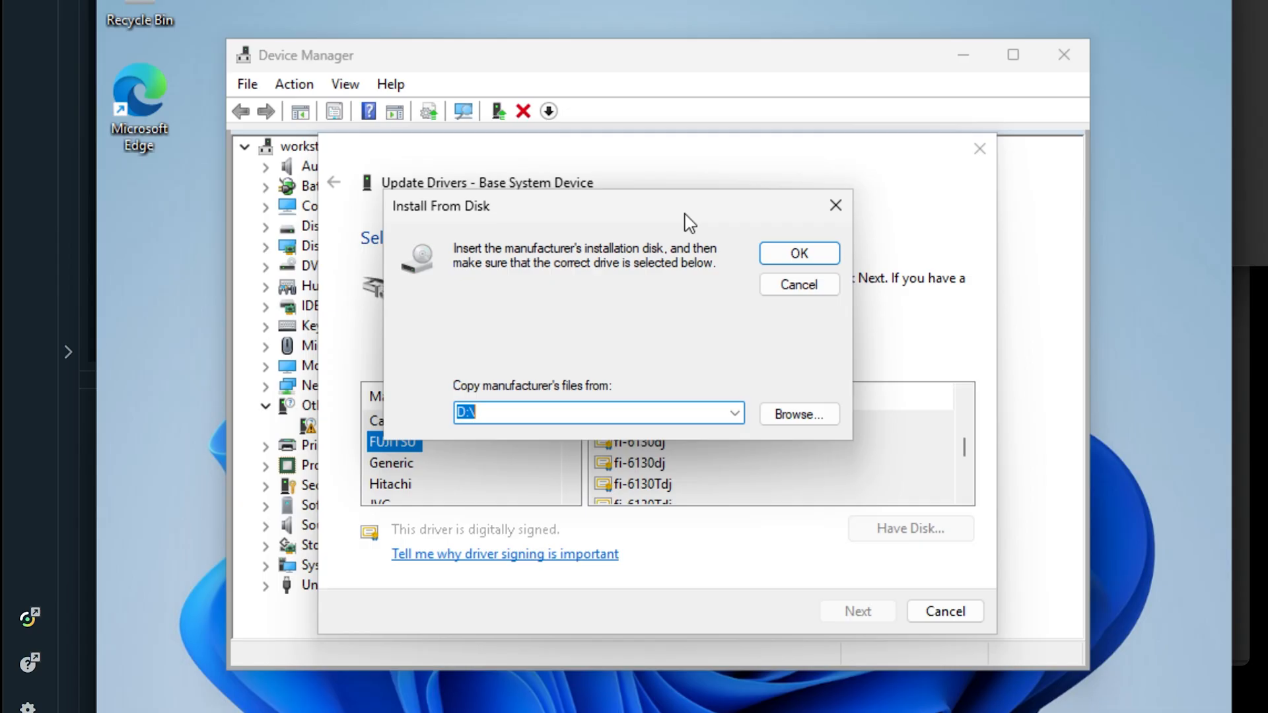
pyautogui.moveTo(798, 414)
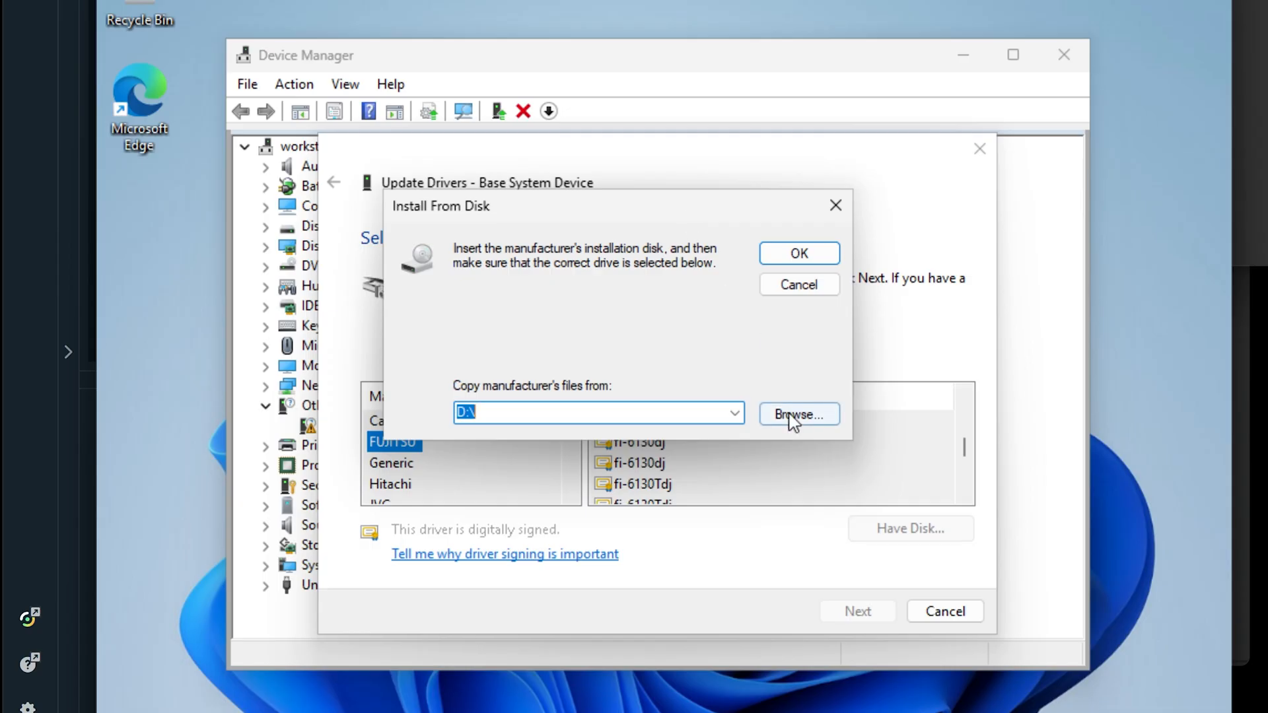
pyautogui.click(798, 414)
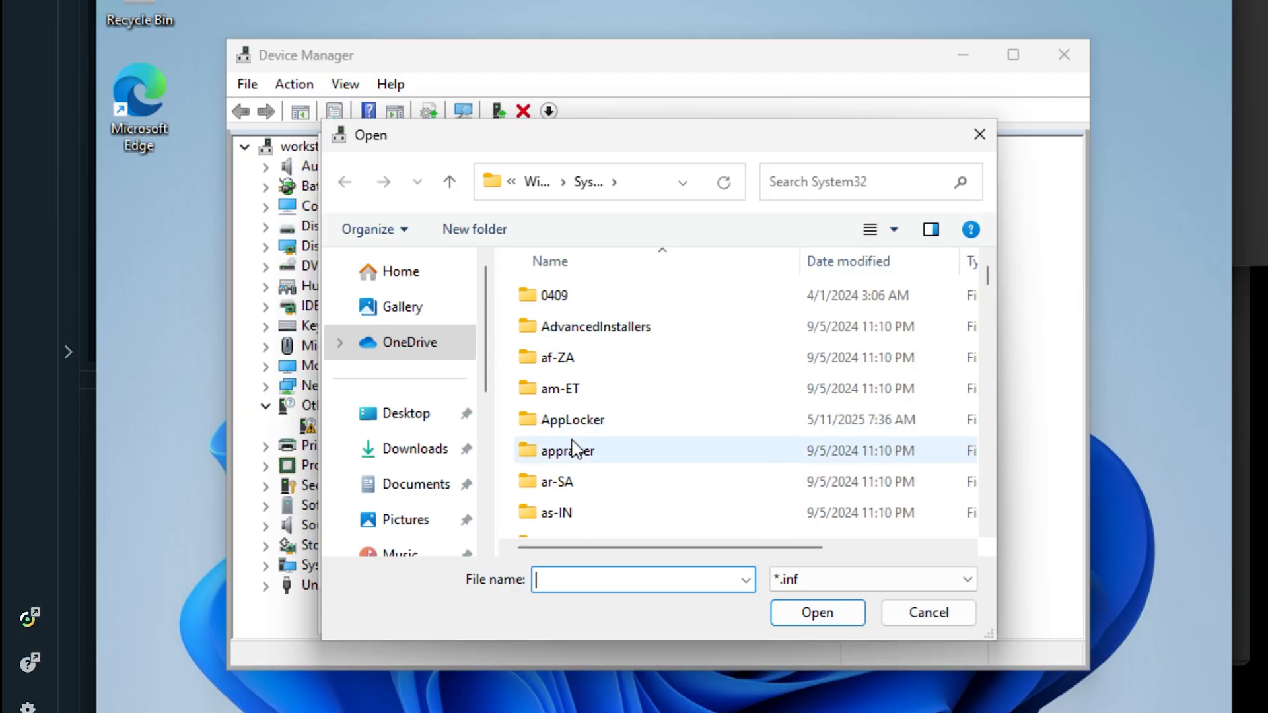
pyautogui.moveTo(424, 469)
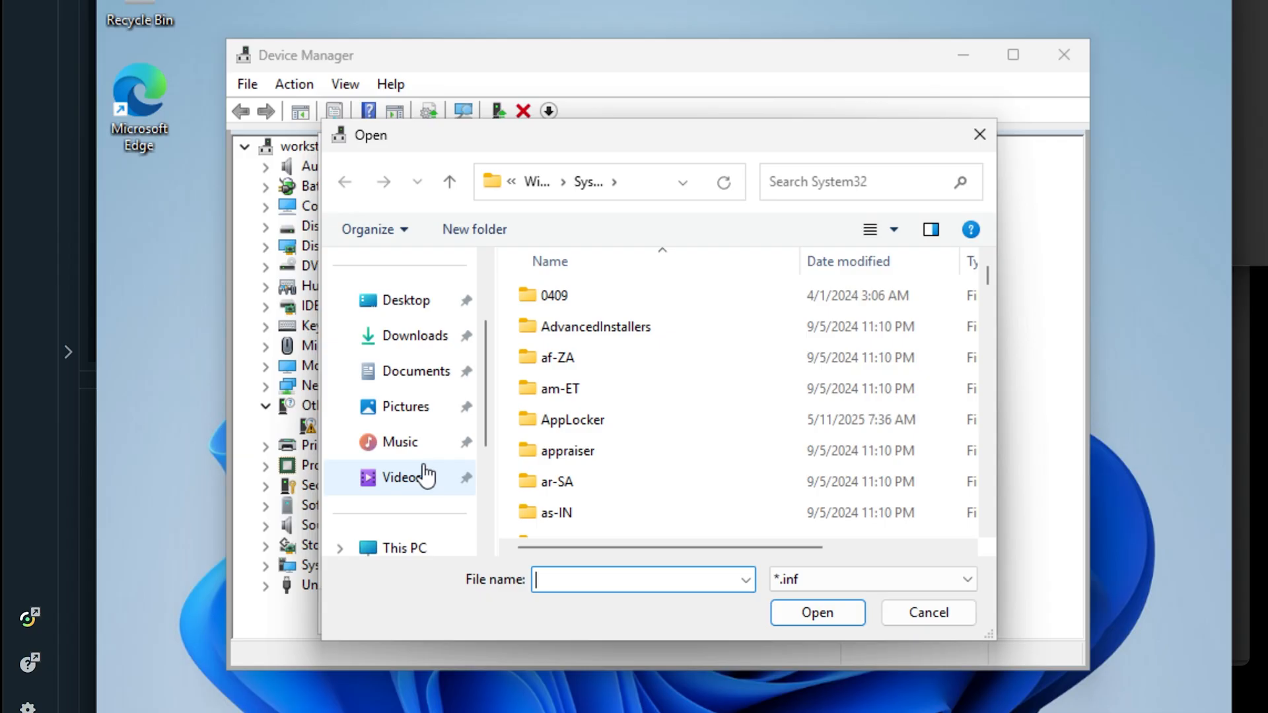
pyautogui.moveTo(425, 453)
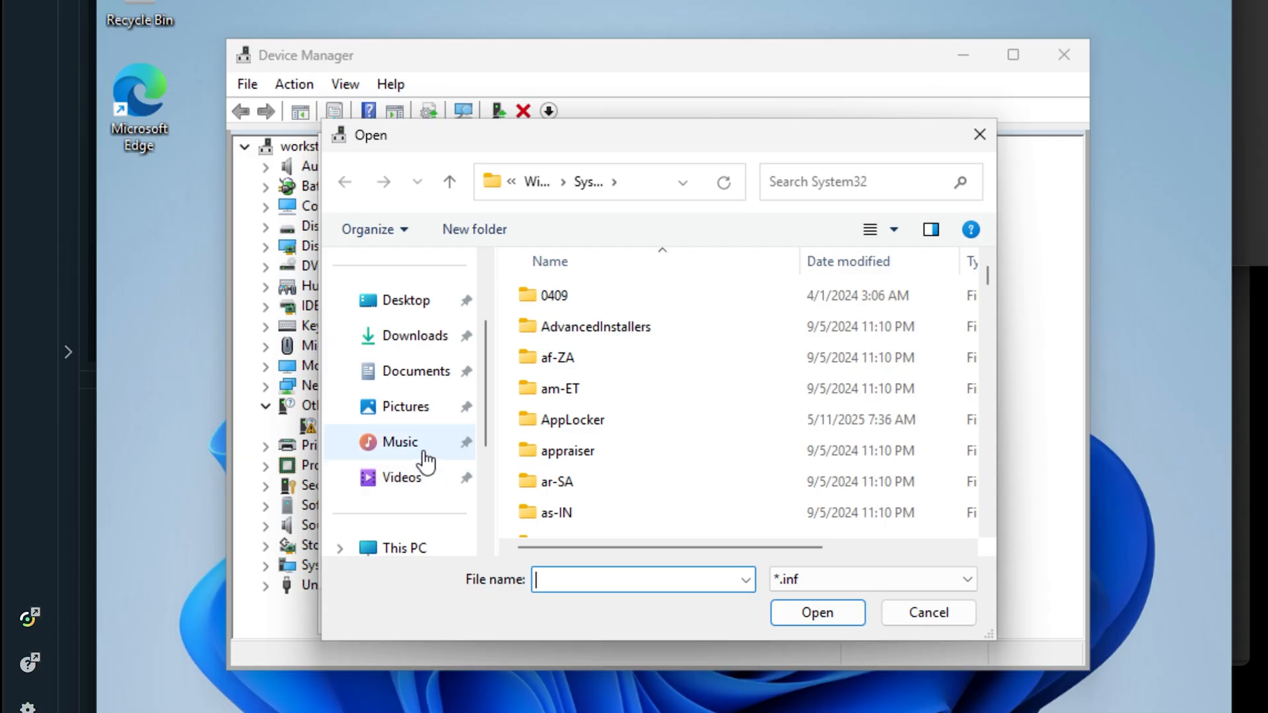
# Navigate into C:\Windows and then the fjmini driver folder.
pyautogui.scroll(-3)
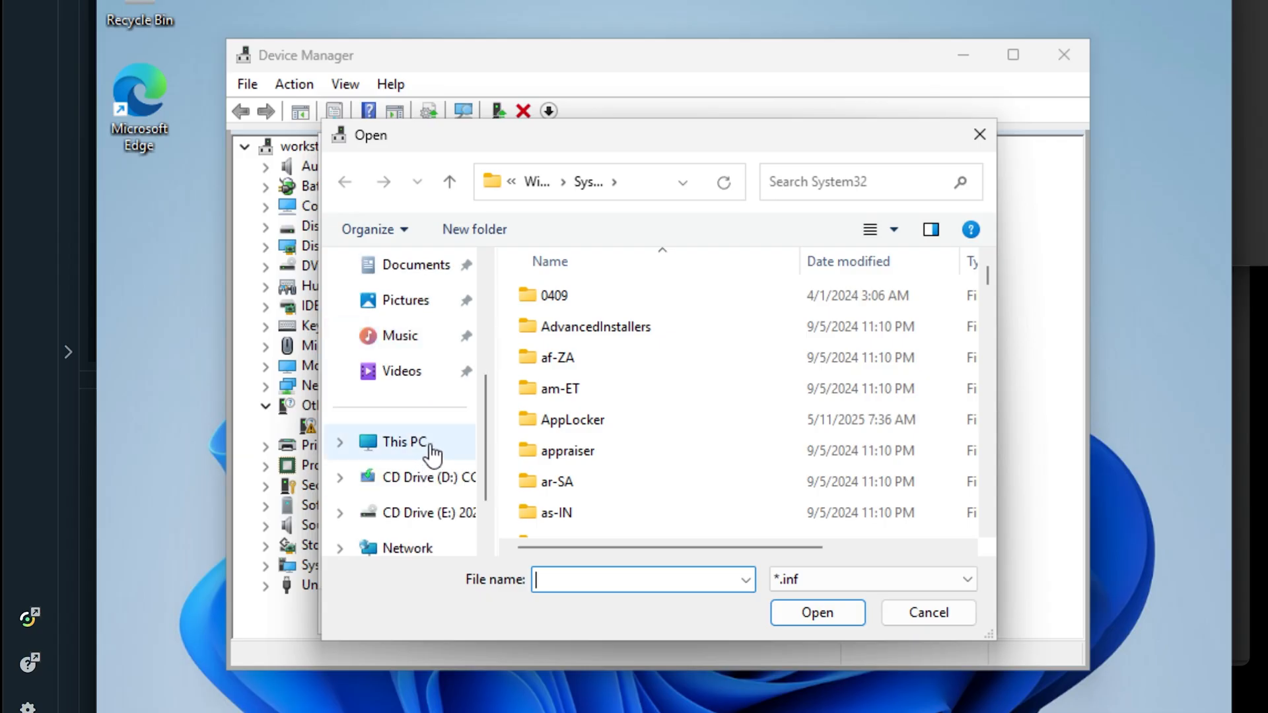
pyautogui.moveTo(663, 226)
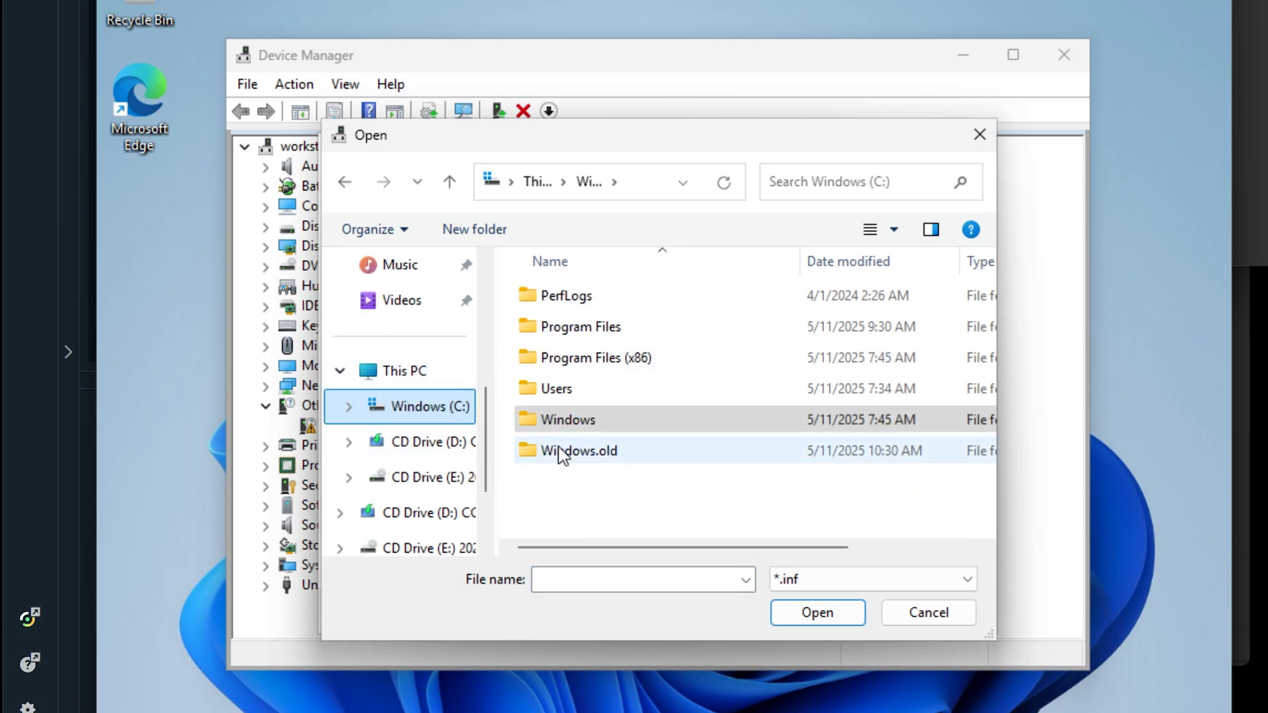
pyautogui.doubleClick(568, 419)
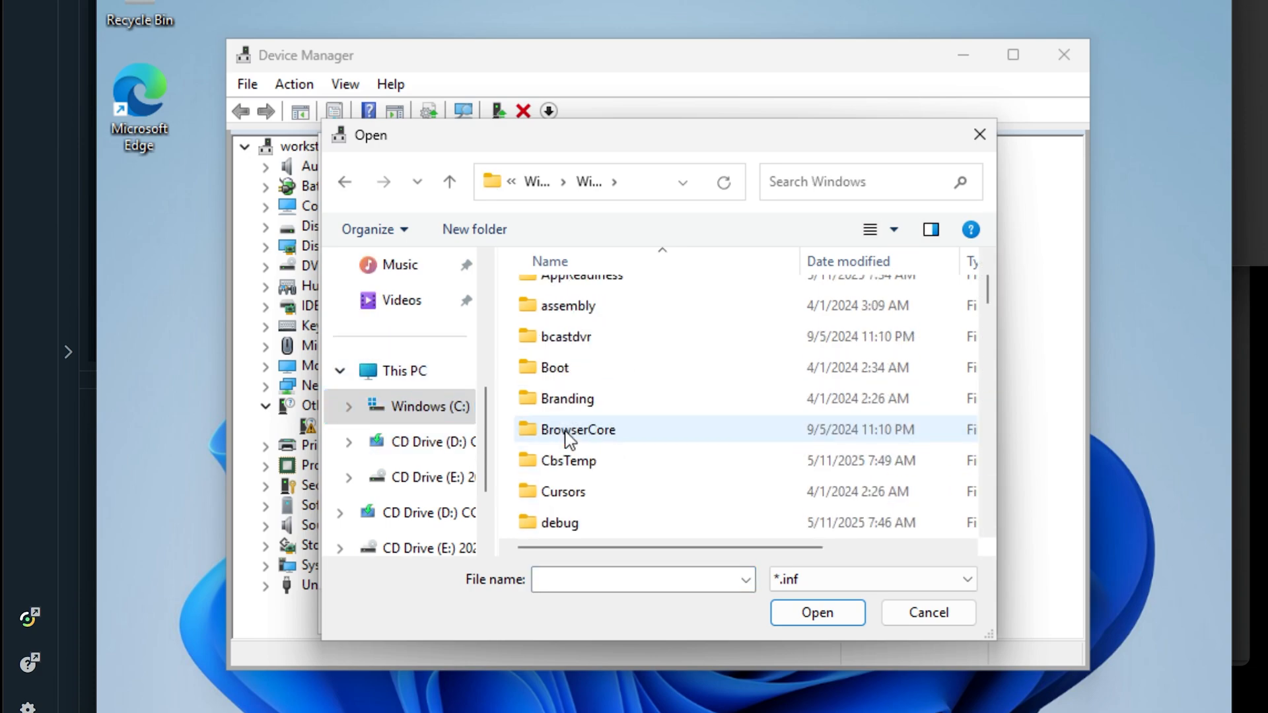
pyautogui.scroll(-3)
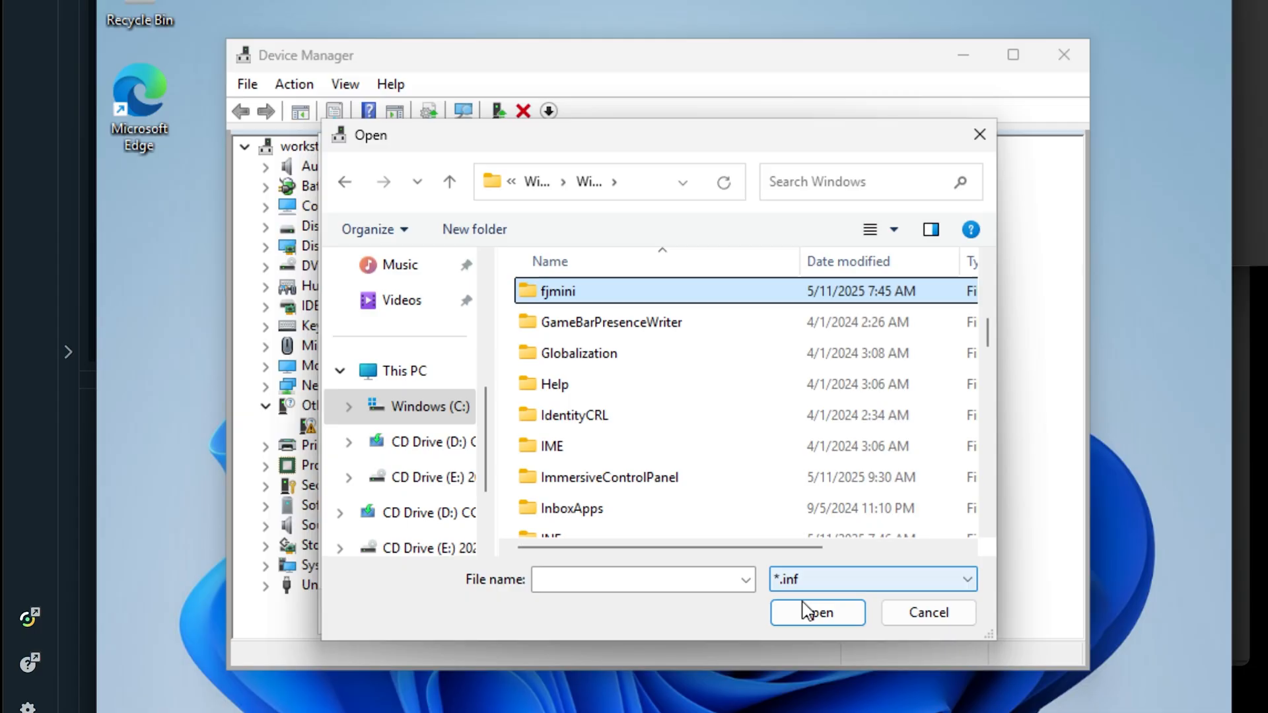
pyautogui.doubleClick(557, 291)
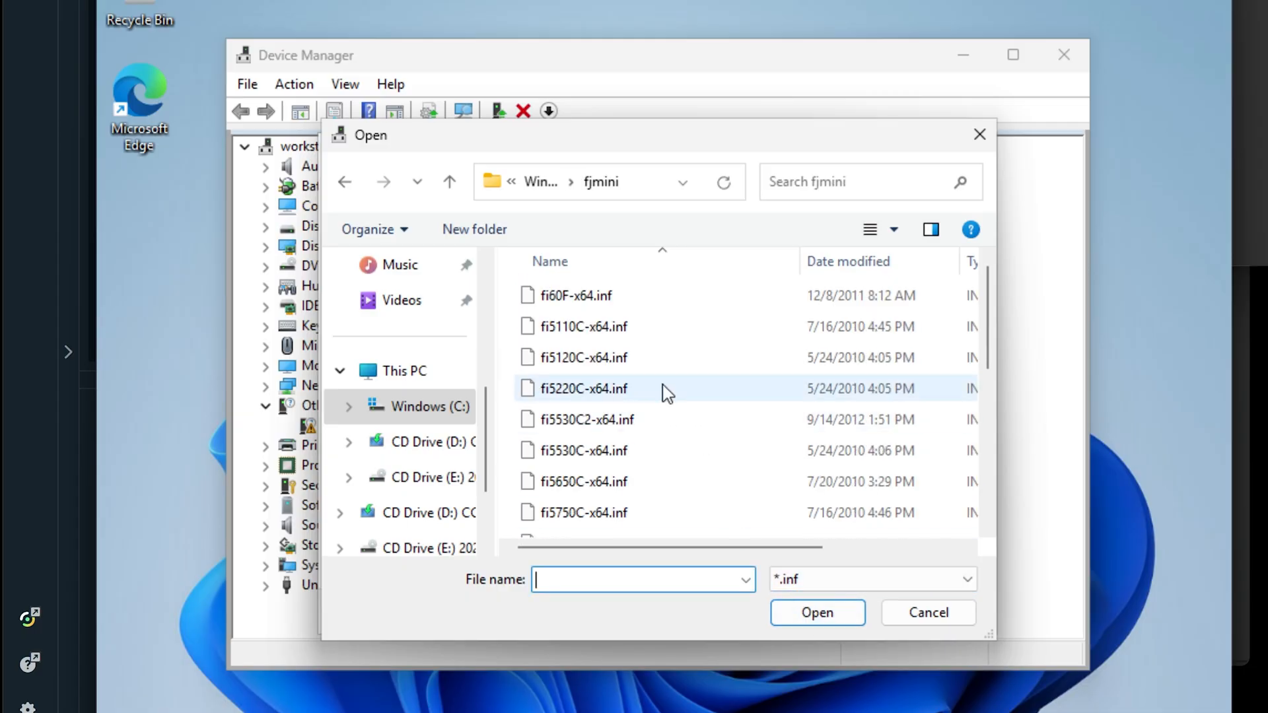
# Select the fi6130-x64.inf driver file in the fjmini folder.
pyautogui.click(583, 358)
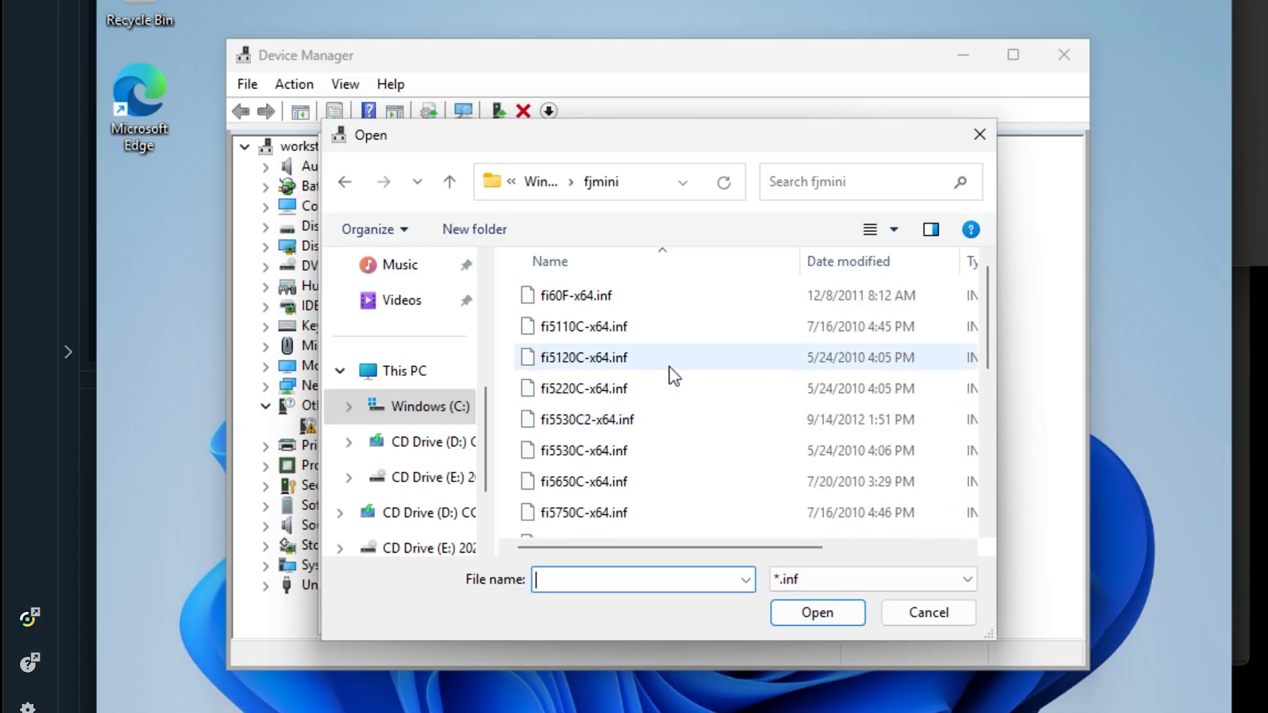
pyautogui.click(582, 451)
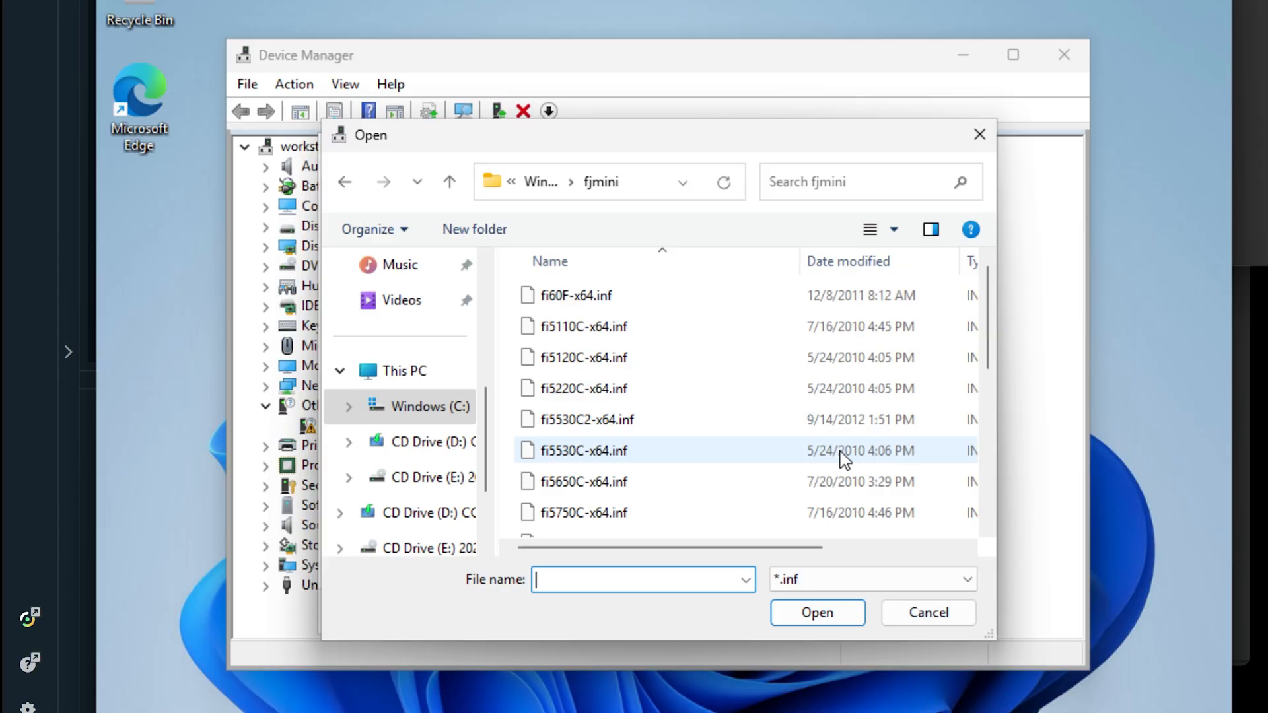
pyautogui.scroll(-3)
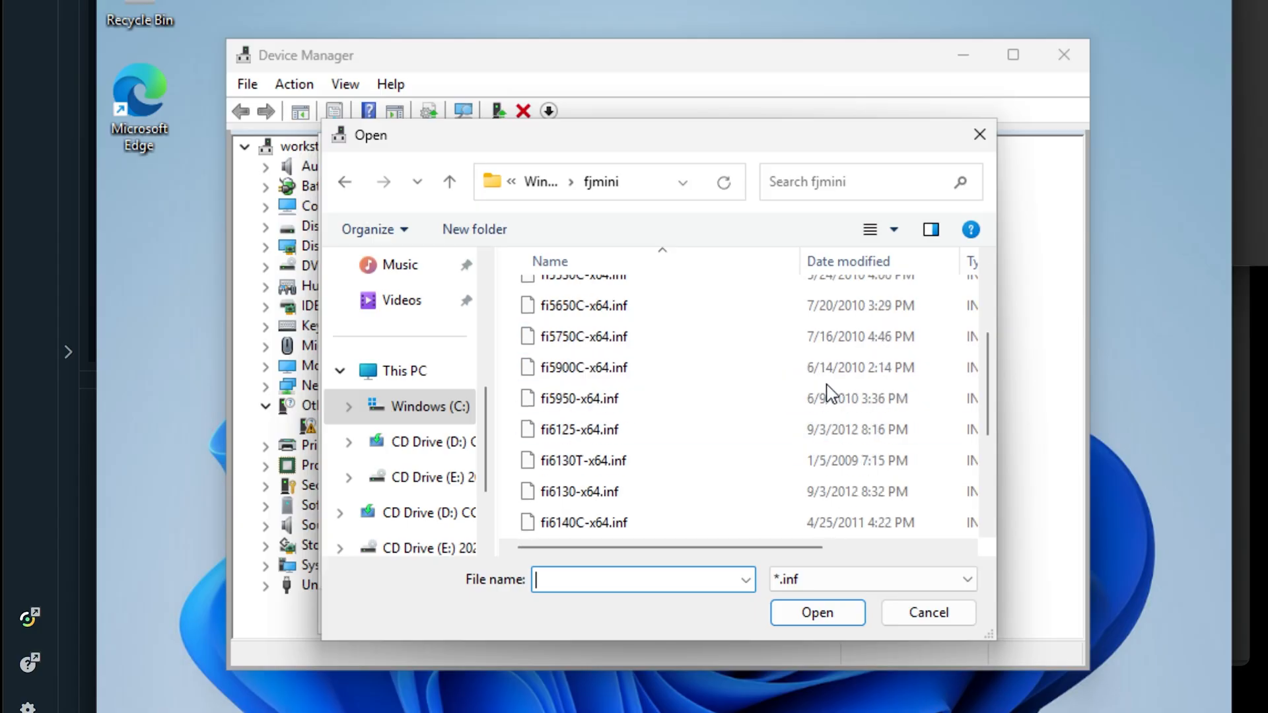
pyautogui.scroll(-3)
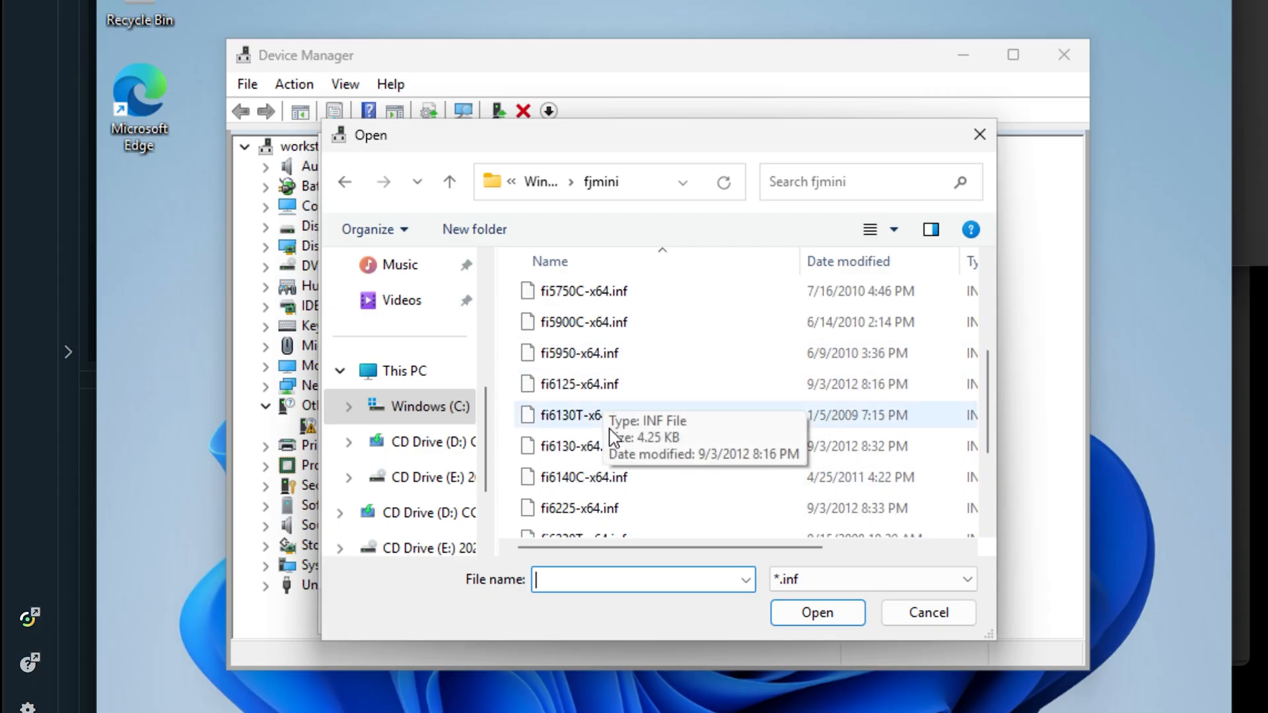
pyautogui.click(579, 445)
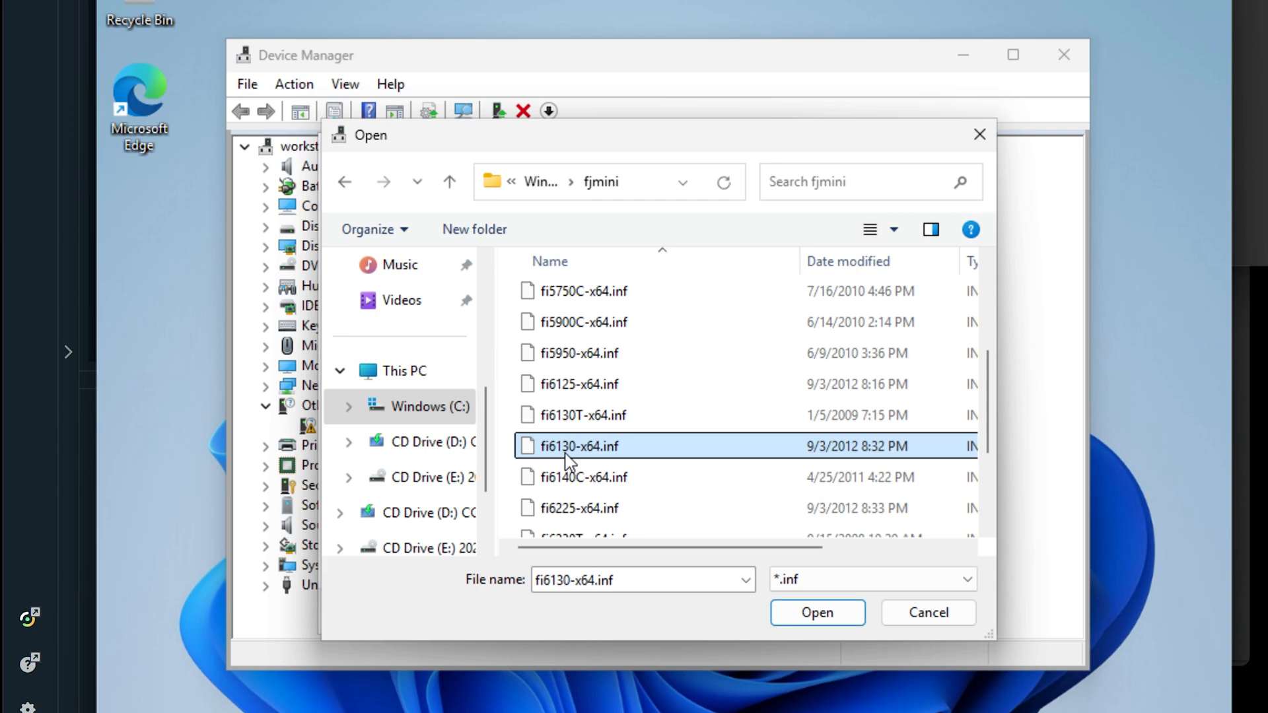
pyautogui.moveTo(567, 453)
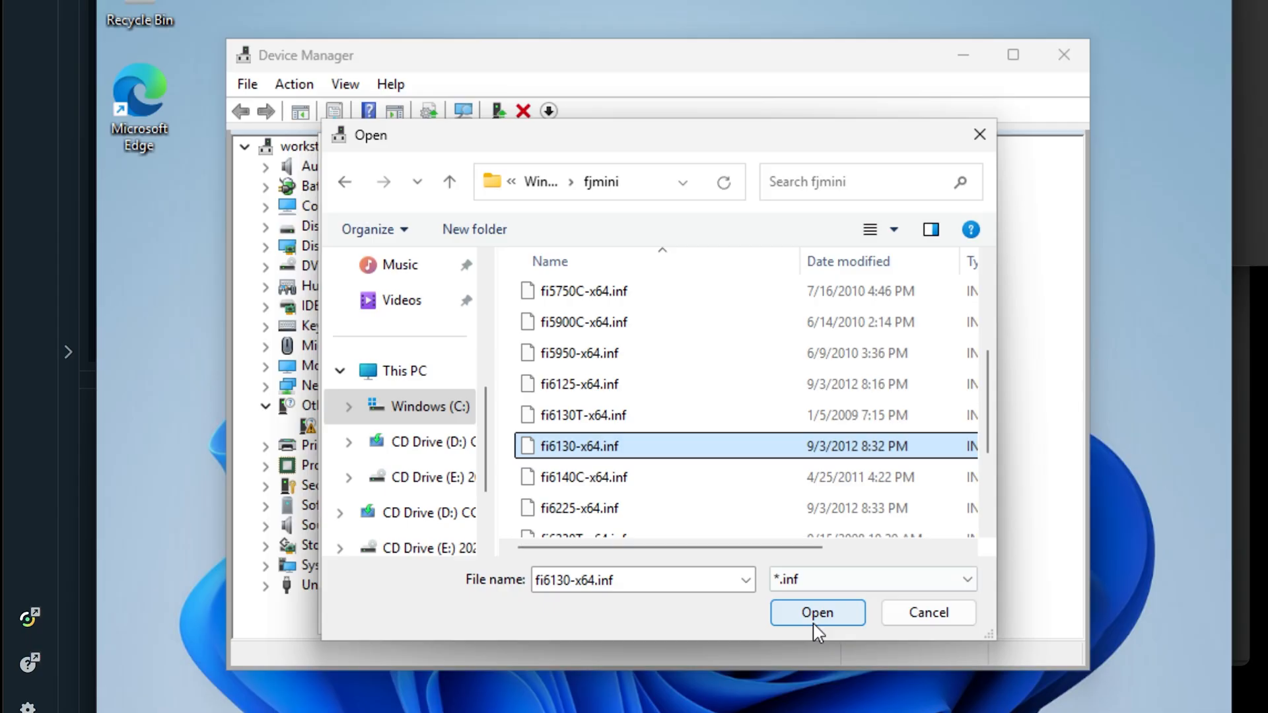
# Load the fi6130-x64.inf disk drivers and select the fi-6130dj model from the list.
pyautogui.click(816, 611)
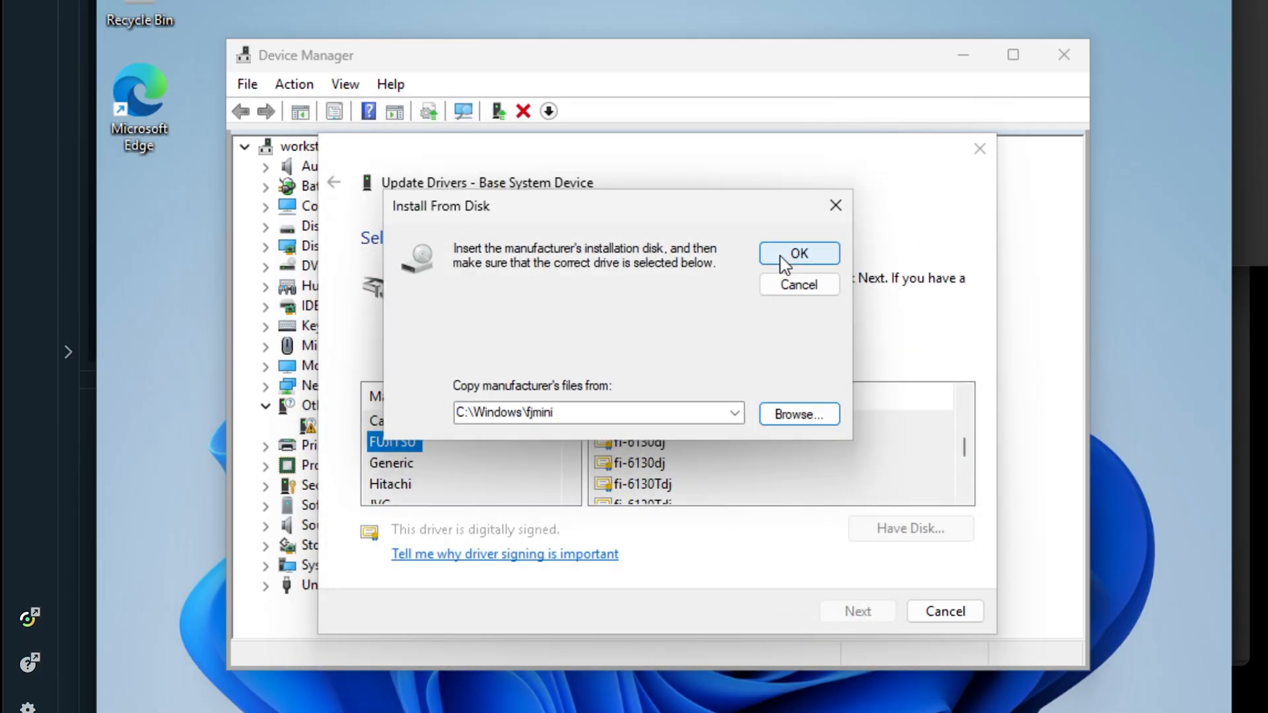
pyautogui.click(798, 254)
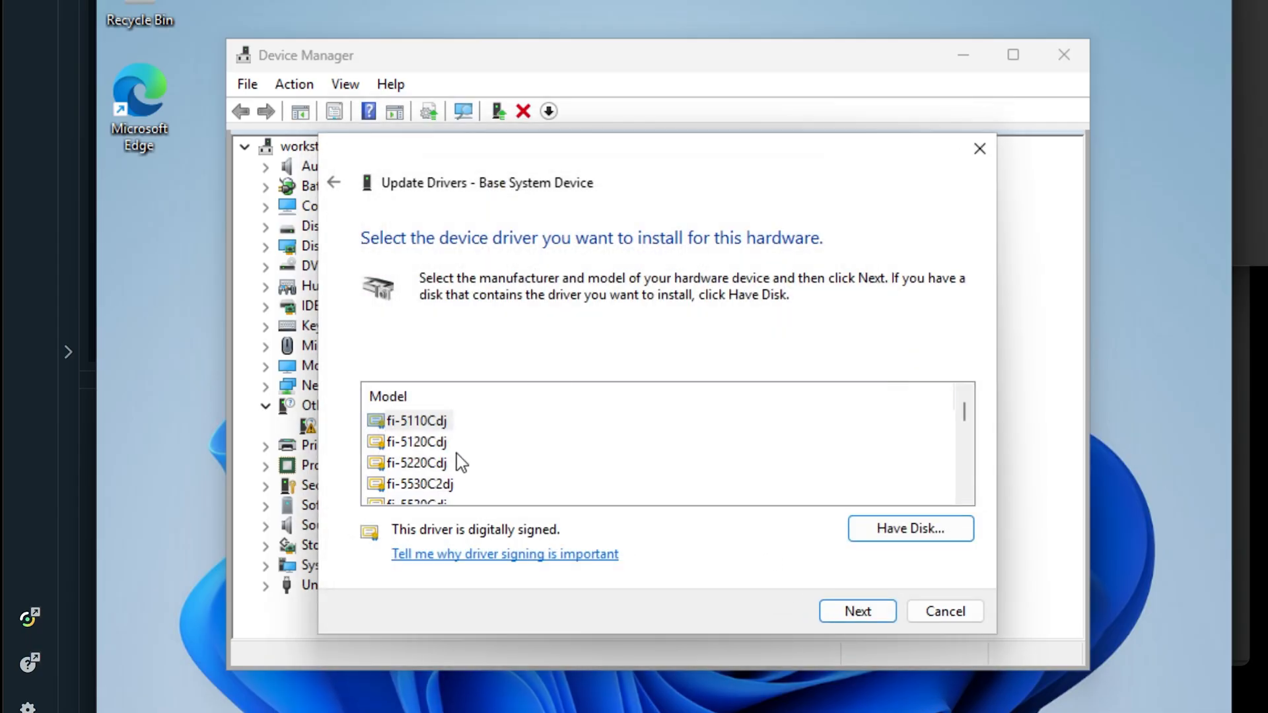
pyautogui.scroll(-3)
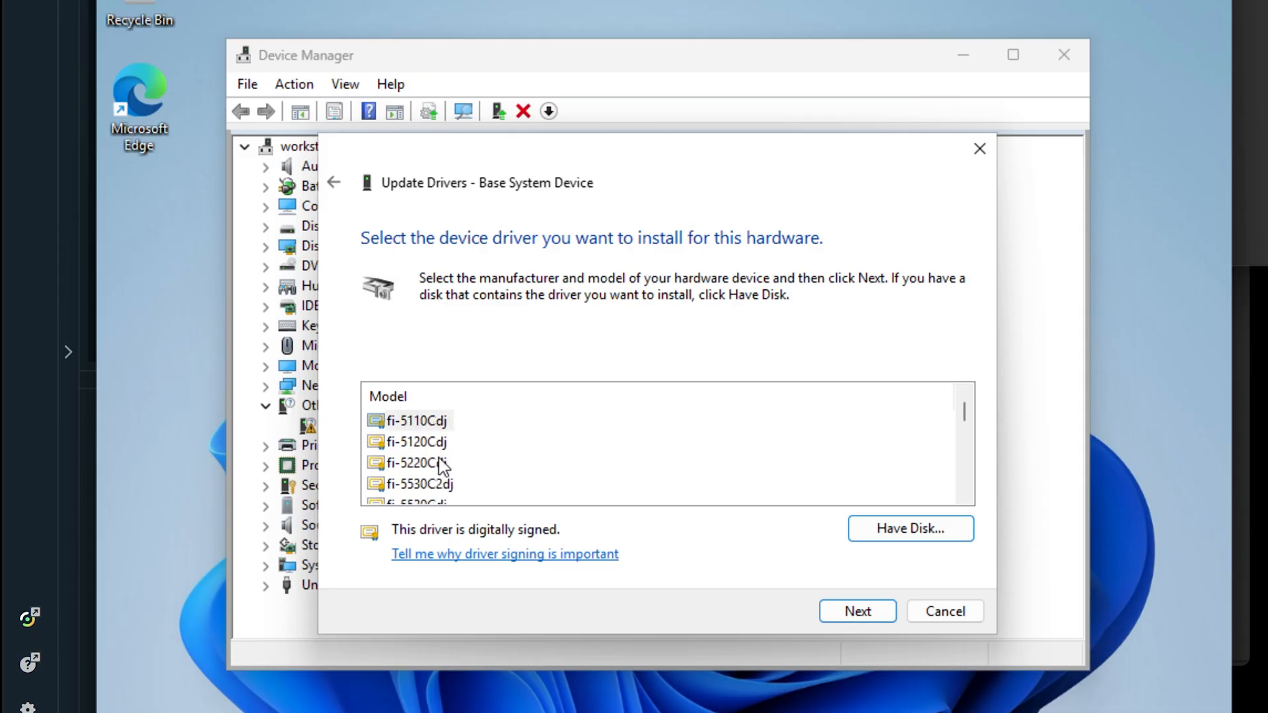
pyautogui.click(418, 441)
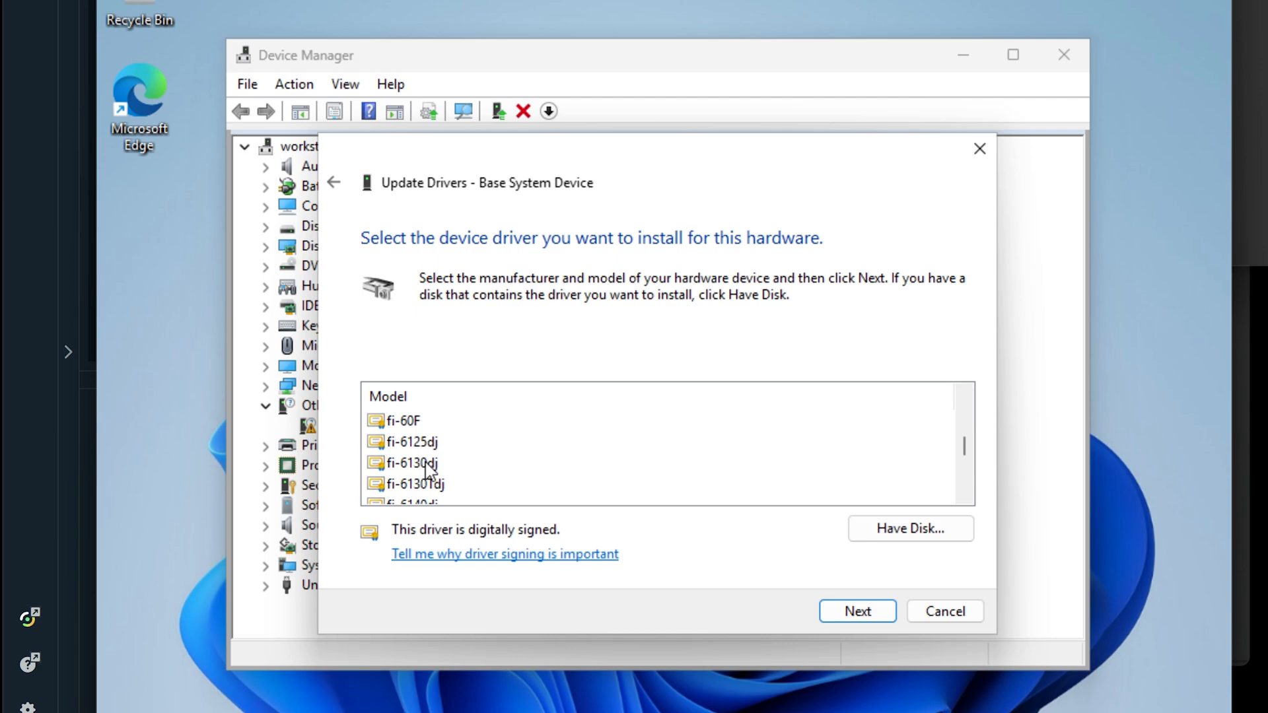
pyautogui.click(407, 441)
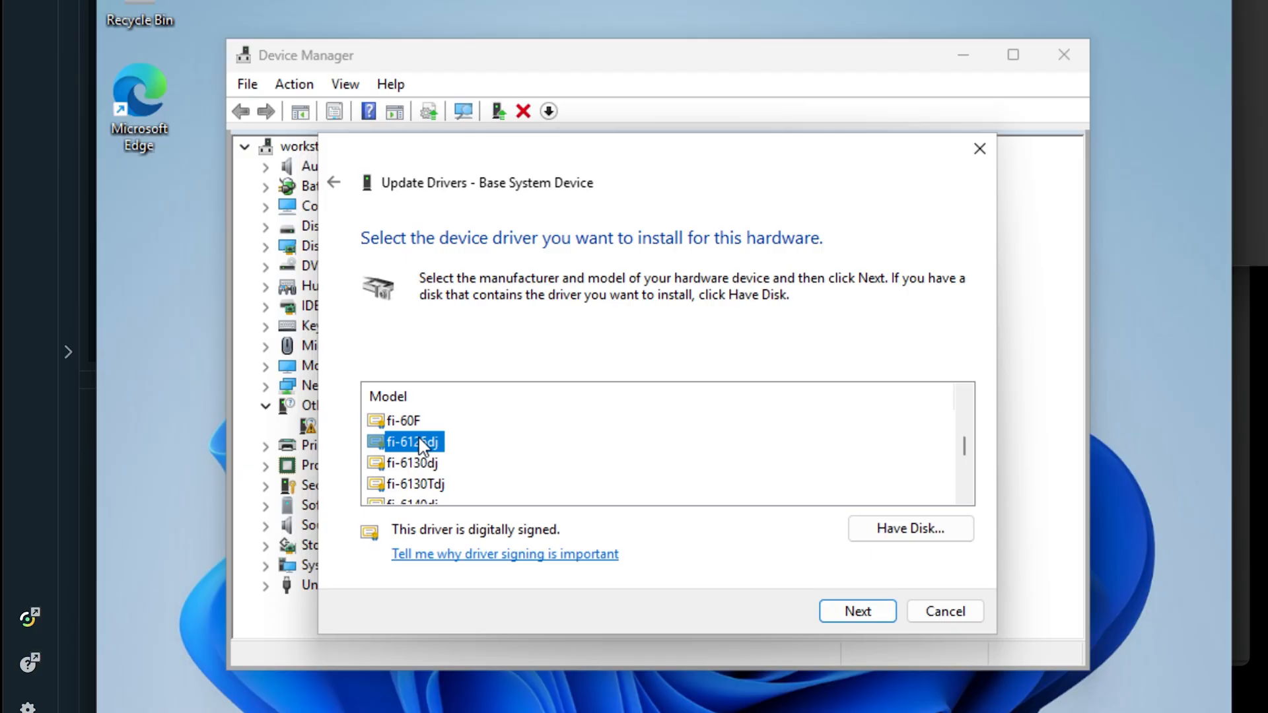
pyautogui.scroll(-3)
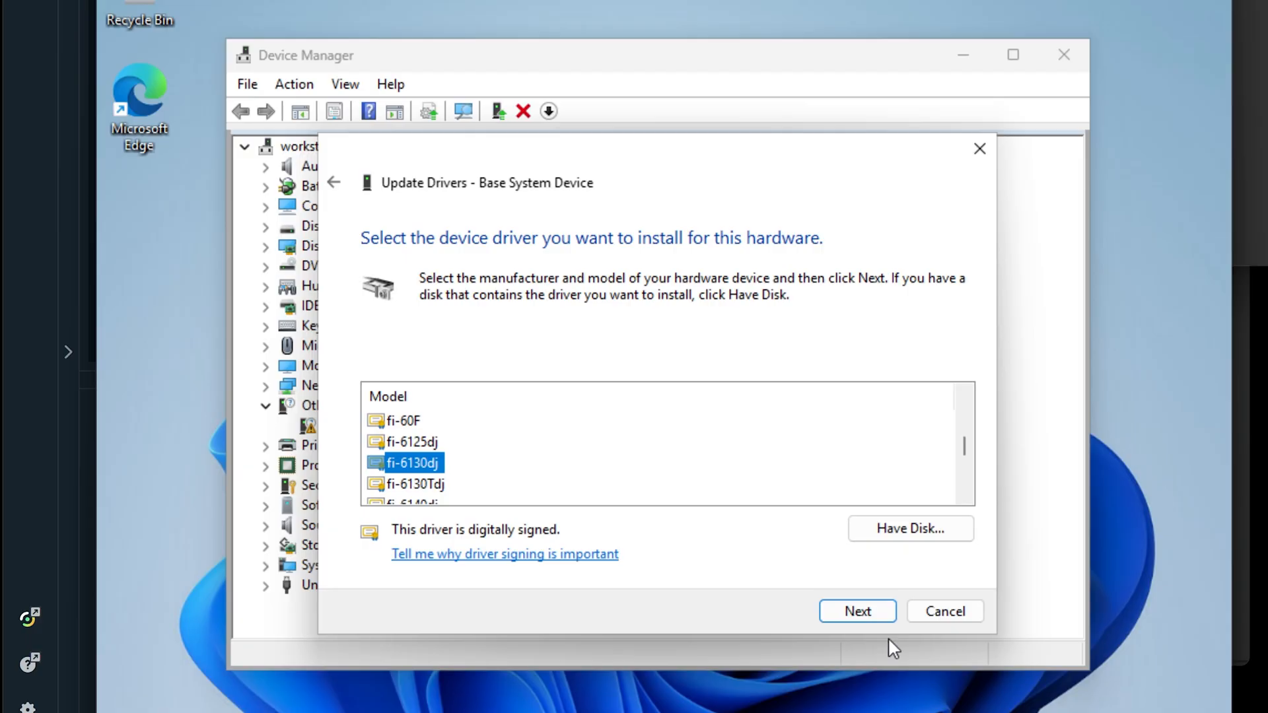
# Install the fi-6130dj driver, accepting the Update Driver Warning; it fails with Code 10.
pyautogui.click(857, 611)
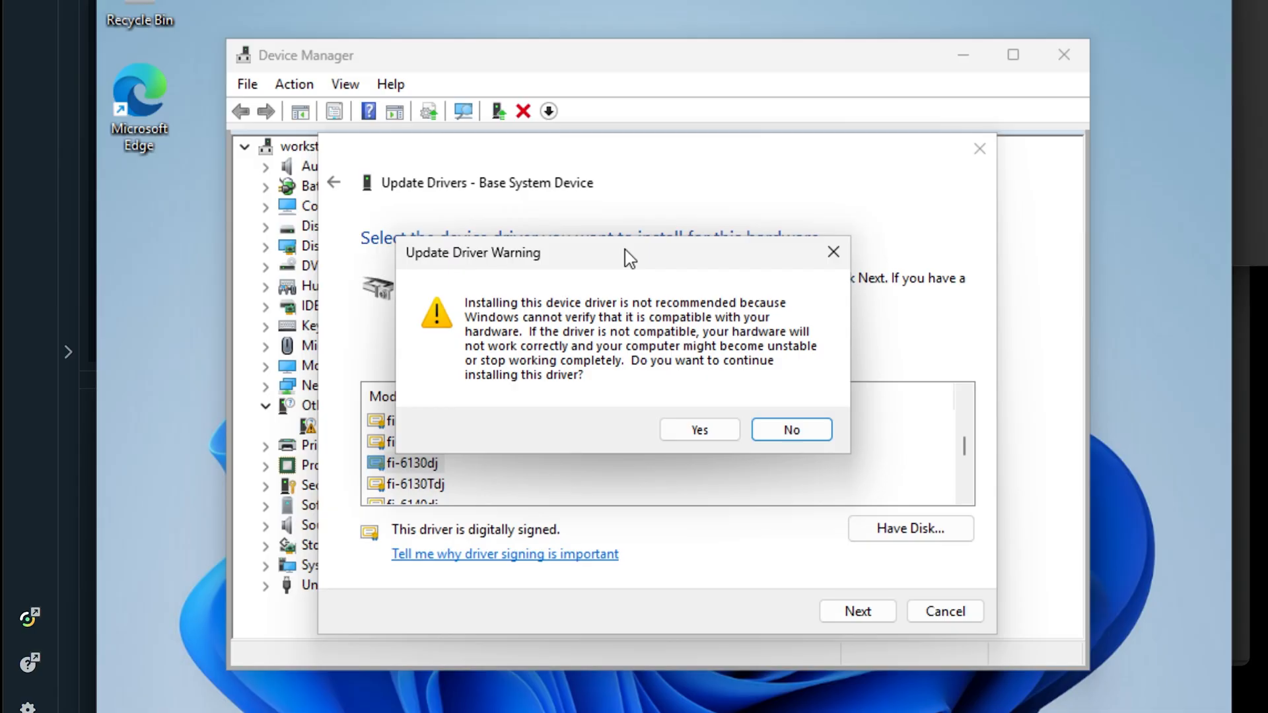
pyautogui.click(698, 430)
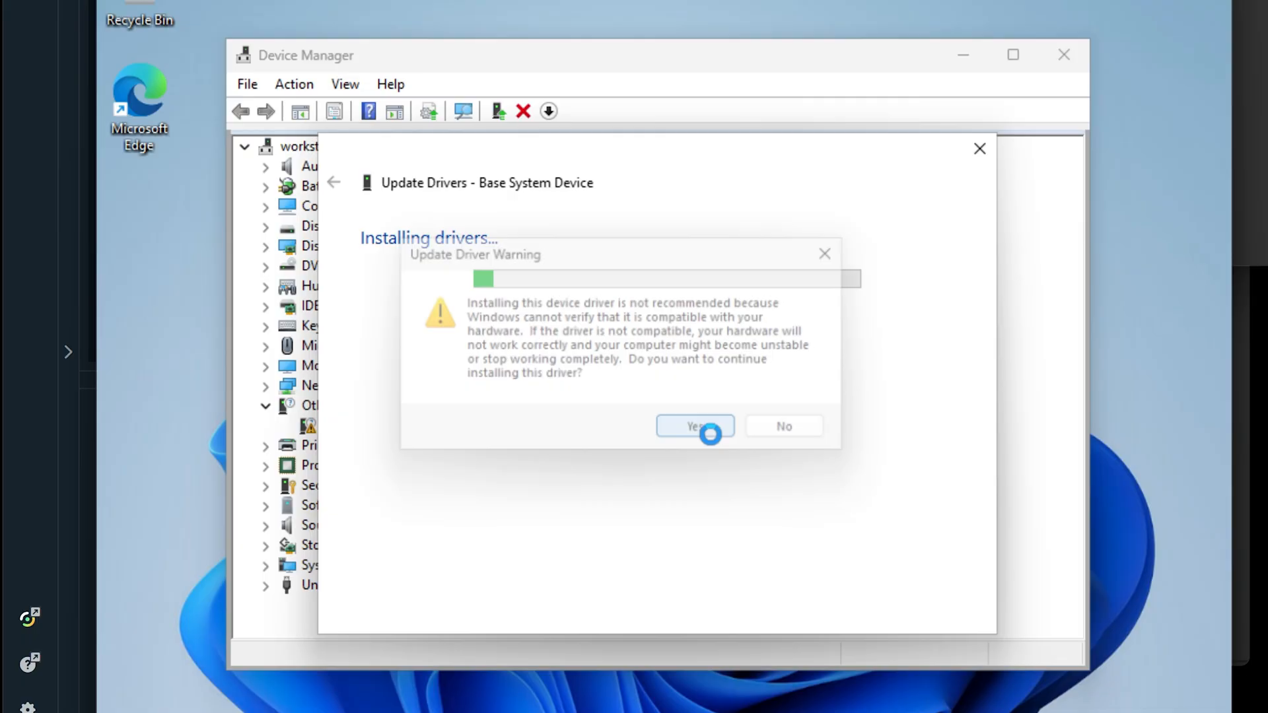
pyautogui.click(694, 427)
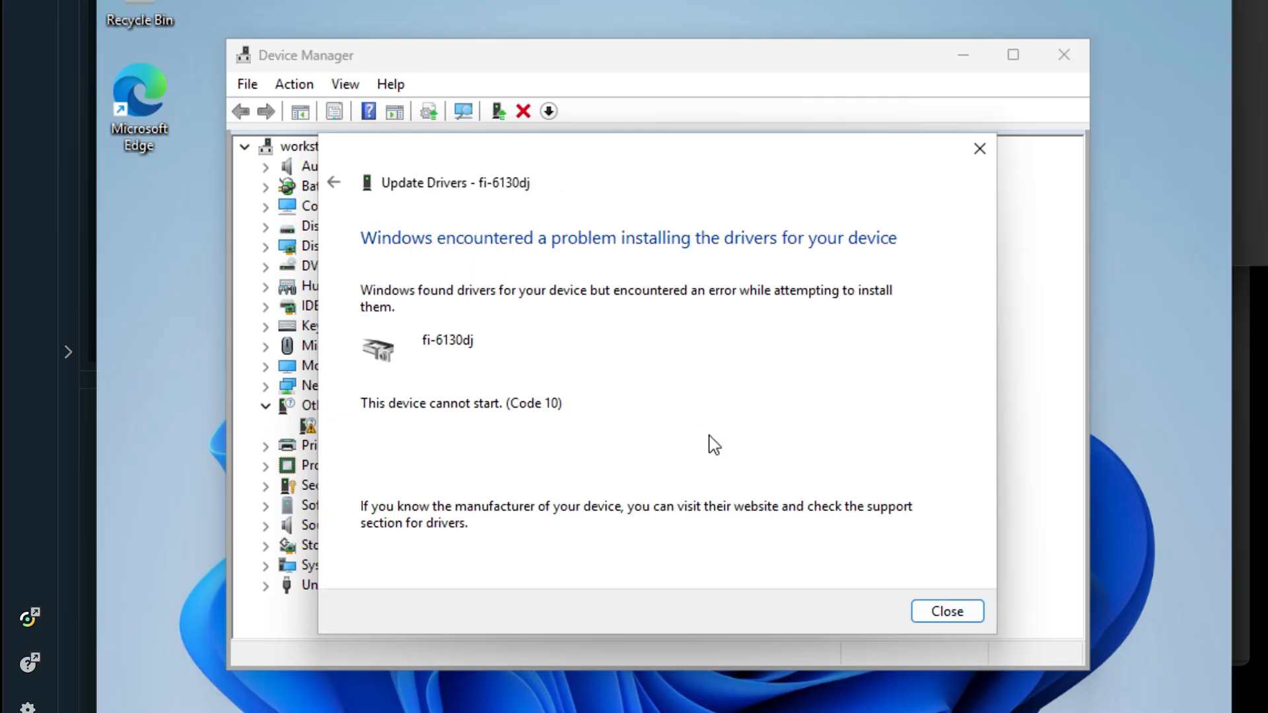
pyautogui.moveTo(438, 421)
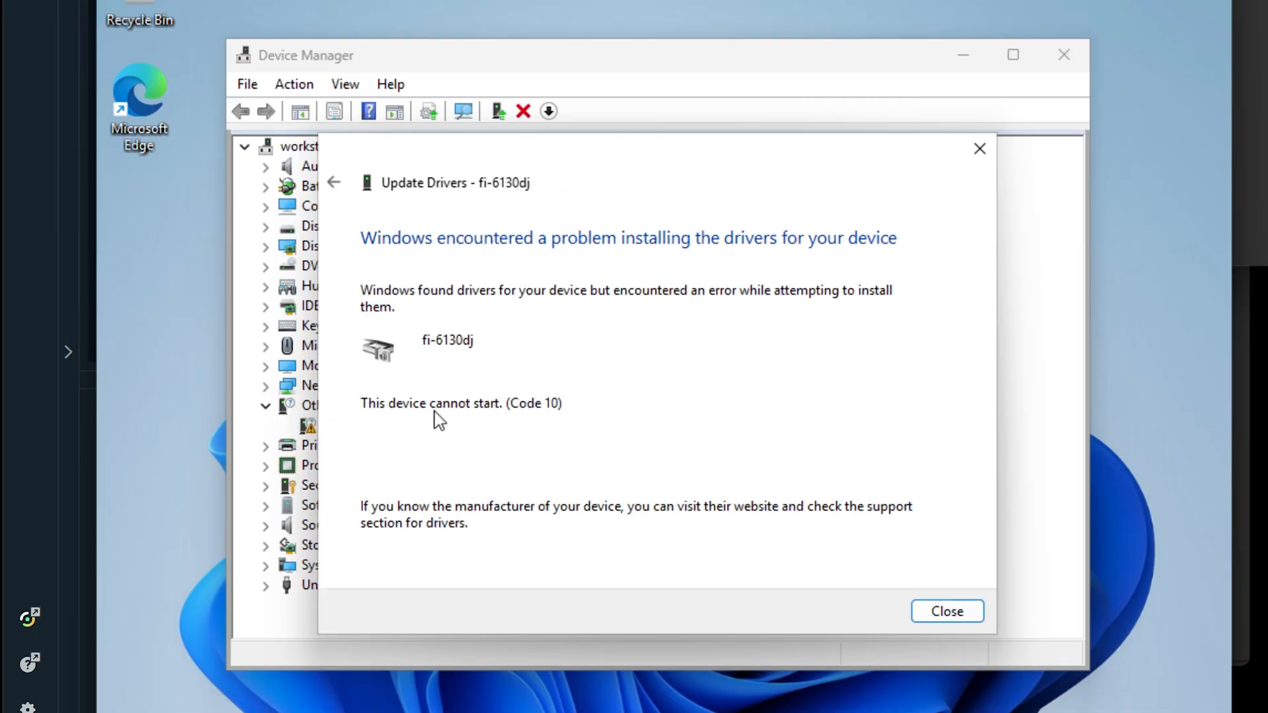
pyautogui.moveTo(542, 425)
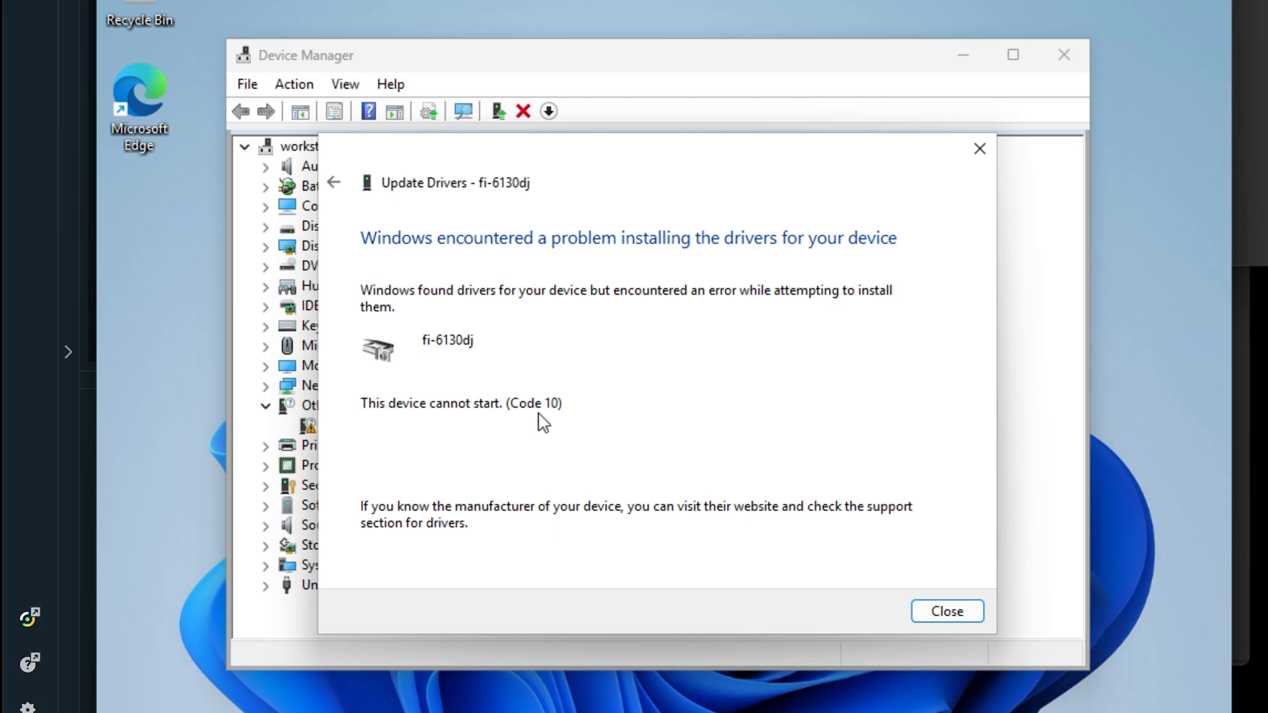
pyautogui.moveTo(946, 610)
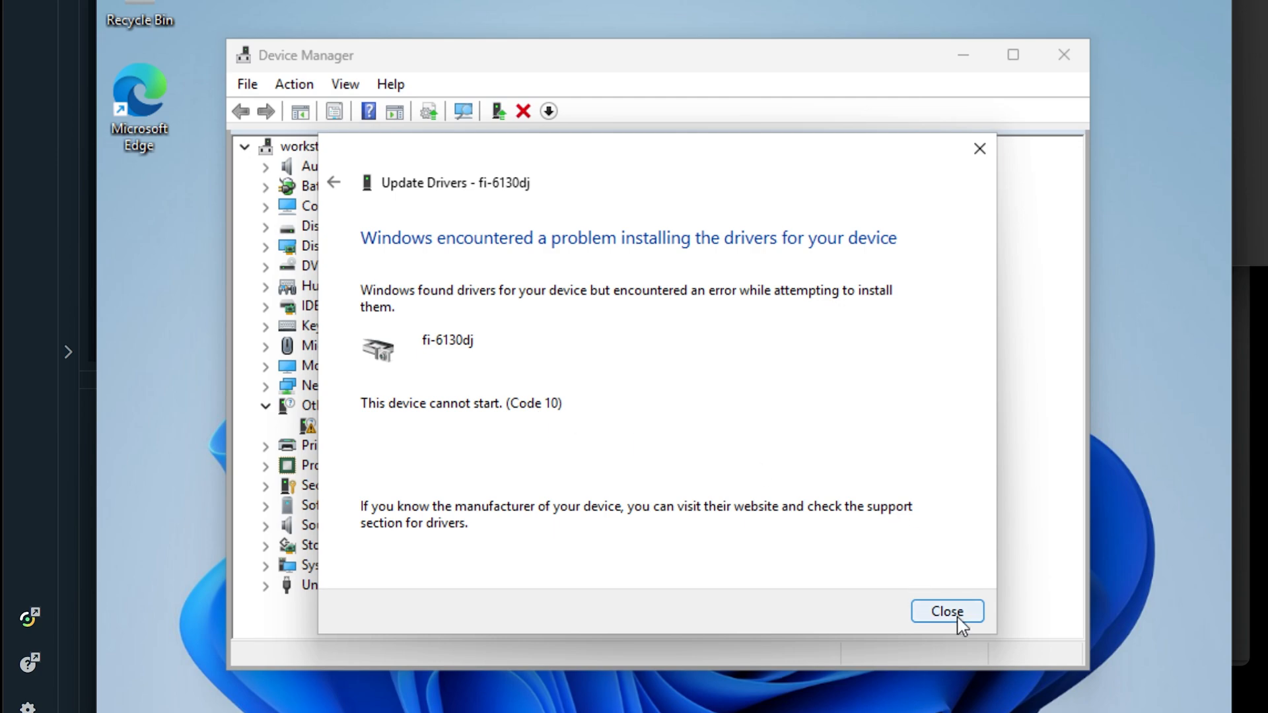
pyautogui.moveTo(923, 581)
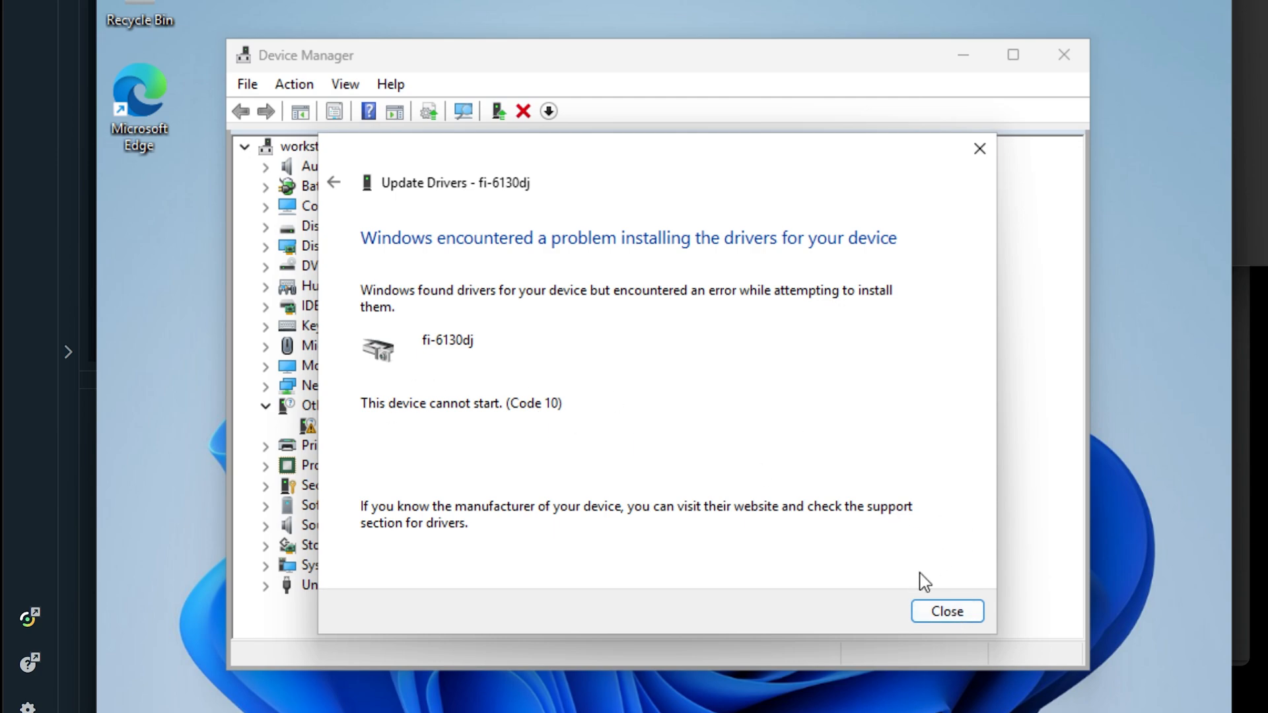
# Close the failed update wizard and select fi-6130dj under Imaging devices.
pyautogui.click(946, 611)
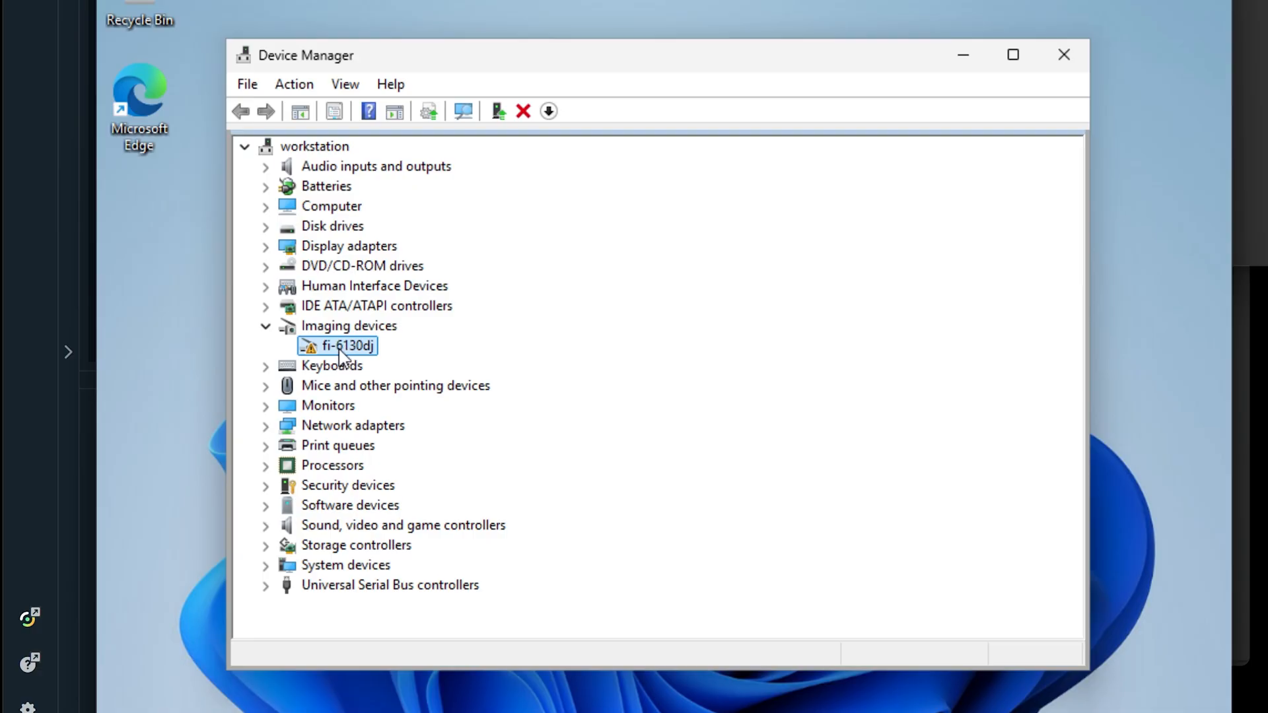
pyautogui.click(348, 325)
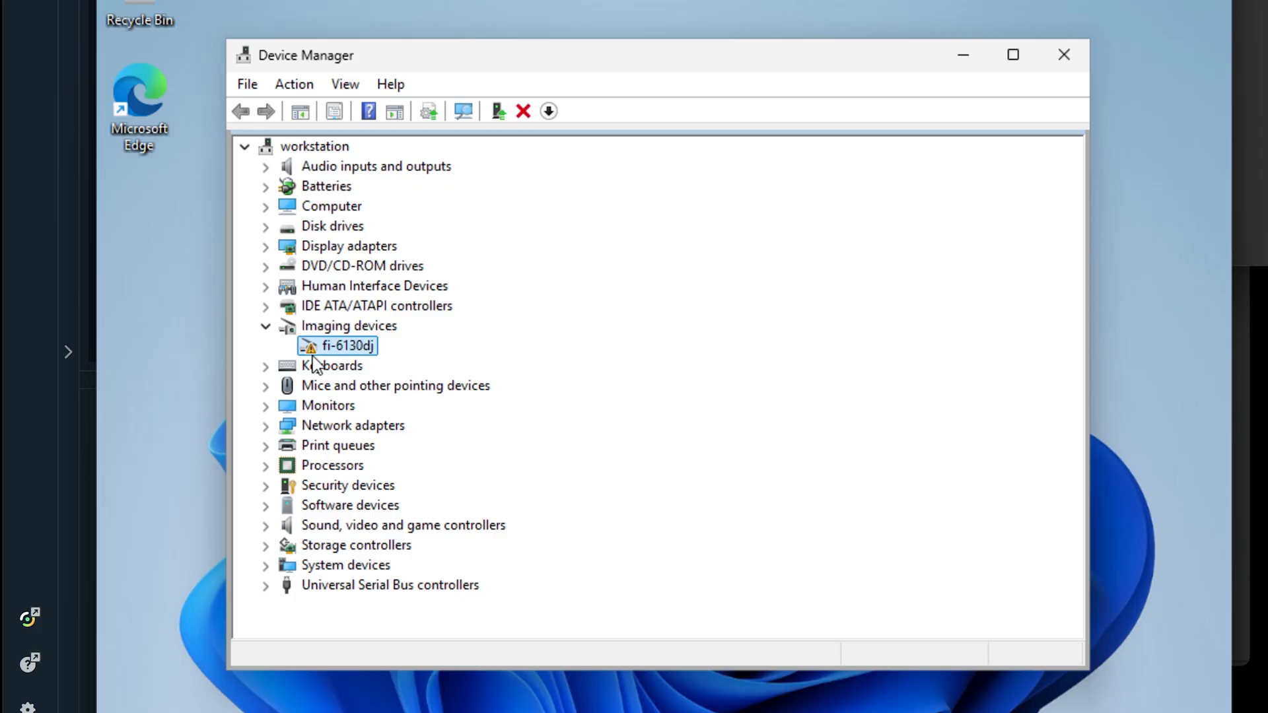
pyautogui.moveTo(332, 352)
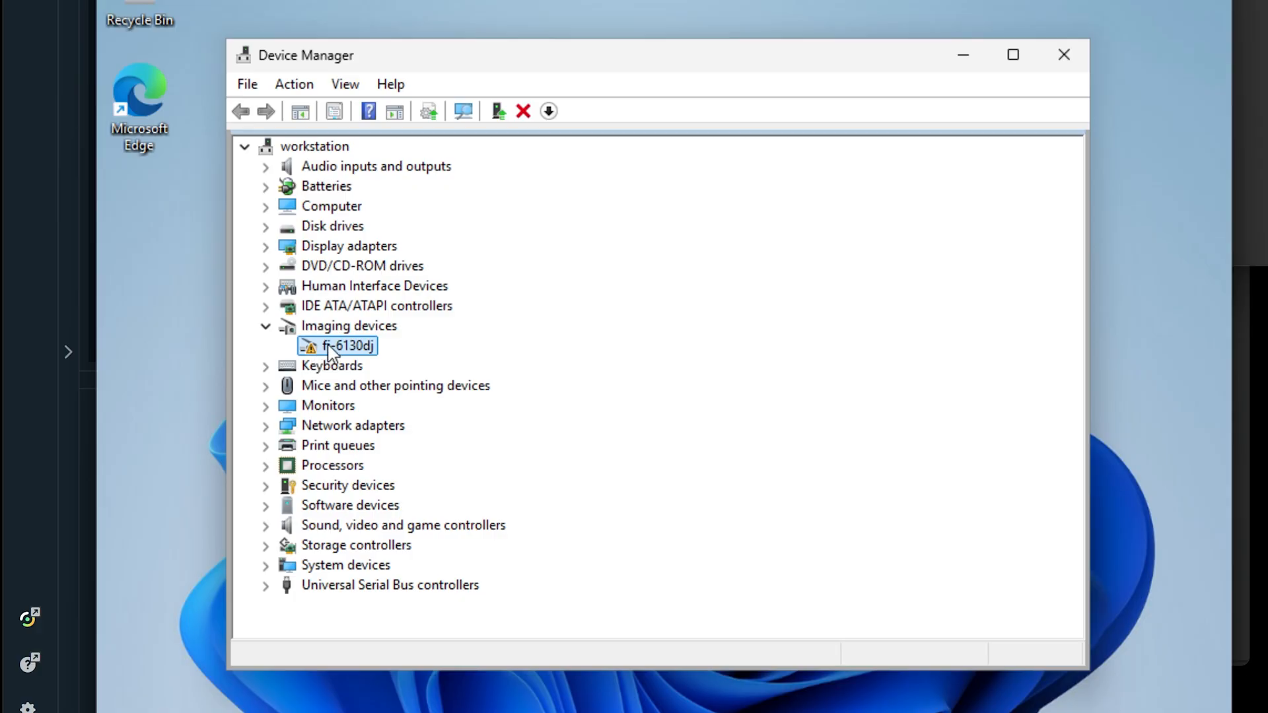
pyautogui.moveTo(346, 353)
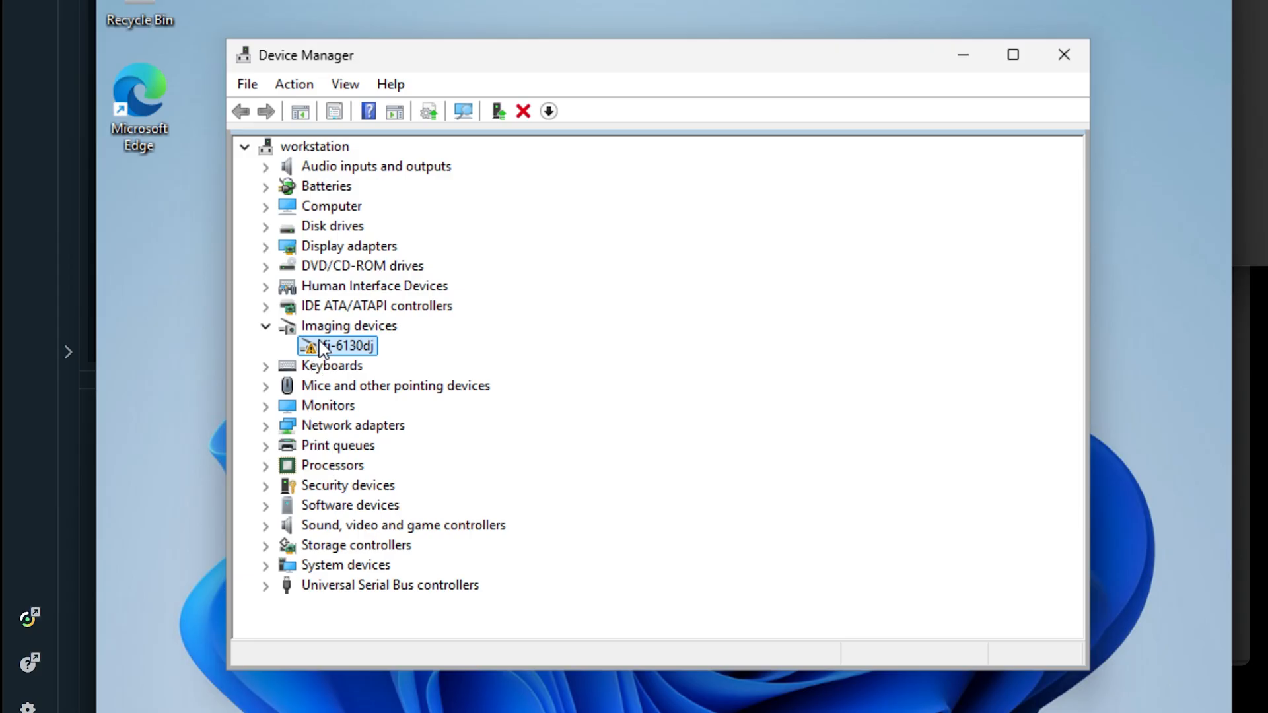
pyautogui.moveTo(414, 317)
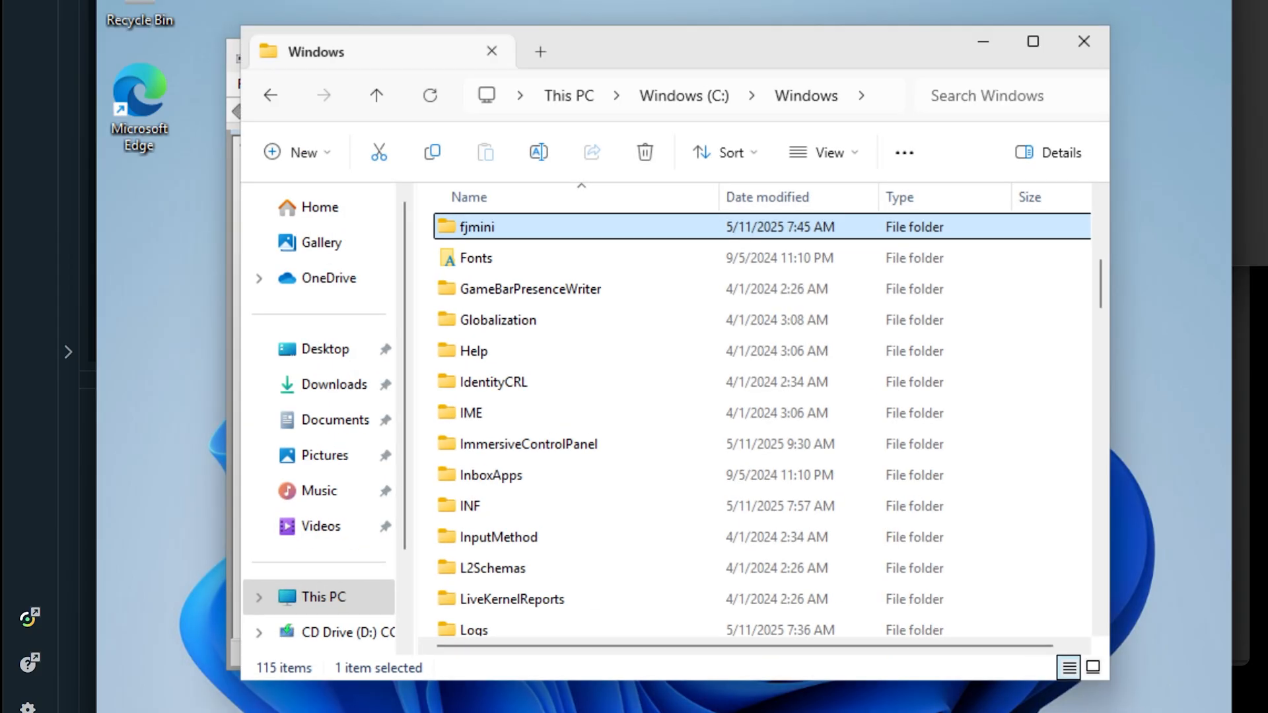
pyautogui.moveTo(477, 227)
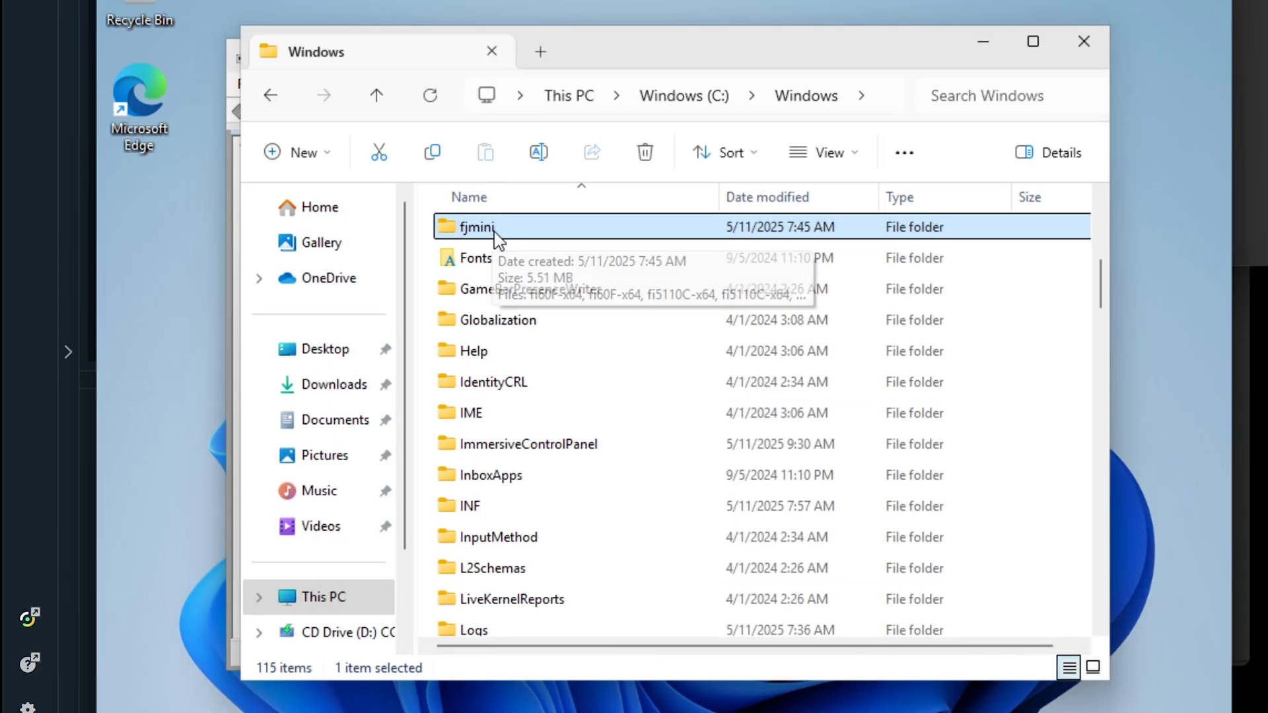
# Open the fjmini folder in File Explorer to view its driver files, then leave it.
pyautogui.doubleClick(477, 227)
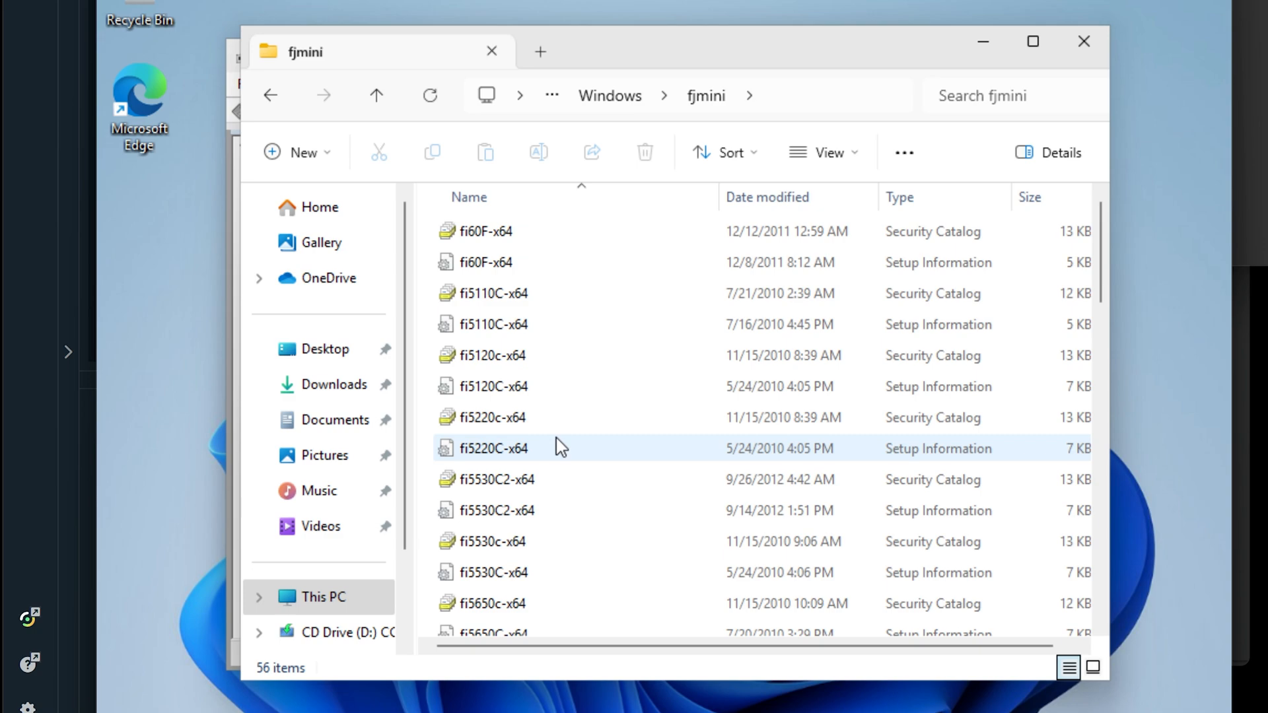
pyautogui.moveTo(556, 449)
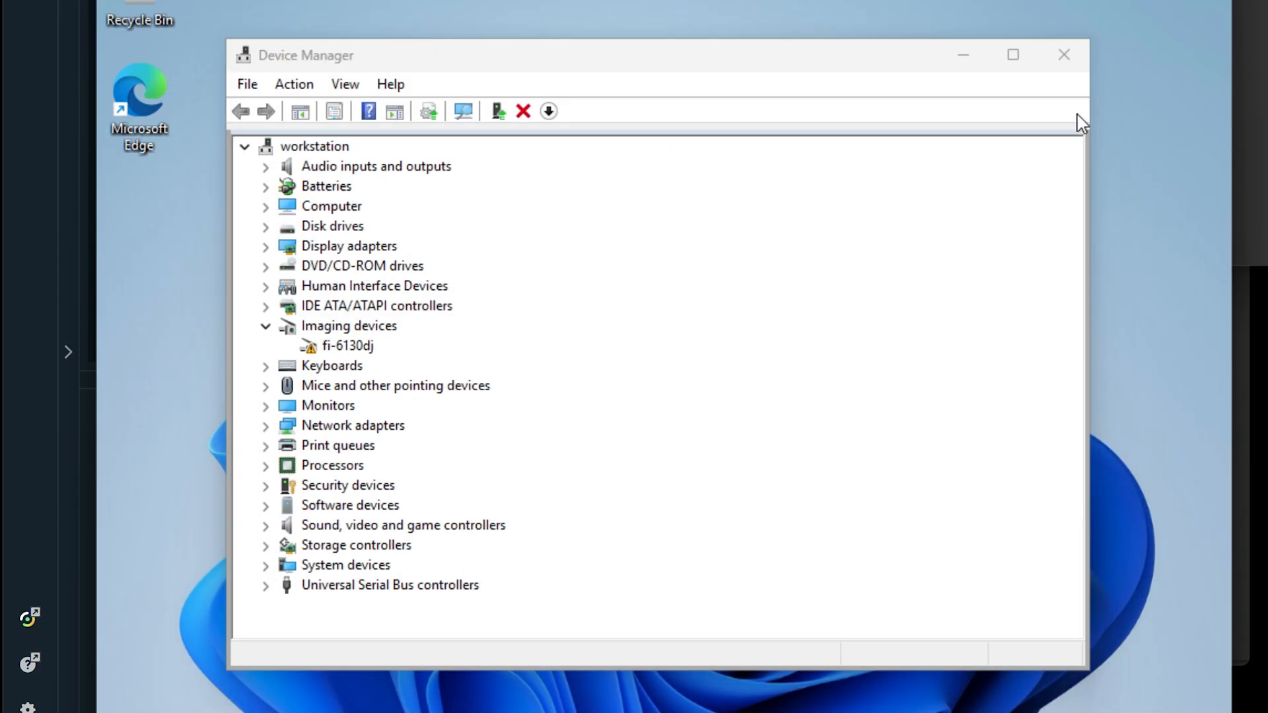
pyautogui.click(1064, 56)
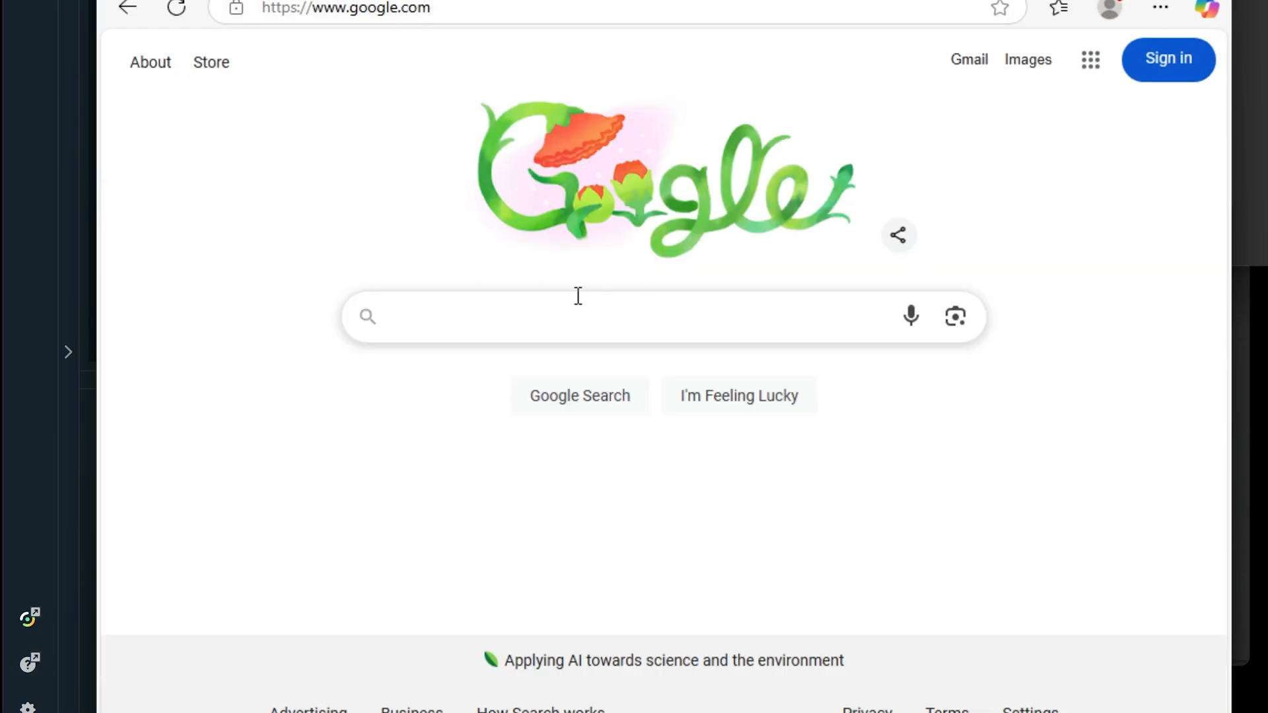
# Search Google for 'driver for fujitsu fi-6130' via the suggestion list.
pyautogui.click(567, 316)
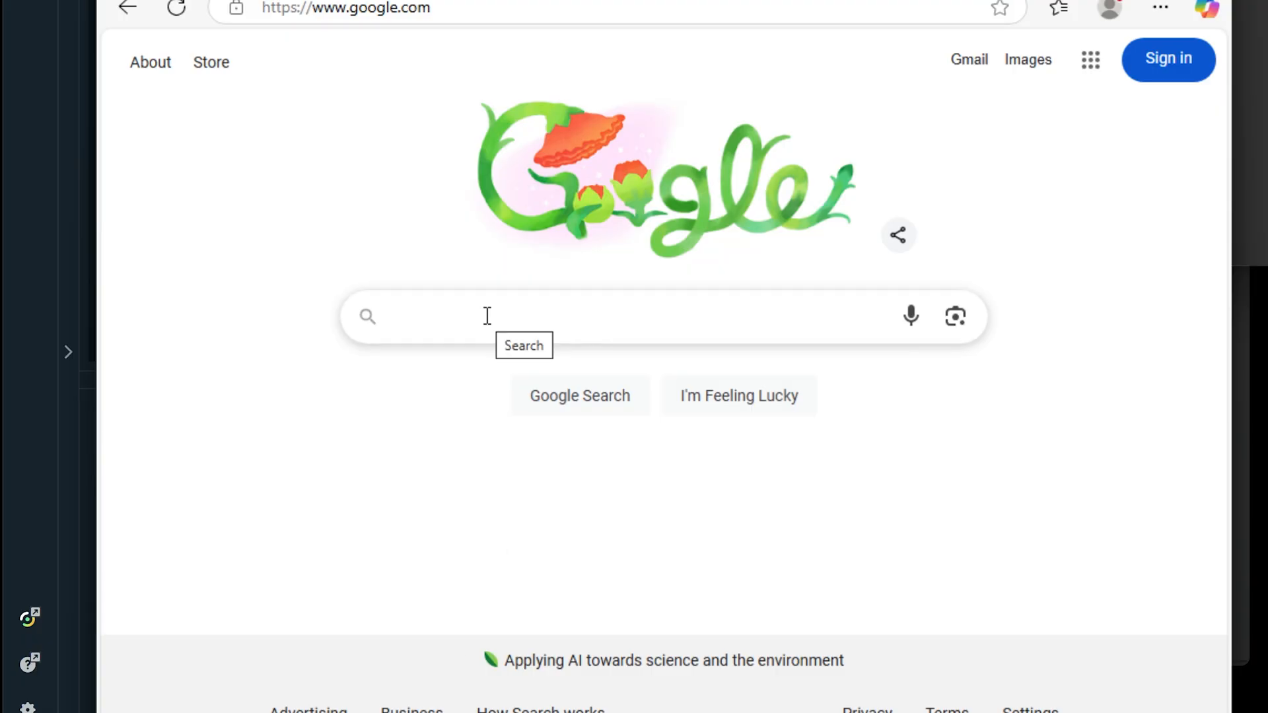
pyautogui.click(486, 316)
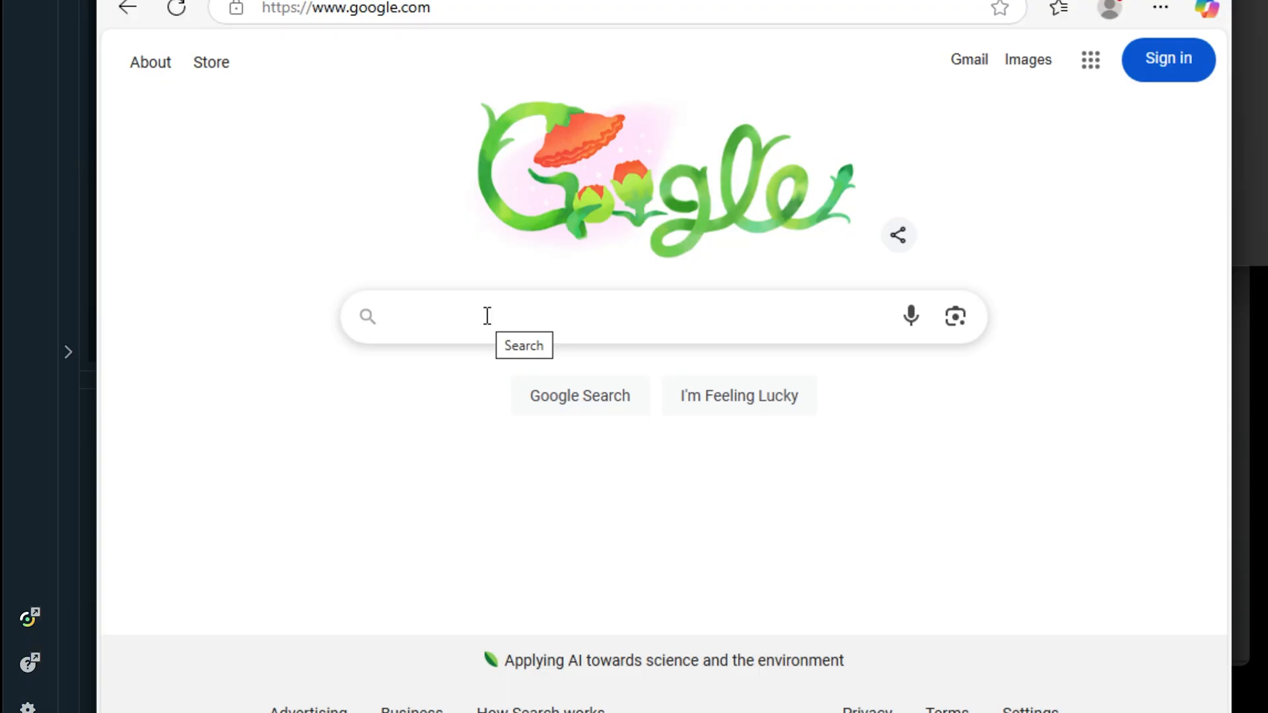
pyautogui.write('driver')
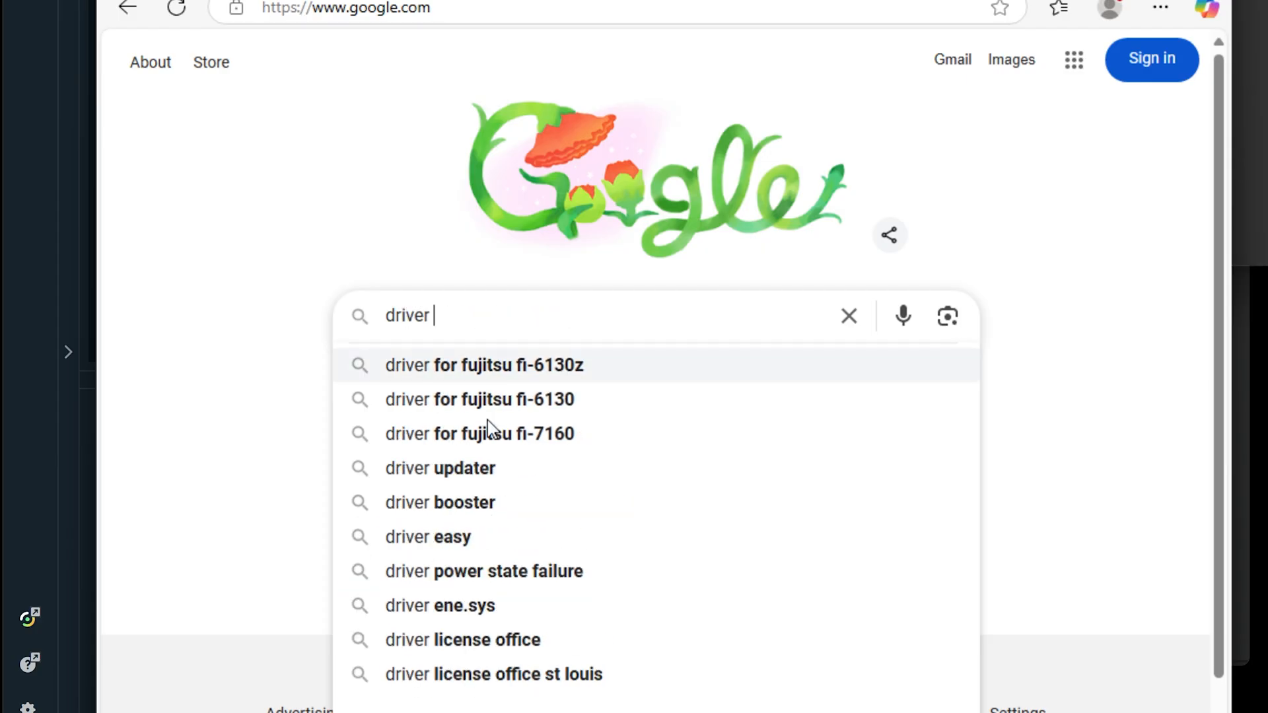
pyautogui.click(479, 399)
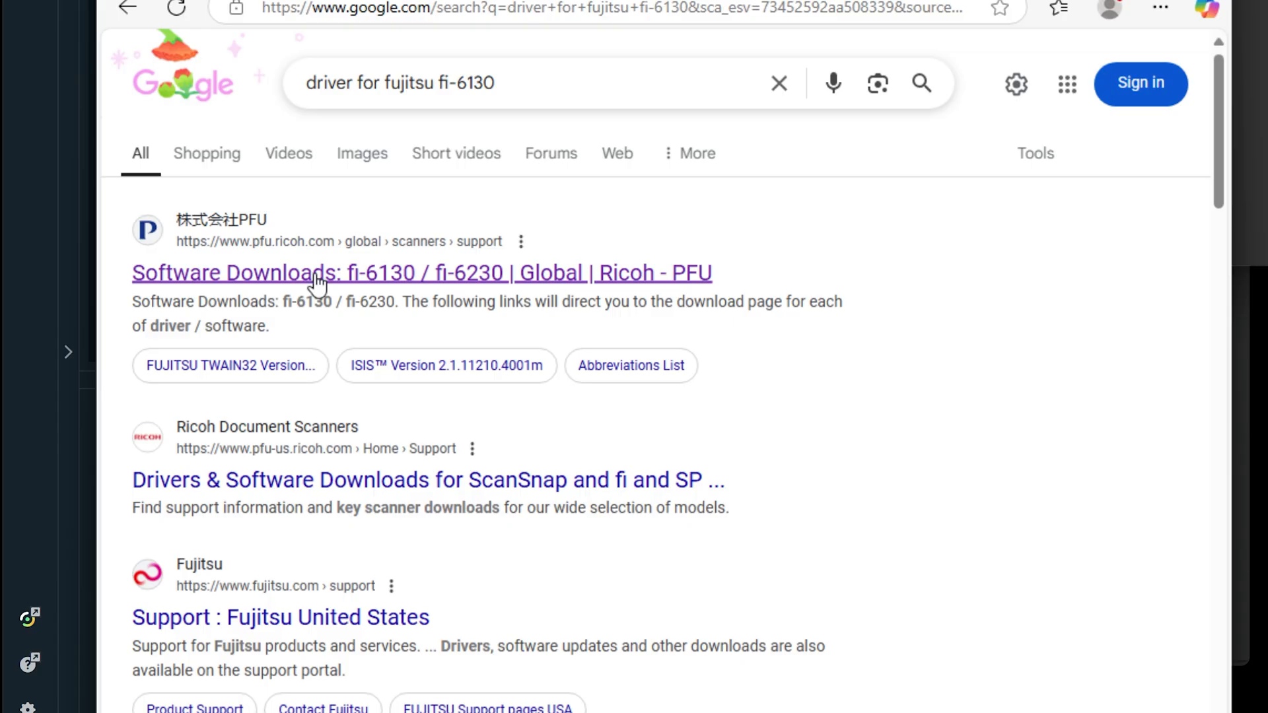
pyautogui.moveTo(318, 278)
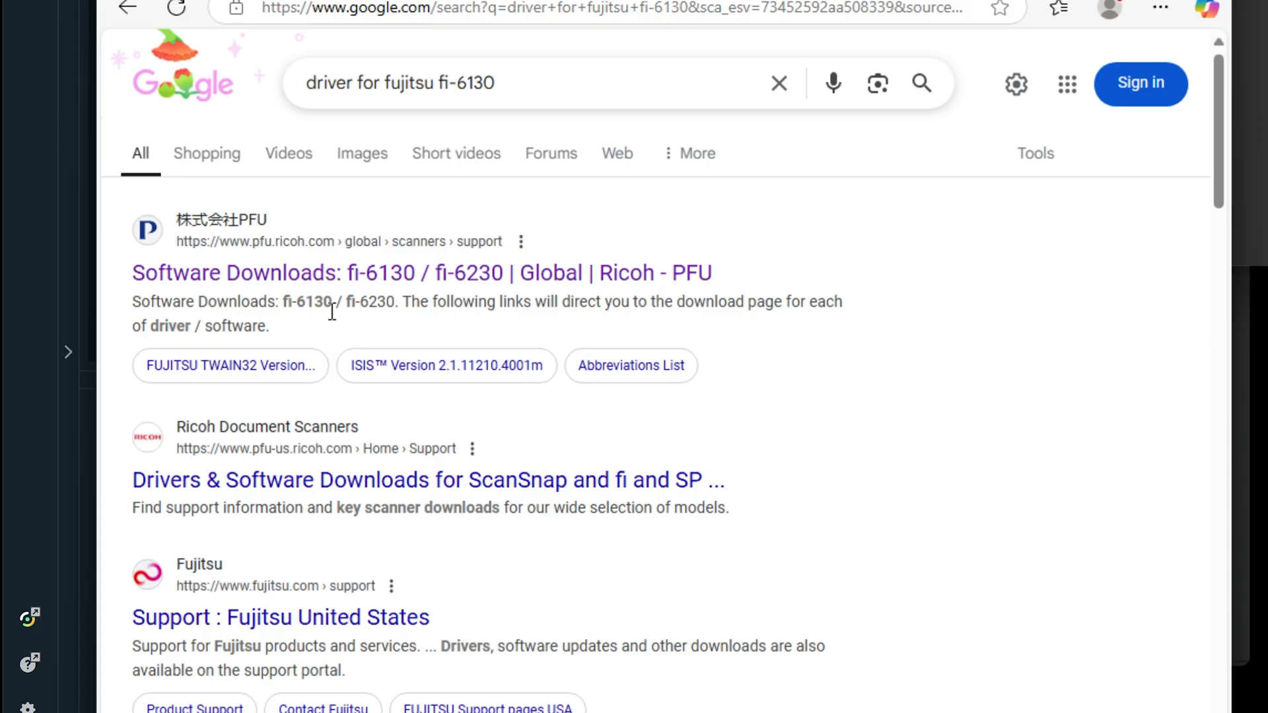
pyautogui.moveTo(331, 287)
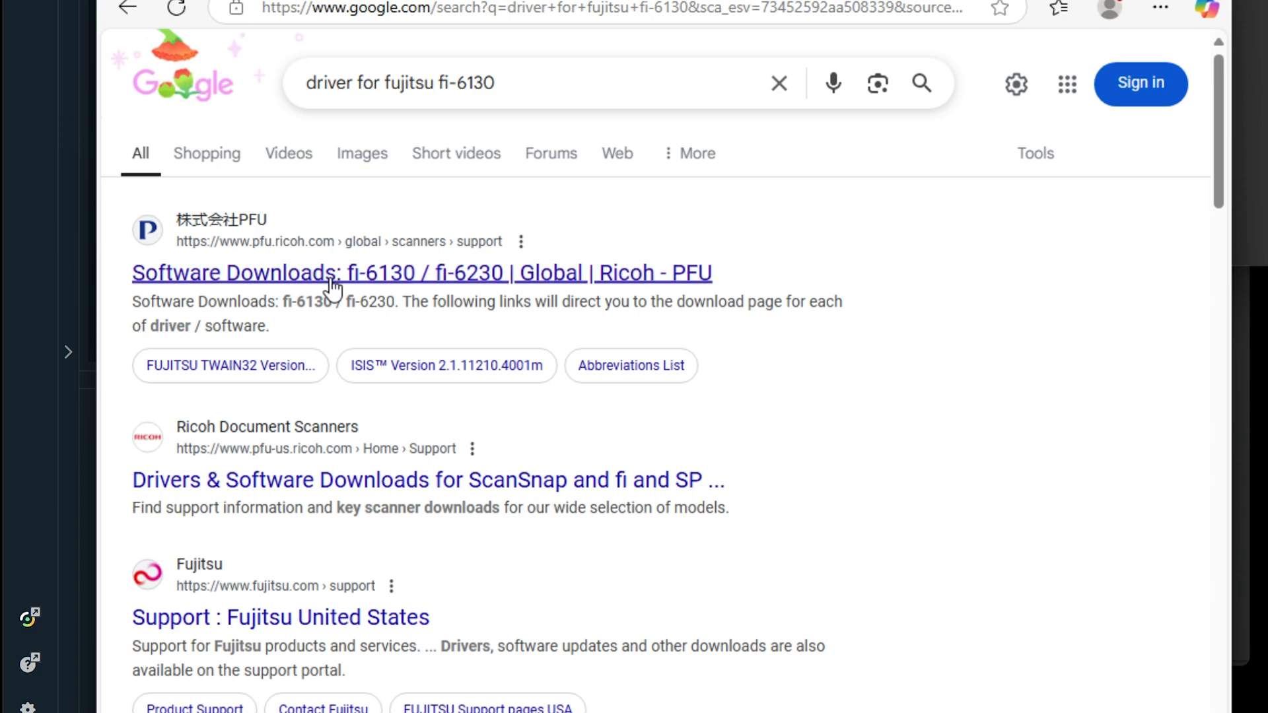
# Open Ricoh PFU's fi-6130 / fi-6230 Software Downloads page and scroll to the Client OS driver table.
pyautogui.click(421, 272)
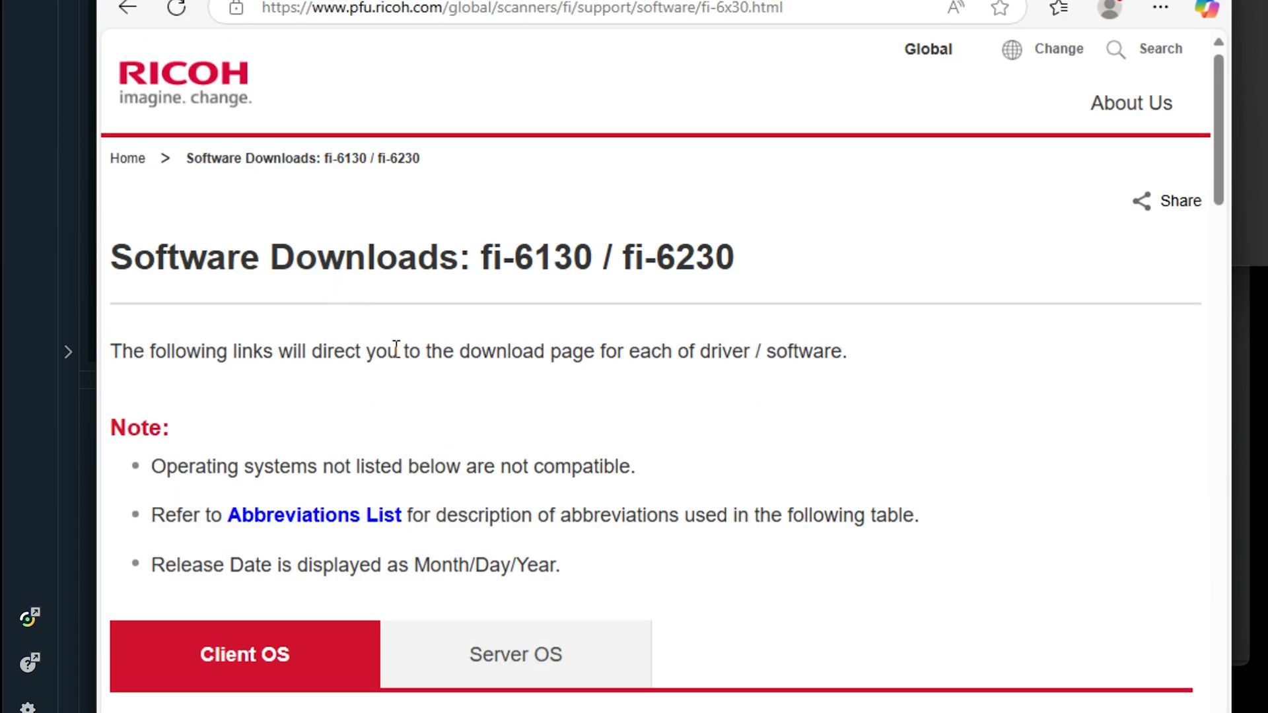
pyautogui.moveTo(576, 305)
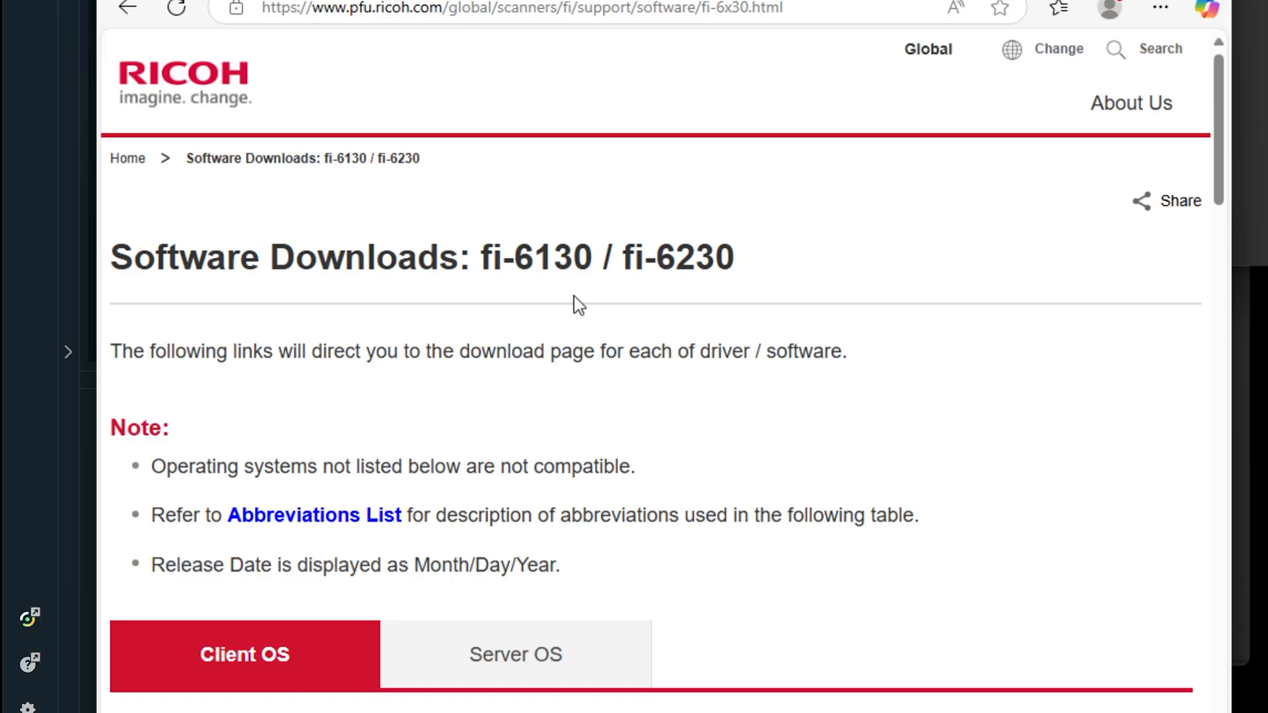
pyautogui.moveTo(260, 207)
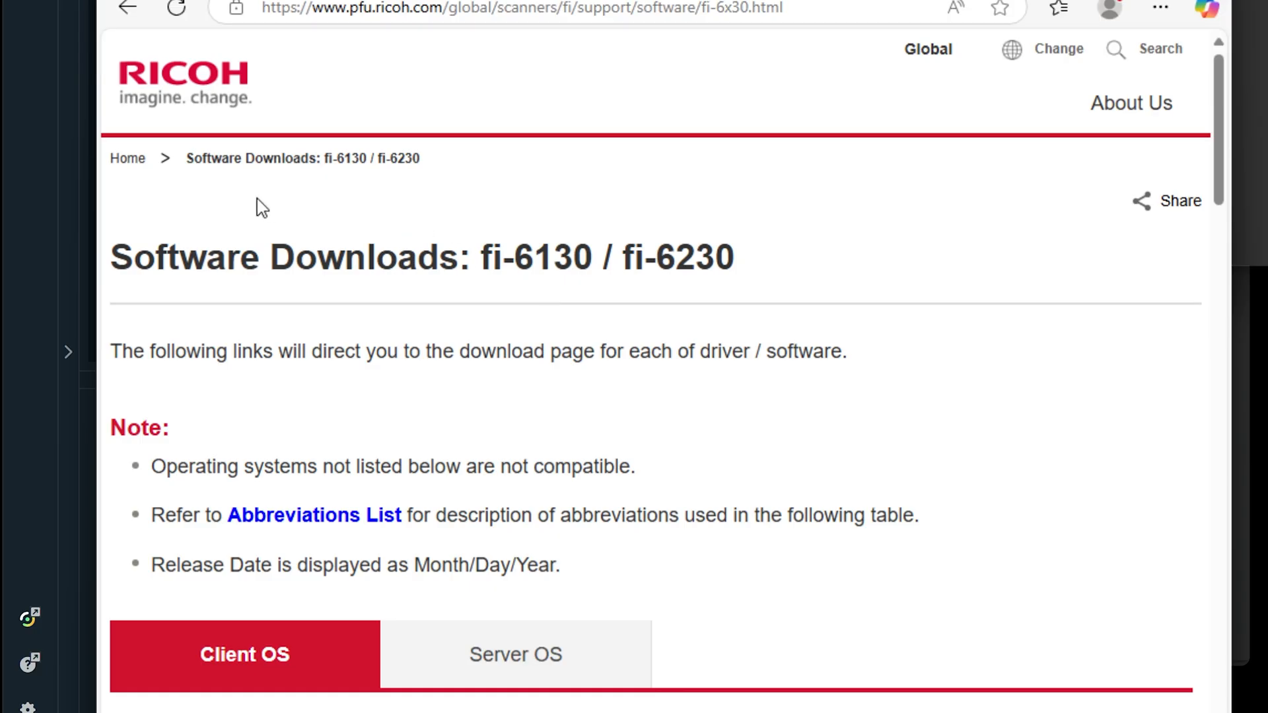
pyautogui.scroll(-3)
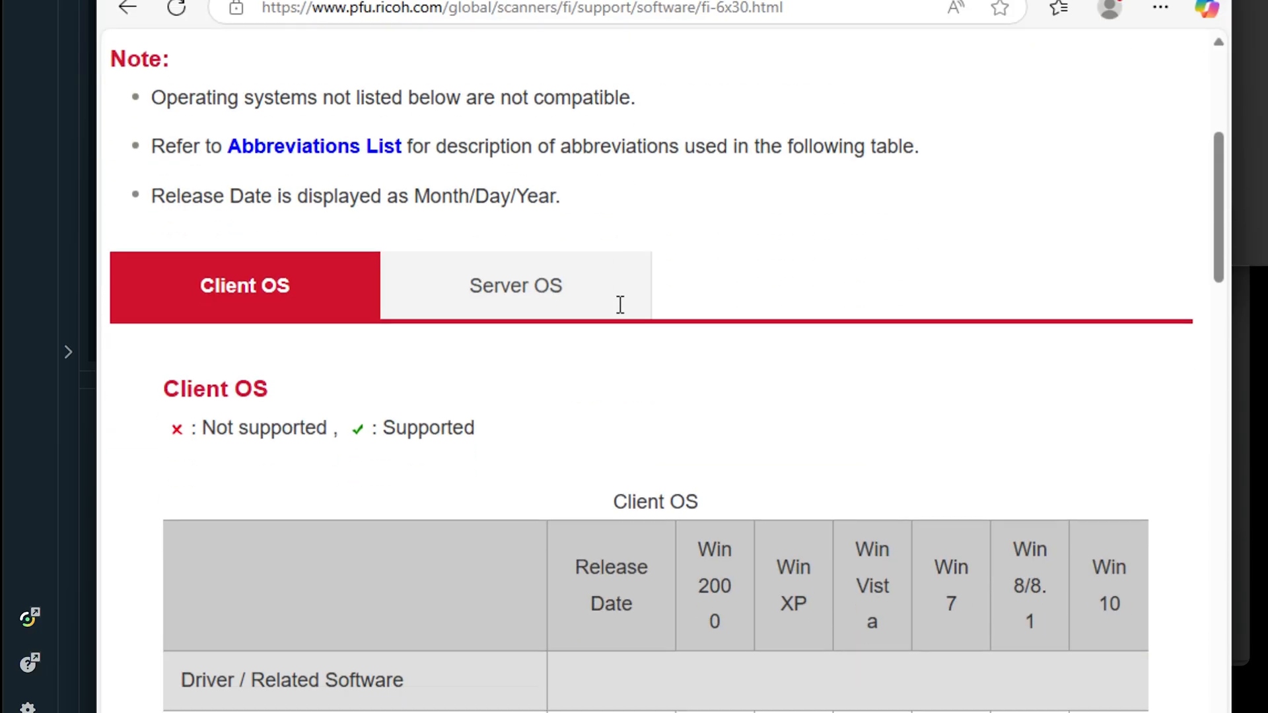
pyautogui.scroll(-3)
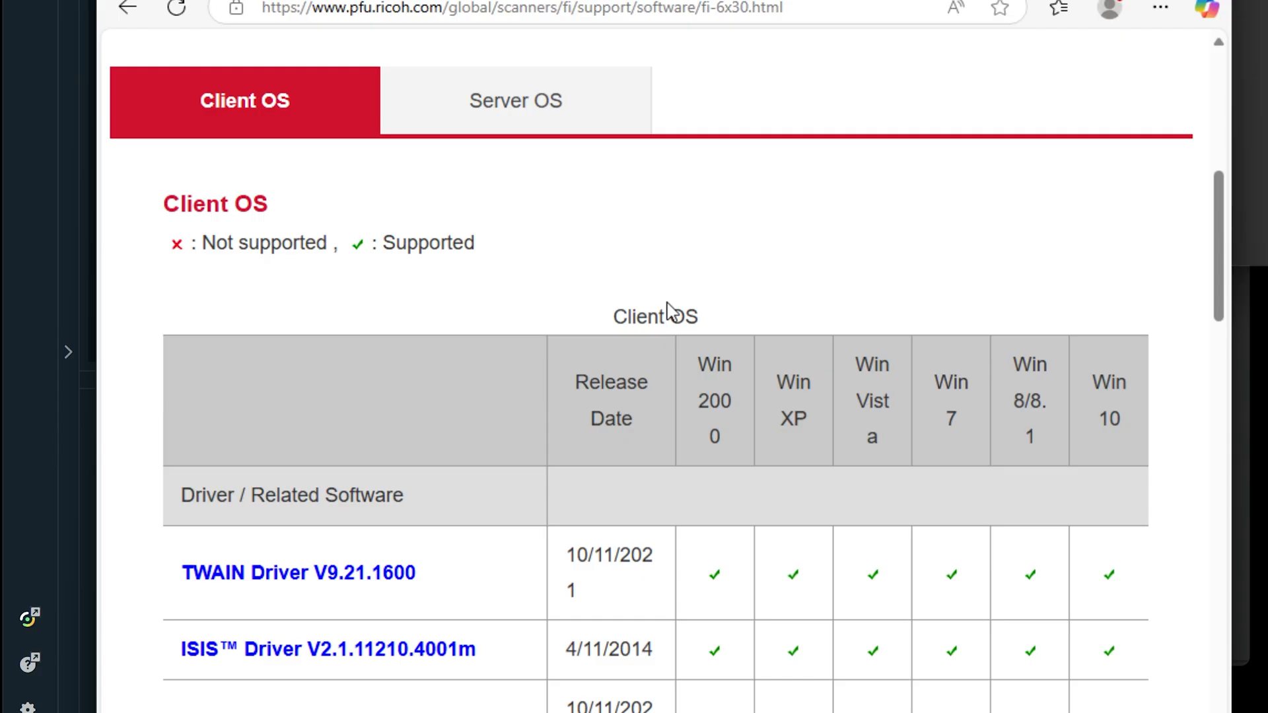
pyautogui.scroll(-3)
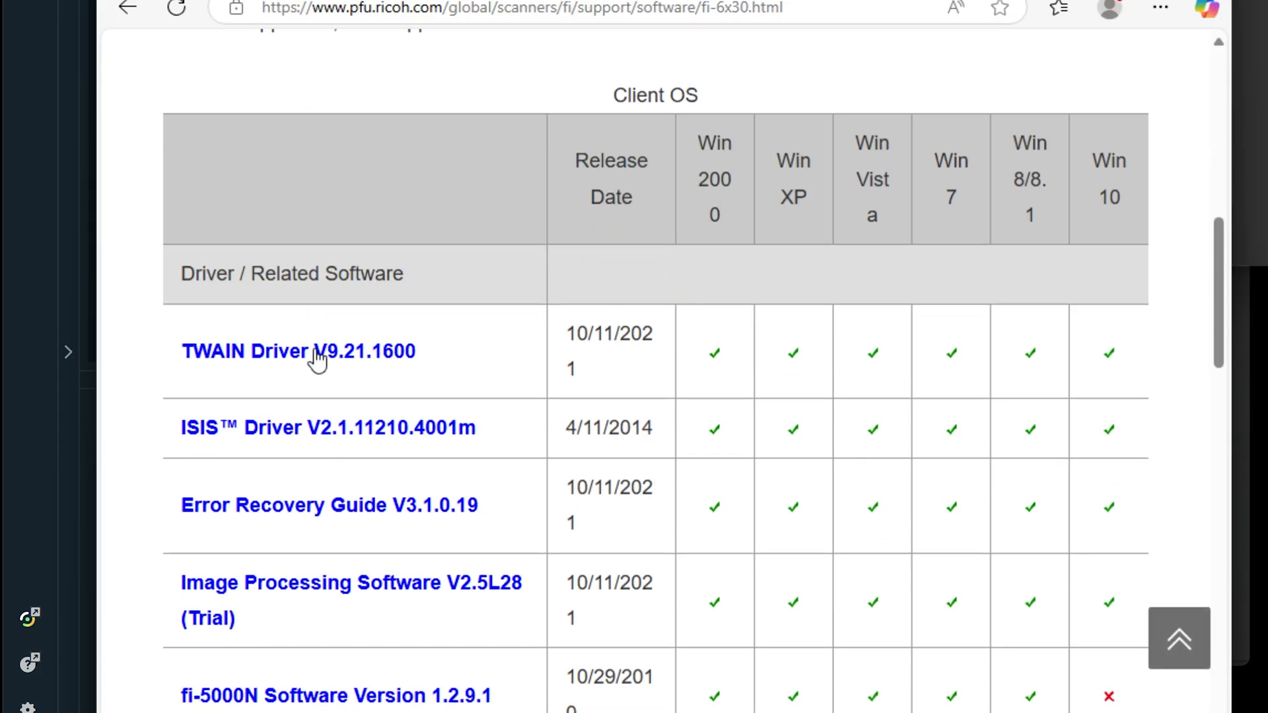
pyautogui.moveTo(343, 365)
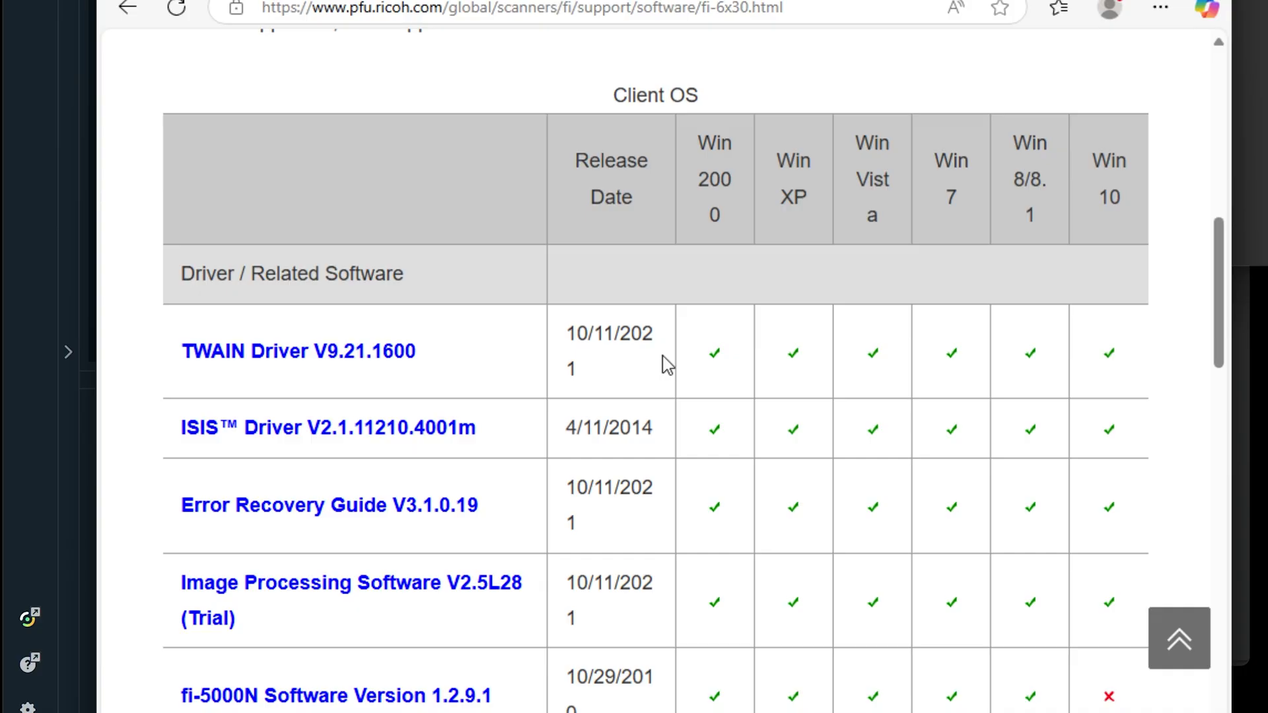
pyautogui.doubleClick(608, 348)
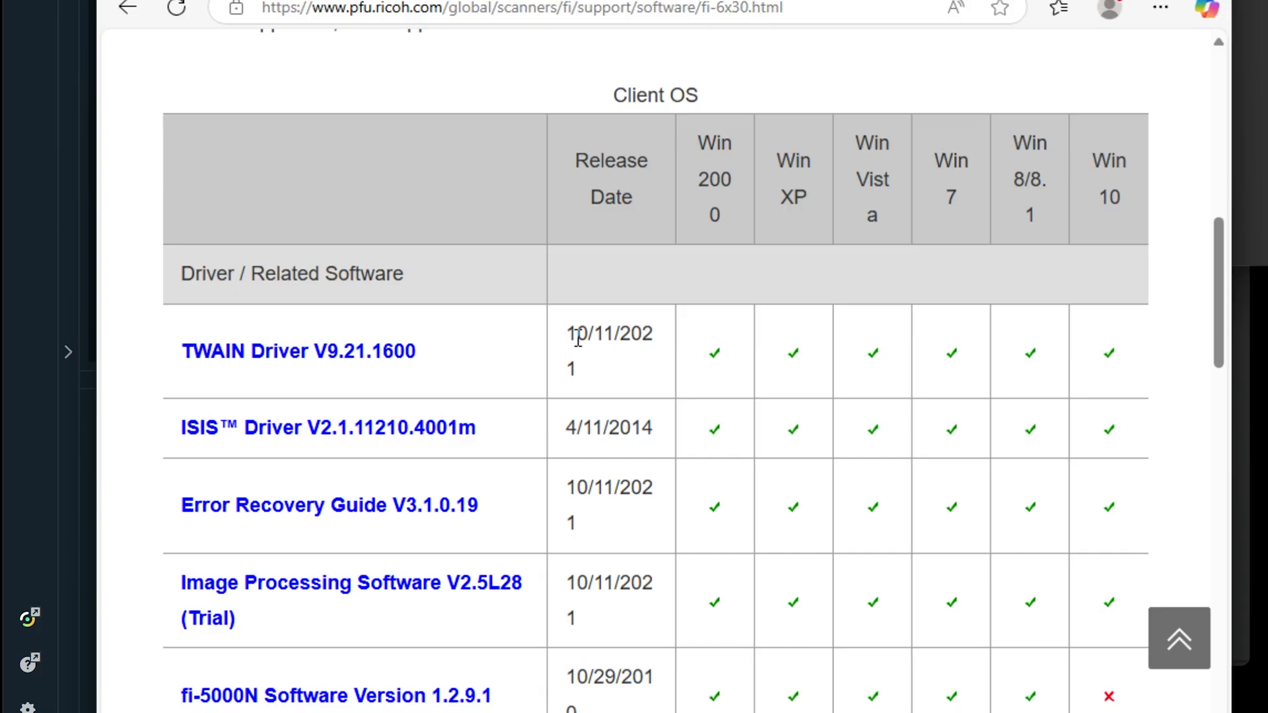
pyautogui.moveTo(565, 352)
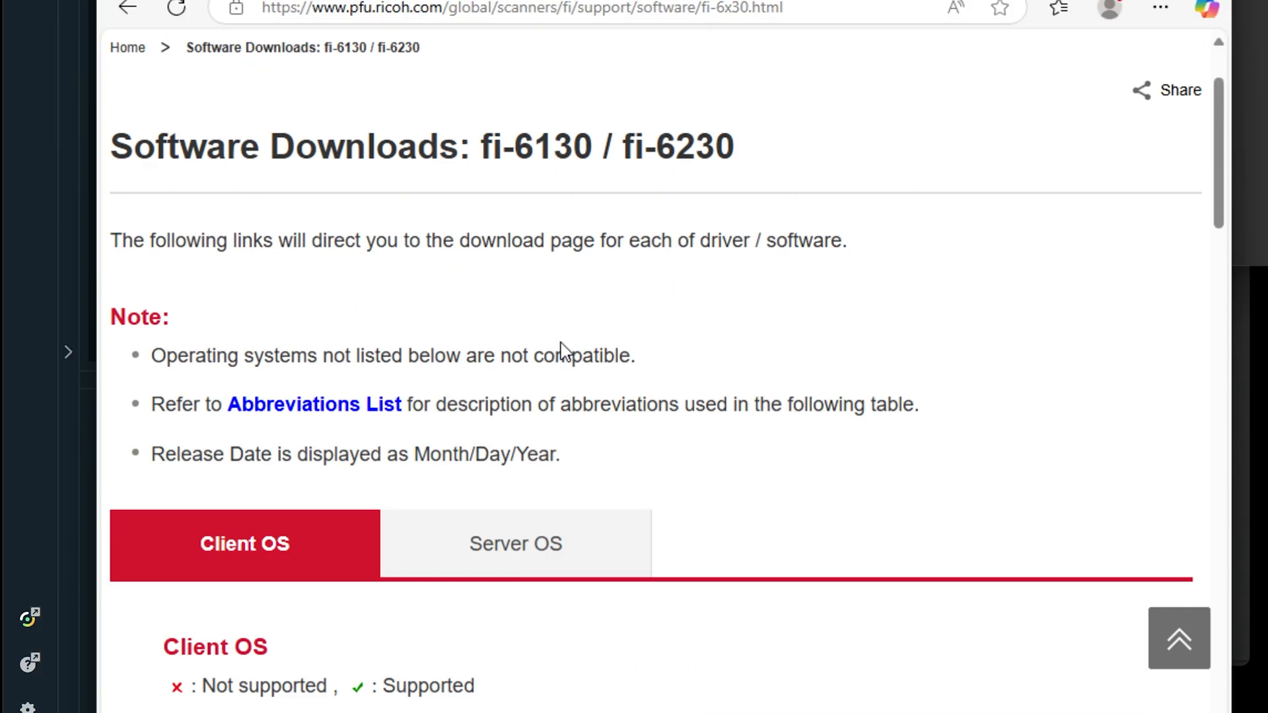
# Search Google for 'driver for fujitsu fi 8170'.
pyautogui.click(128, 12)
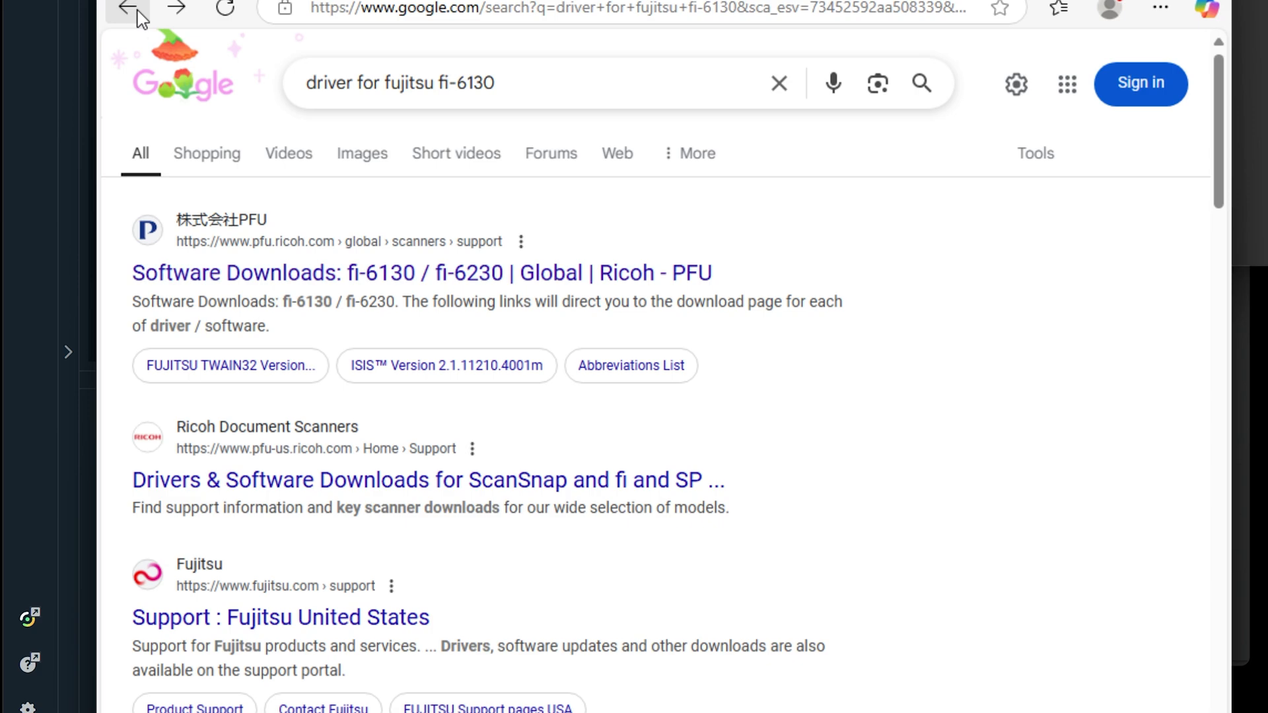
pyautogui.doubleClick(474, 82)
pyautogui.write('8')
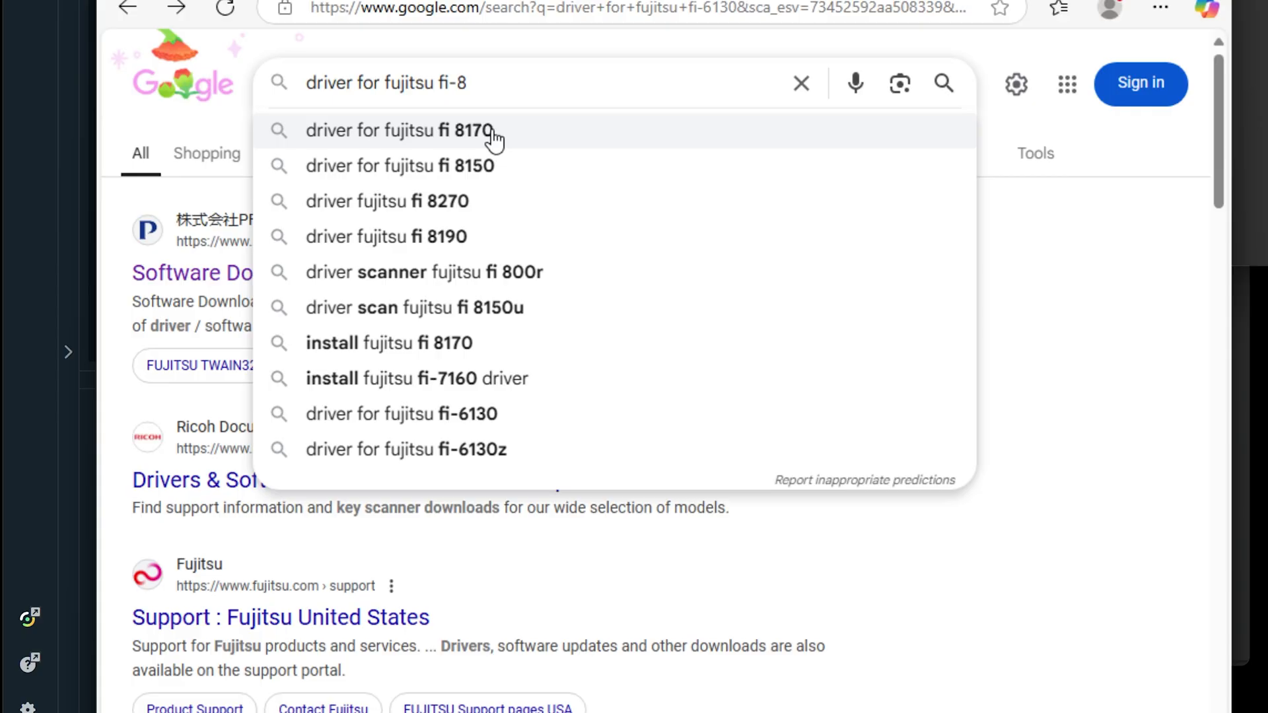
pyautogui.click(399, 131)
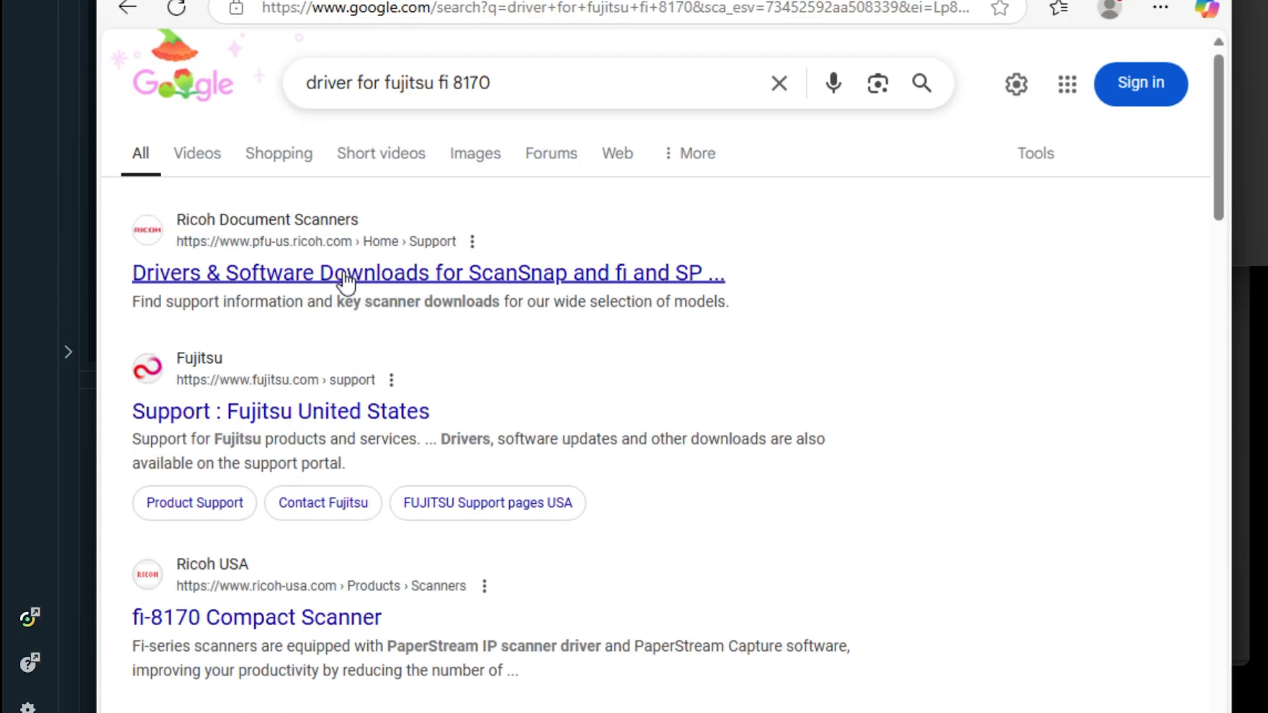
# Reach Ricoh's fi Series Software Downloads page via the Drivers & Software Downloads result.
pyautogui.click(428, 272)
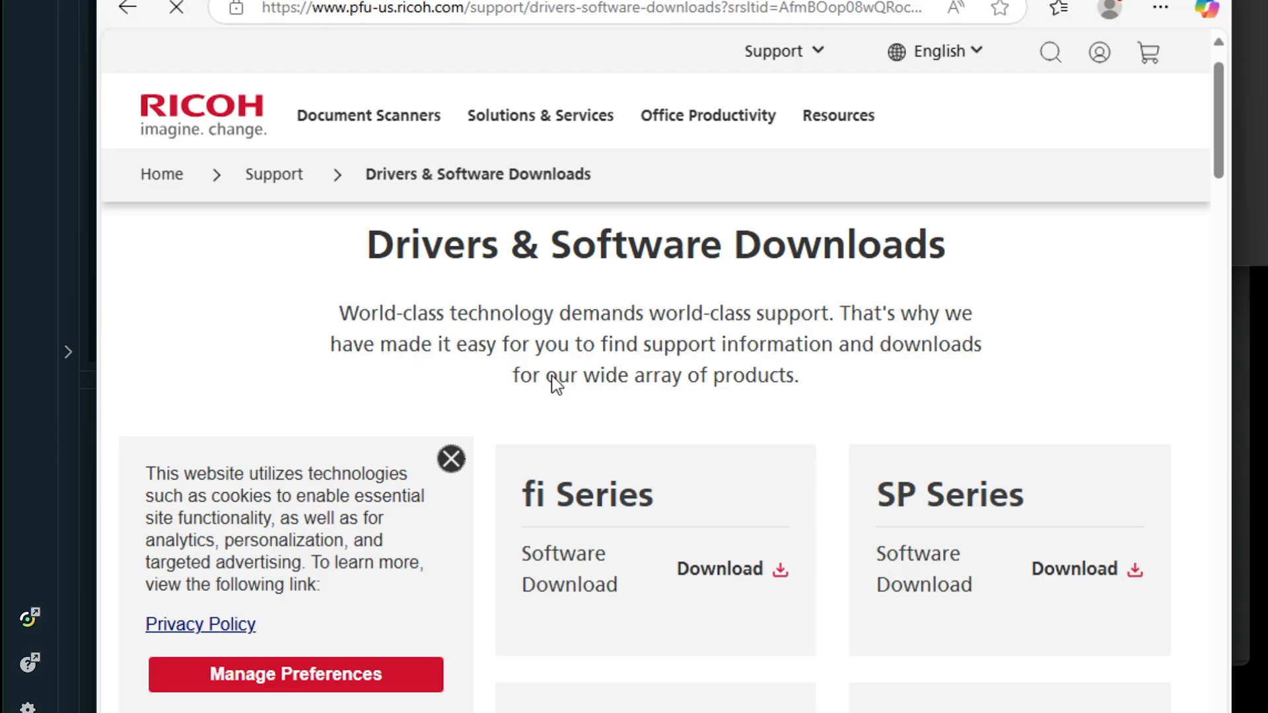
pyautogui.scroll(-3)
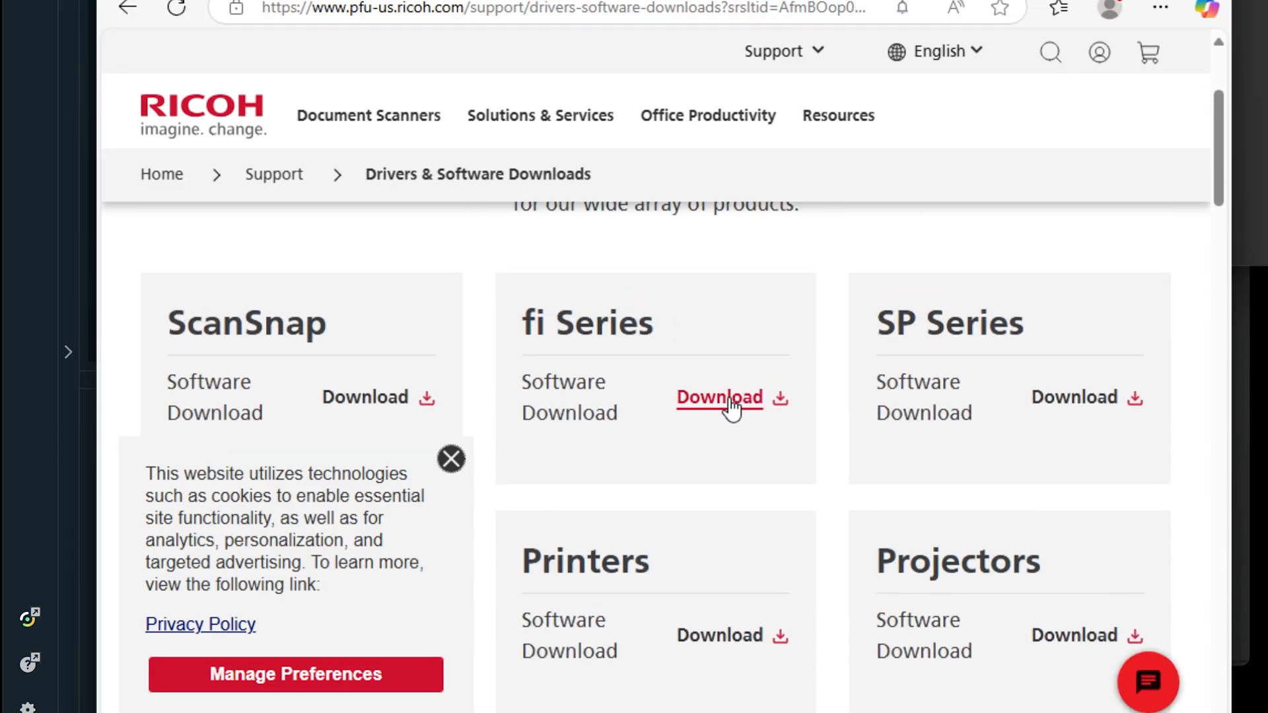
pyautogui.click(719, 397)
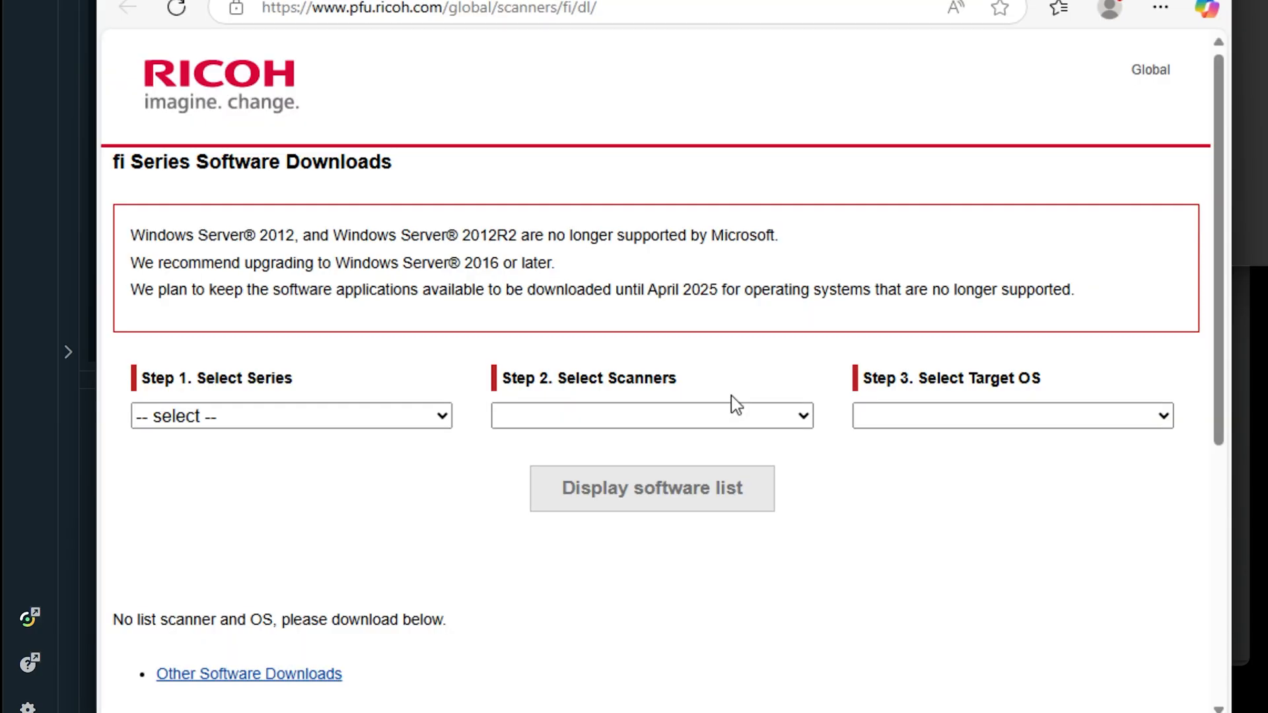
# Display the Windows 11 software list for fi-8000 Series, fi-8170 / fi-8270, showing PaperStream IP (TWAIN) 3.30.0.
pyautogui.click(290, 416)
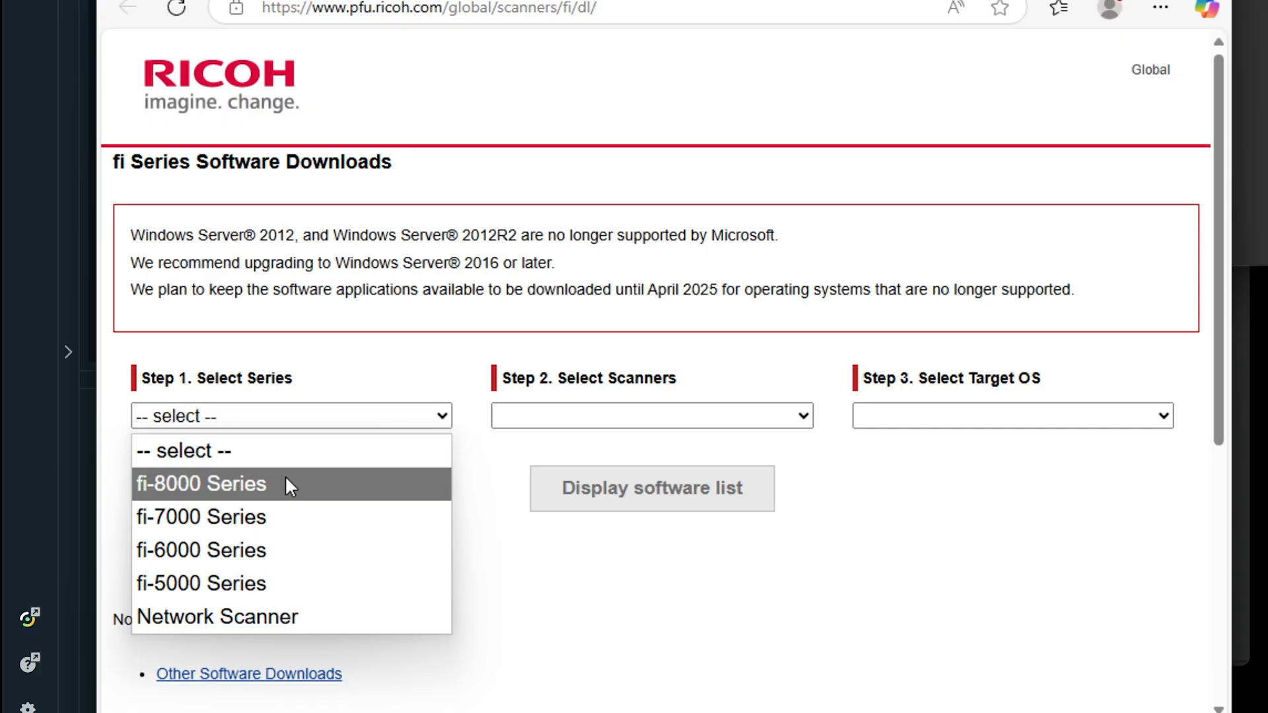
pyautogui.click(199, 484)
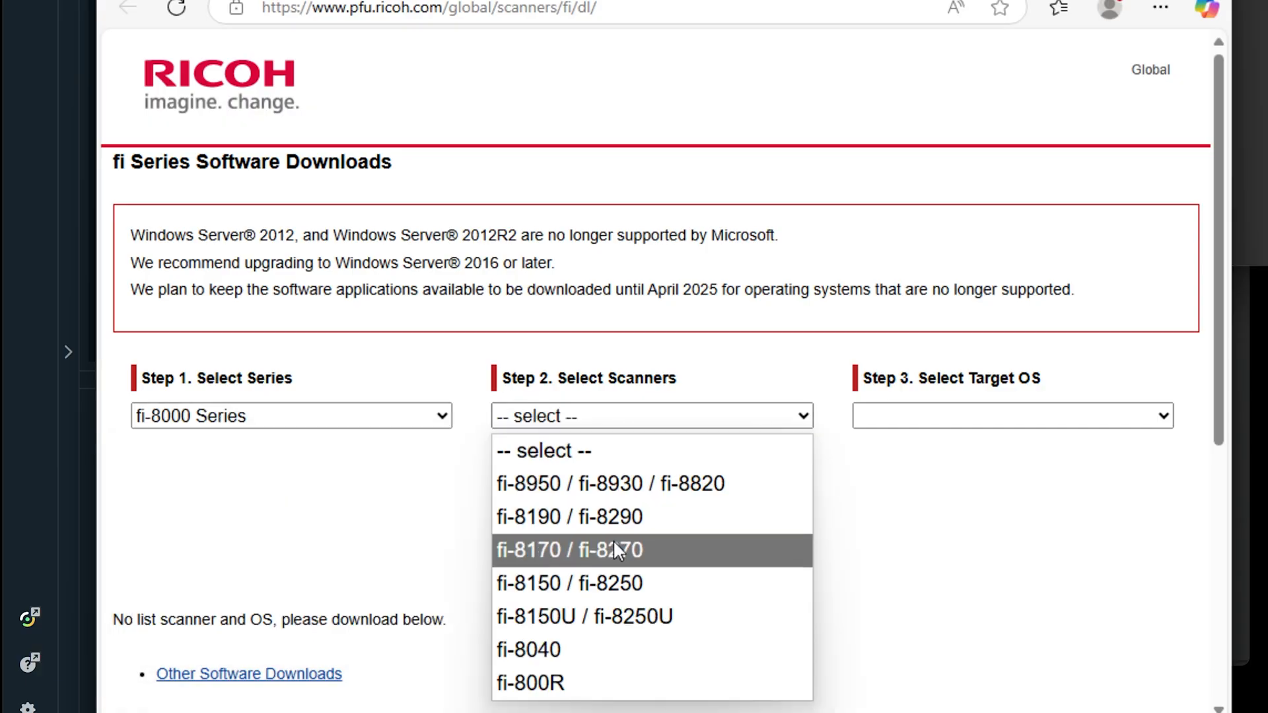
pyautogui.click(569, 550)
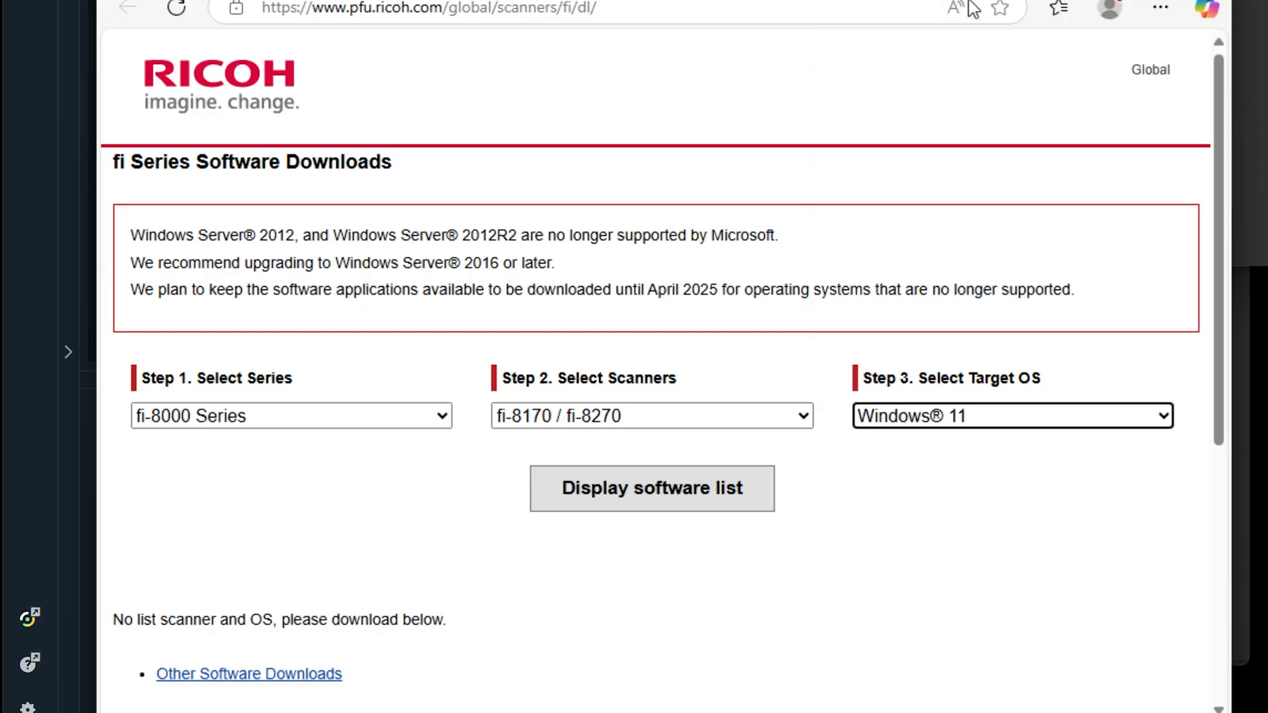
pyautogui.click(651, 488)
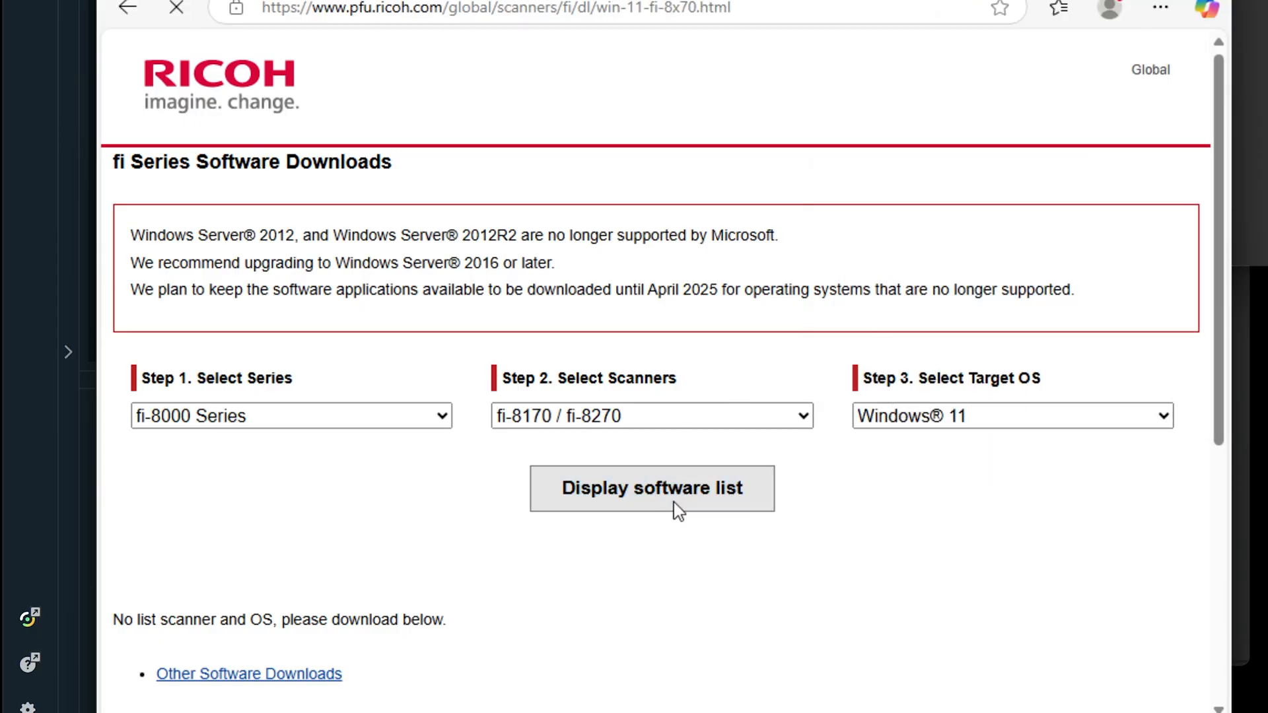
pyautogui.click(652, 488)
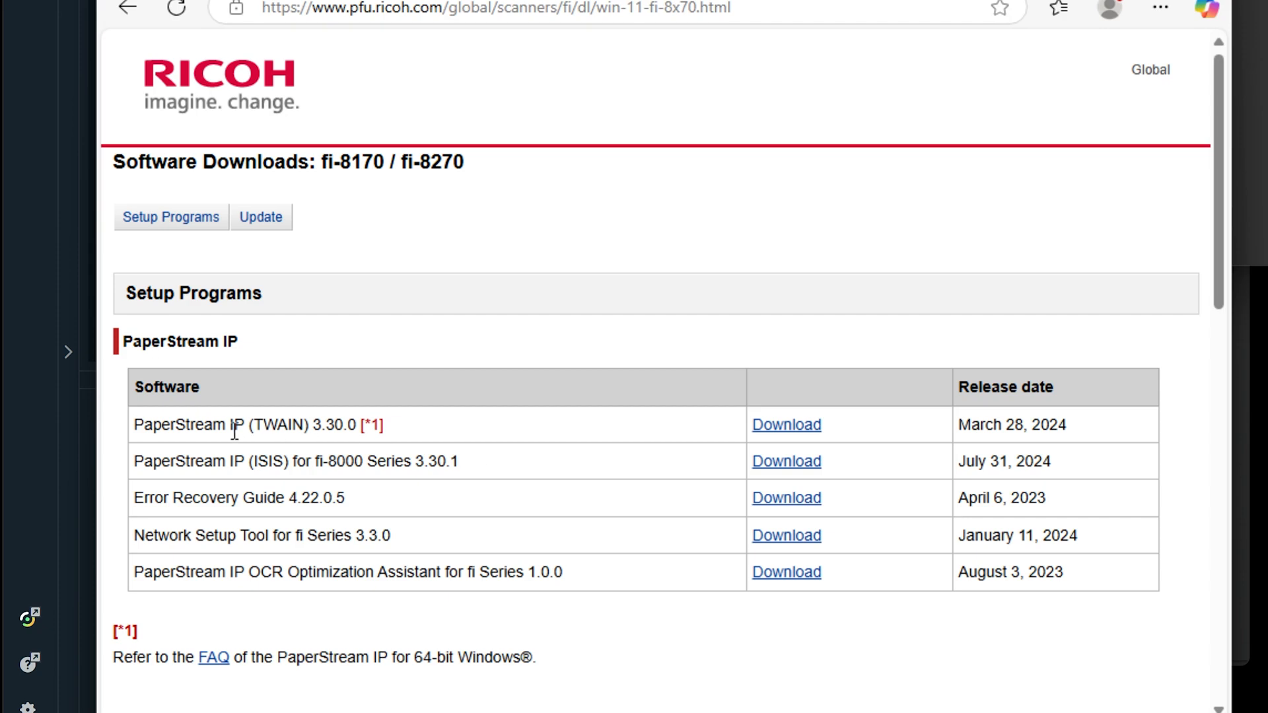
pyautogui.doubleClick(192, 424)
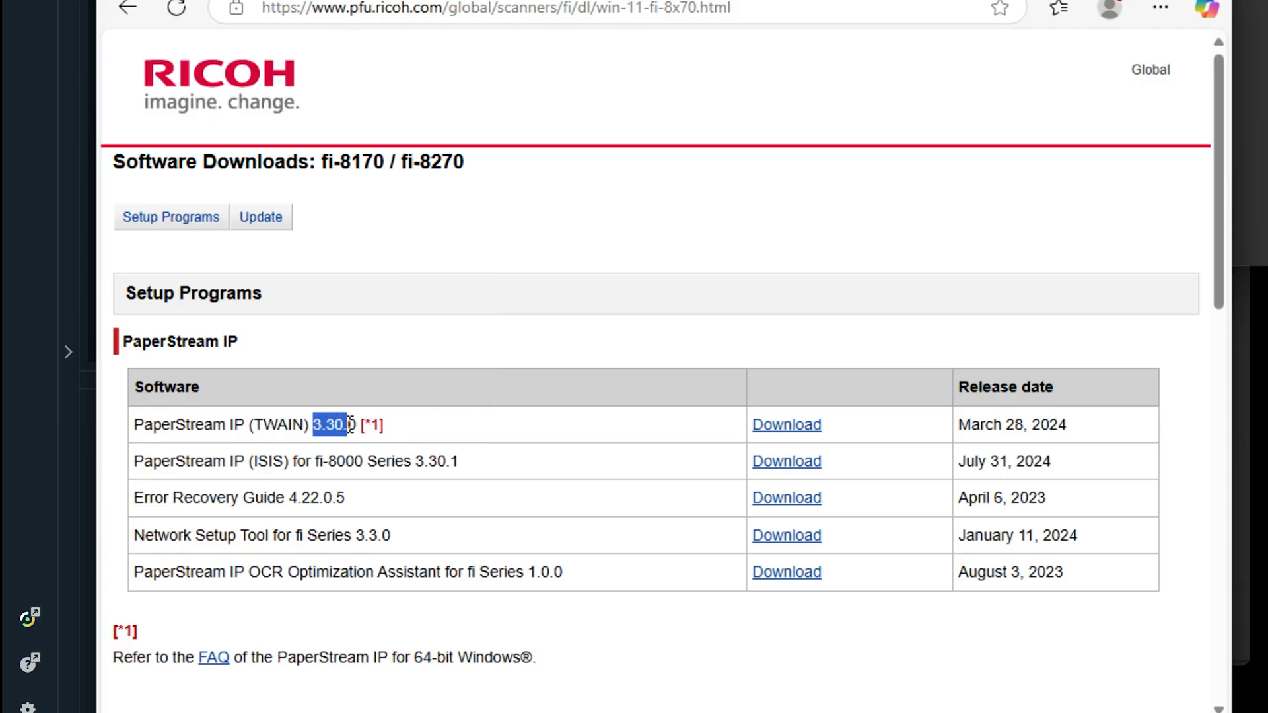
pyautogui.moveTo(775, 424)
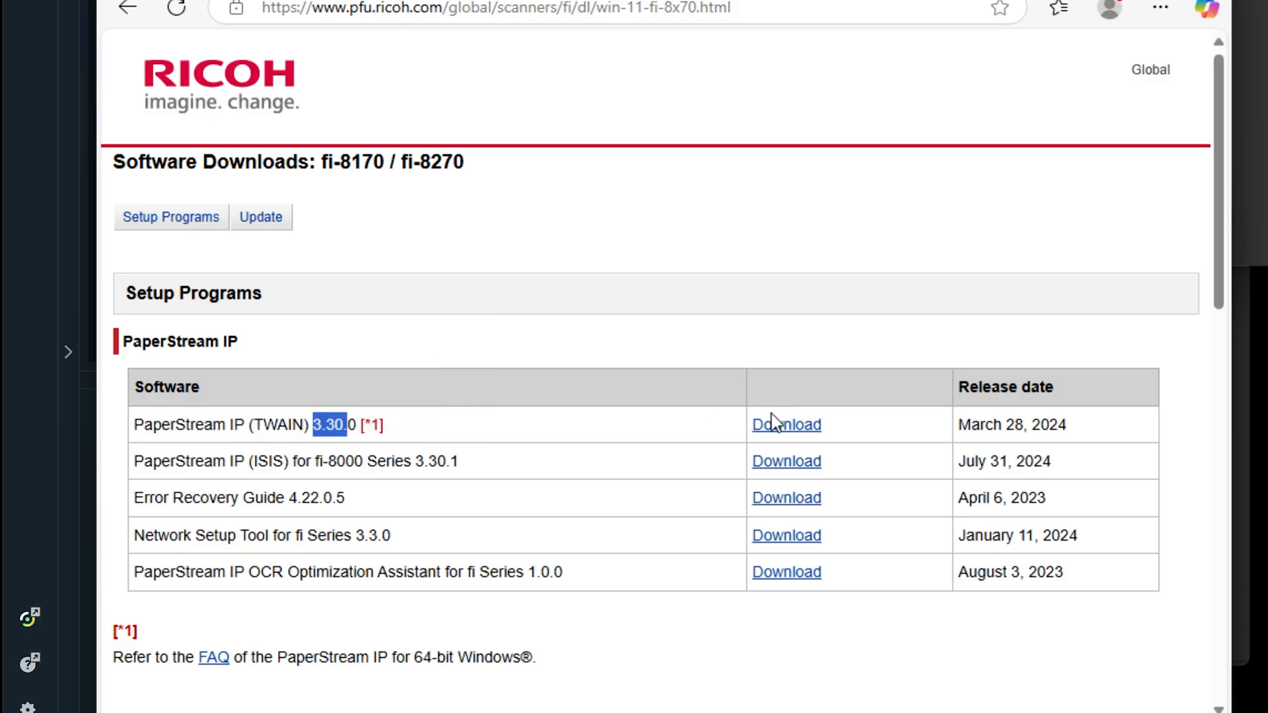
# Download PSIPTWAIN-3_30_0.exe and reveal it in the Downloads folder.
pyautogui.click(785, 424)
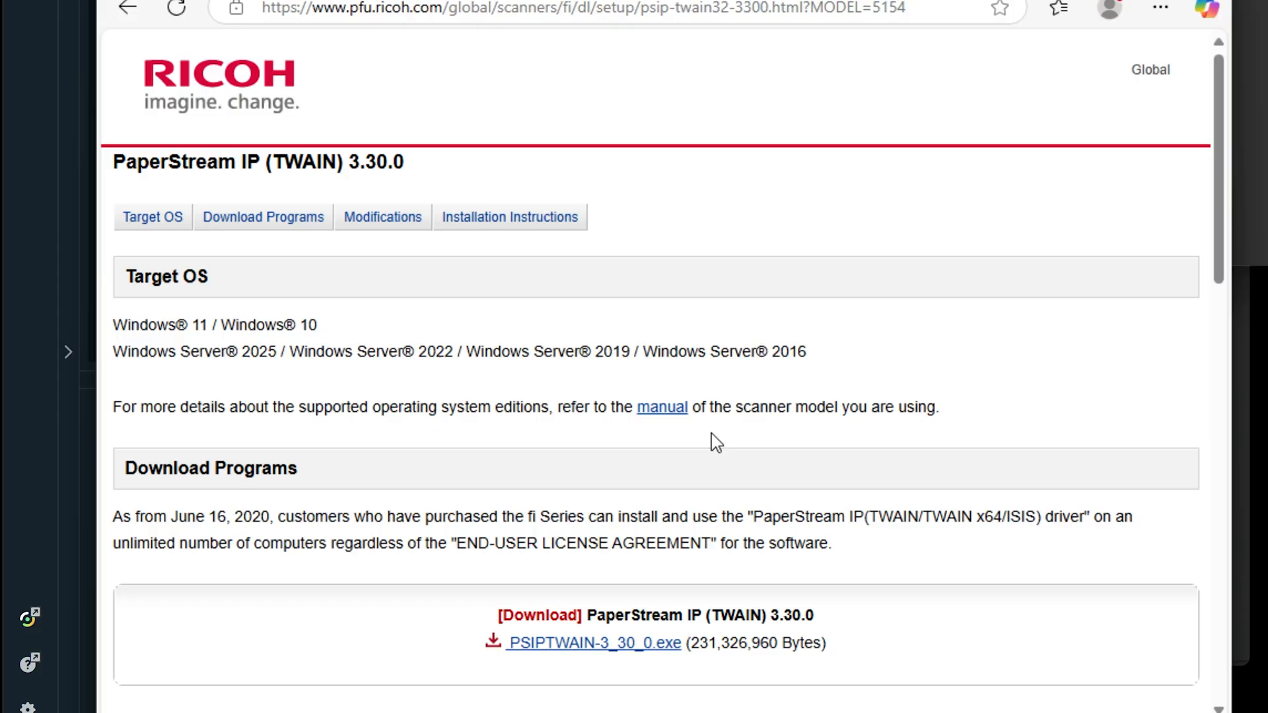
pyautogui.scroll(-3)
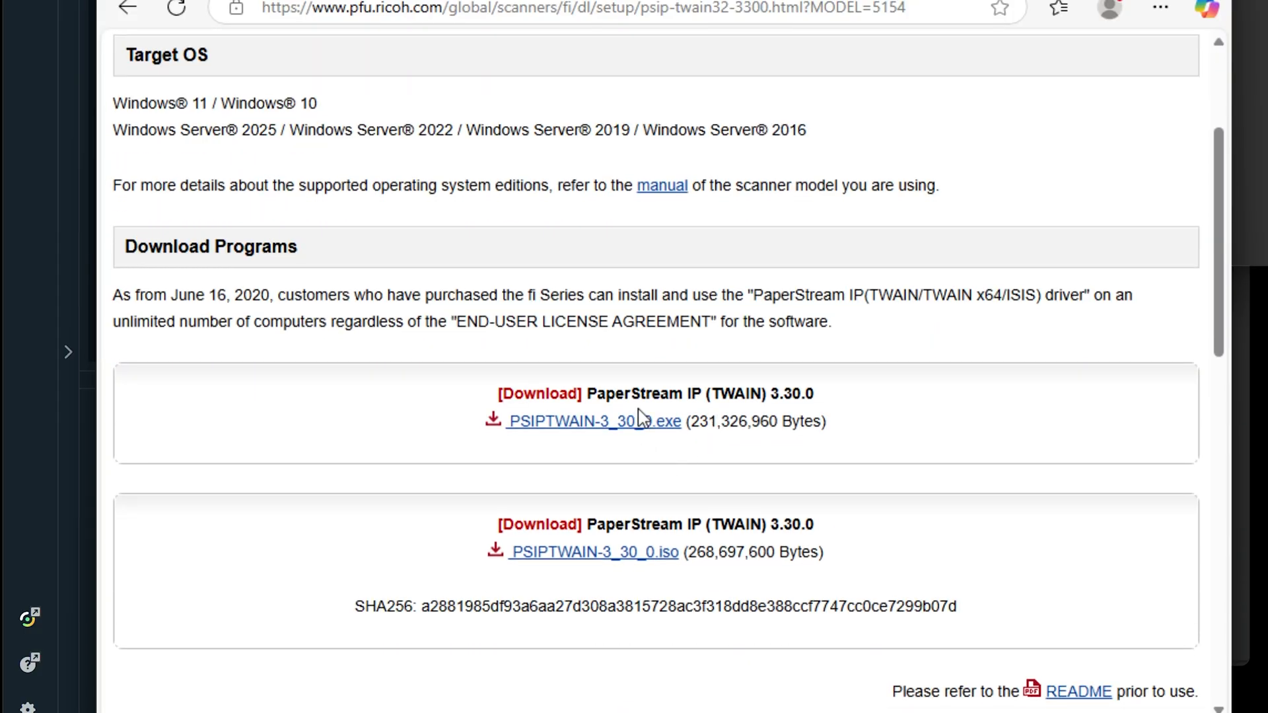
pyautogui.moveTo(618, 425)
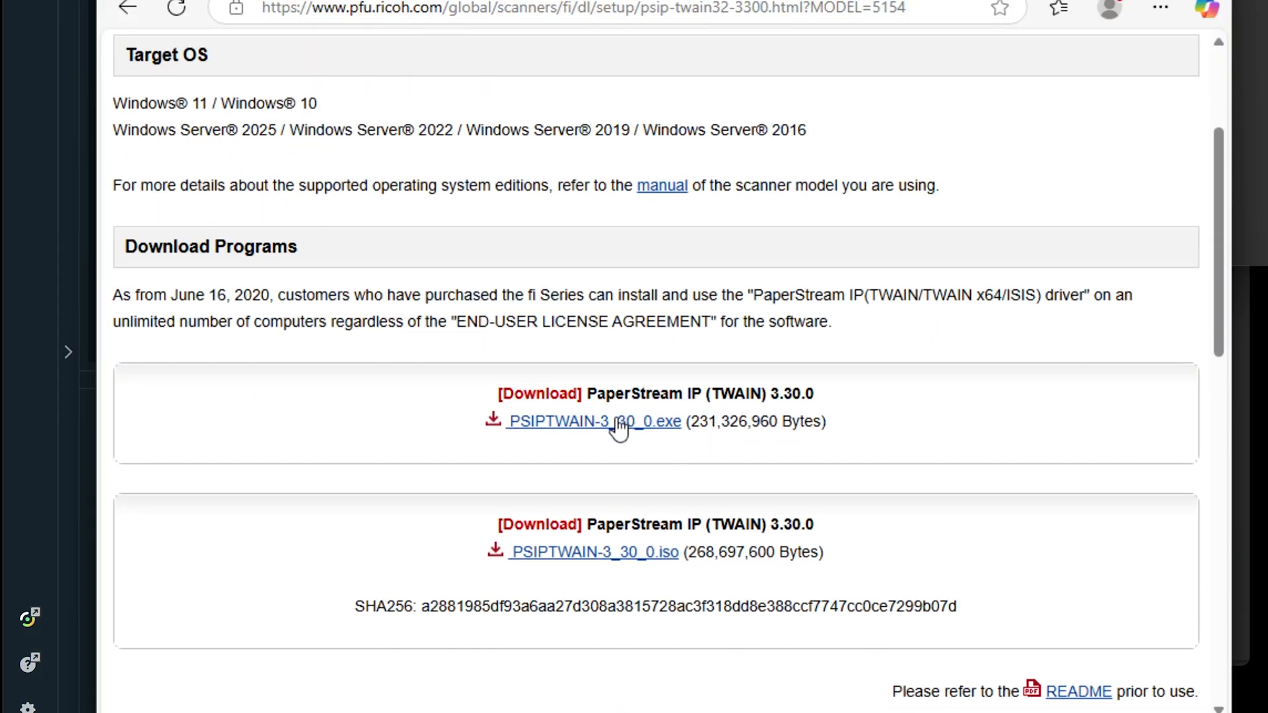
pyautogui.click(594, 421)
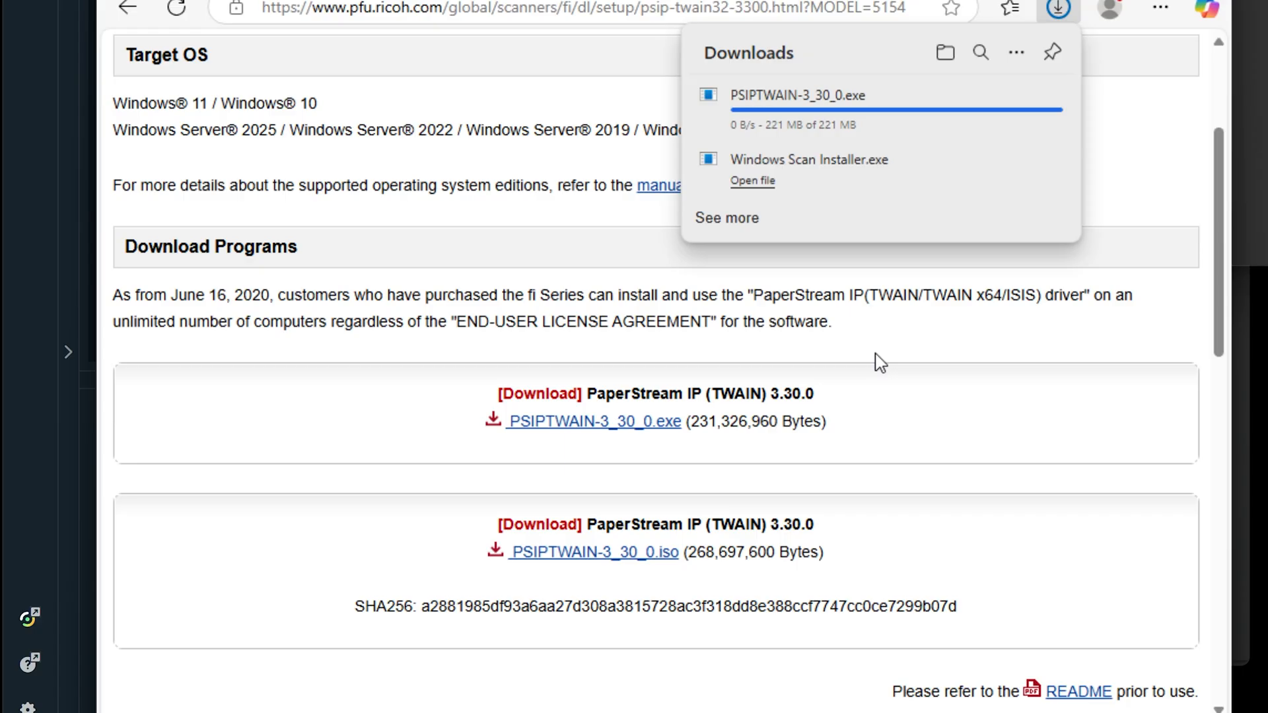
pyautogui.moveTo(941, 53)
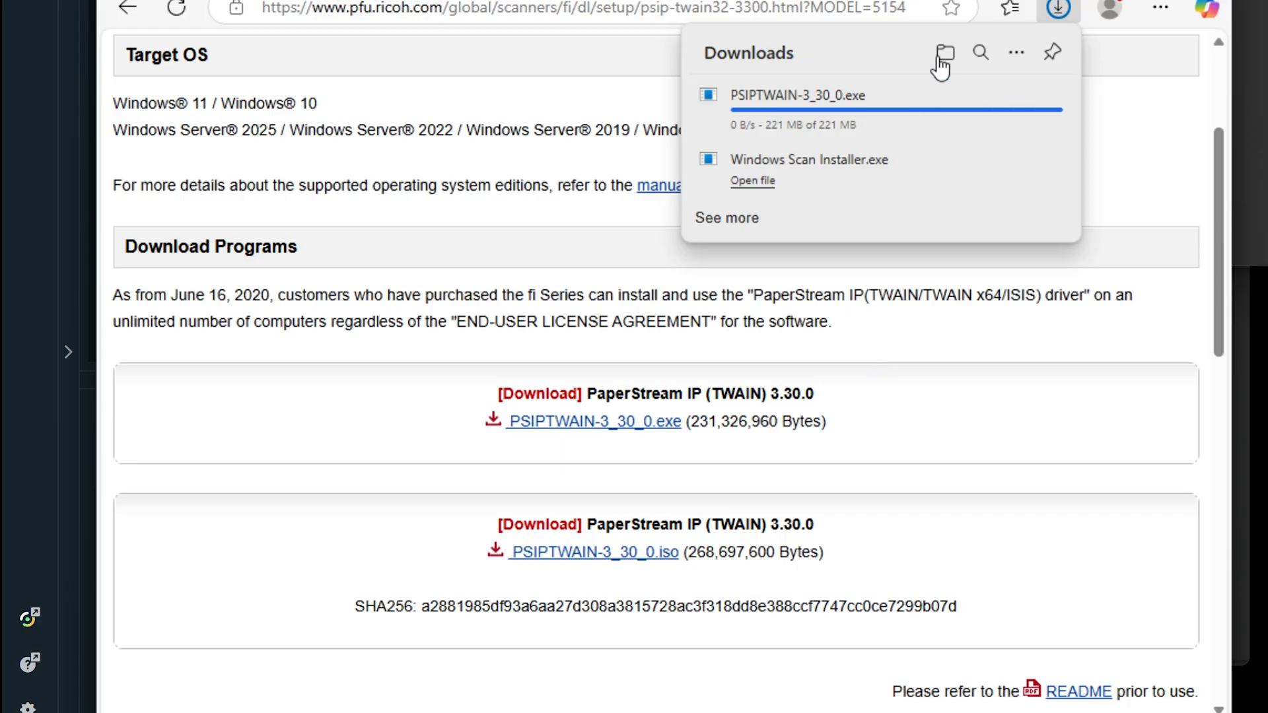
pyautogui.click(941, 52)
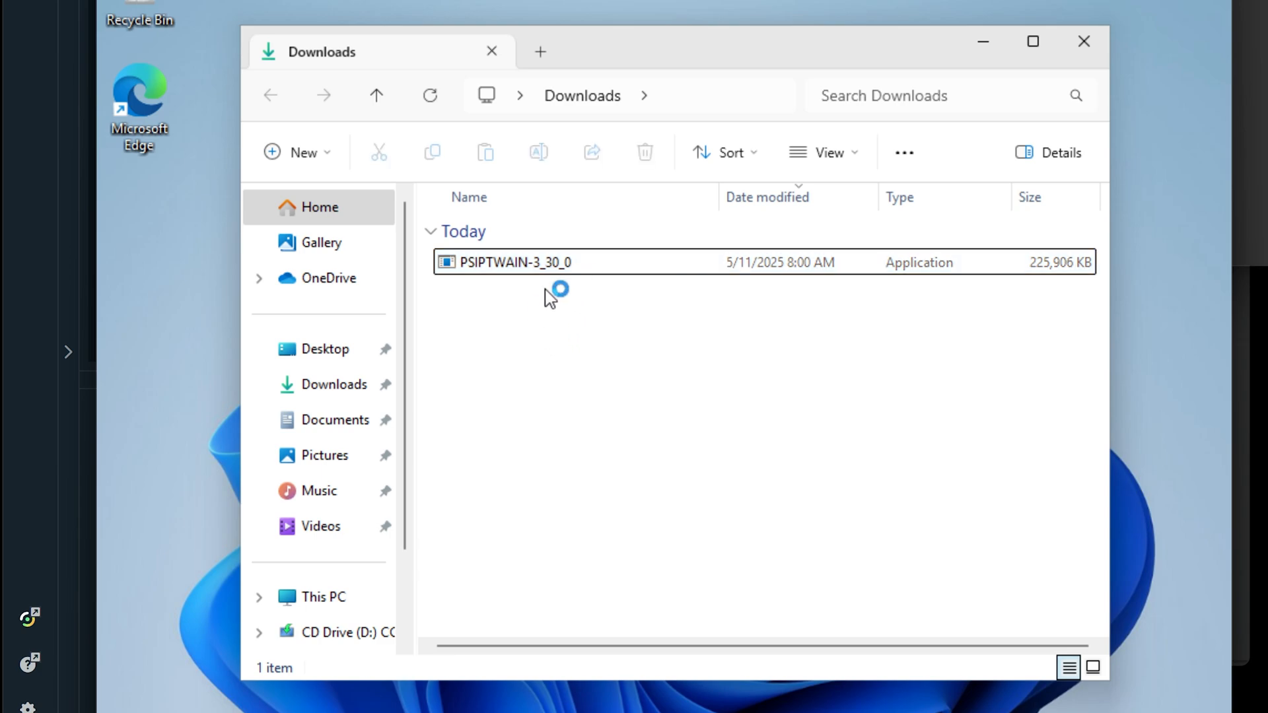
pyautogui.moveTo(486, 358)
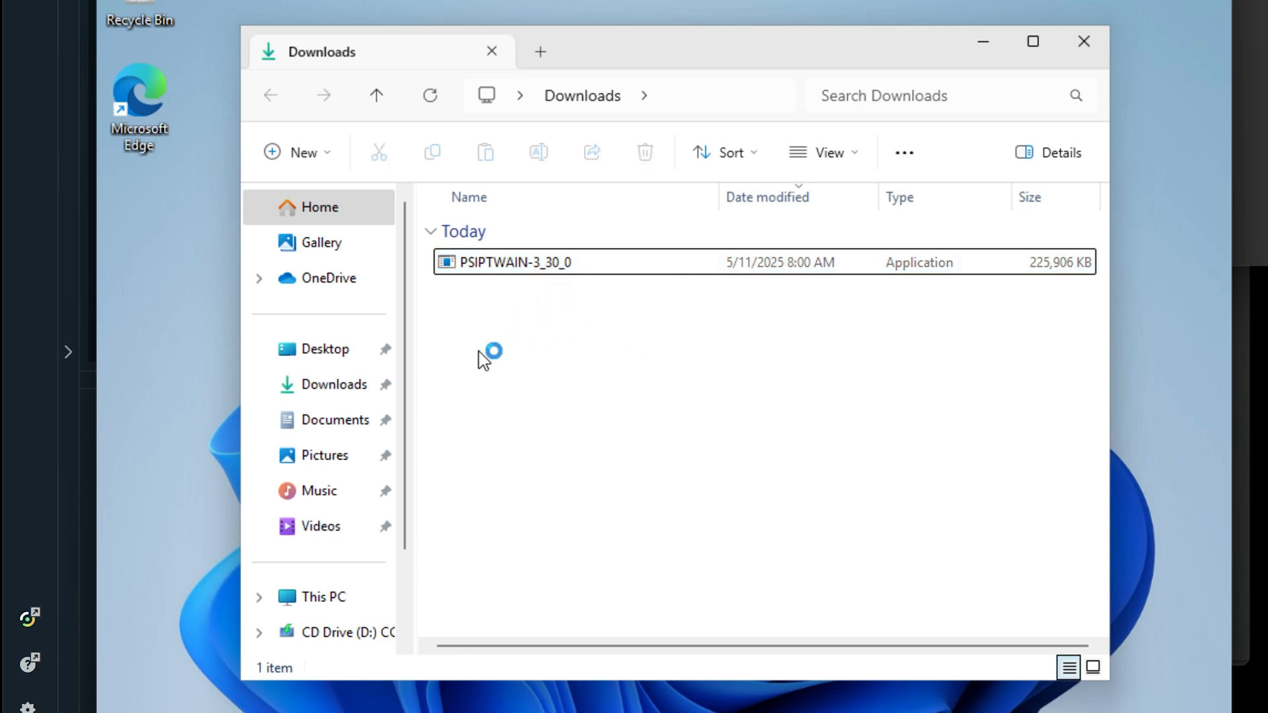
pyautogui.moveTo(643, 365)
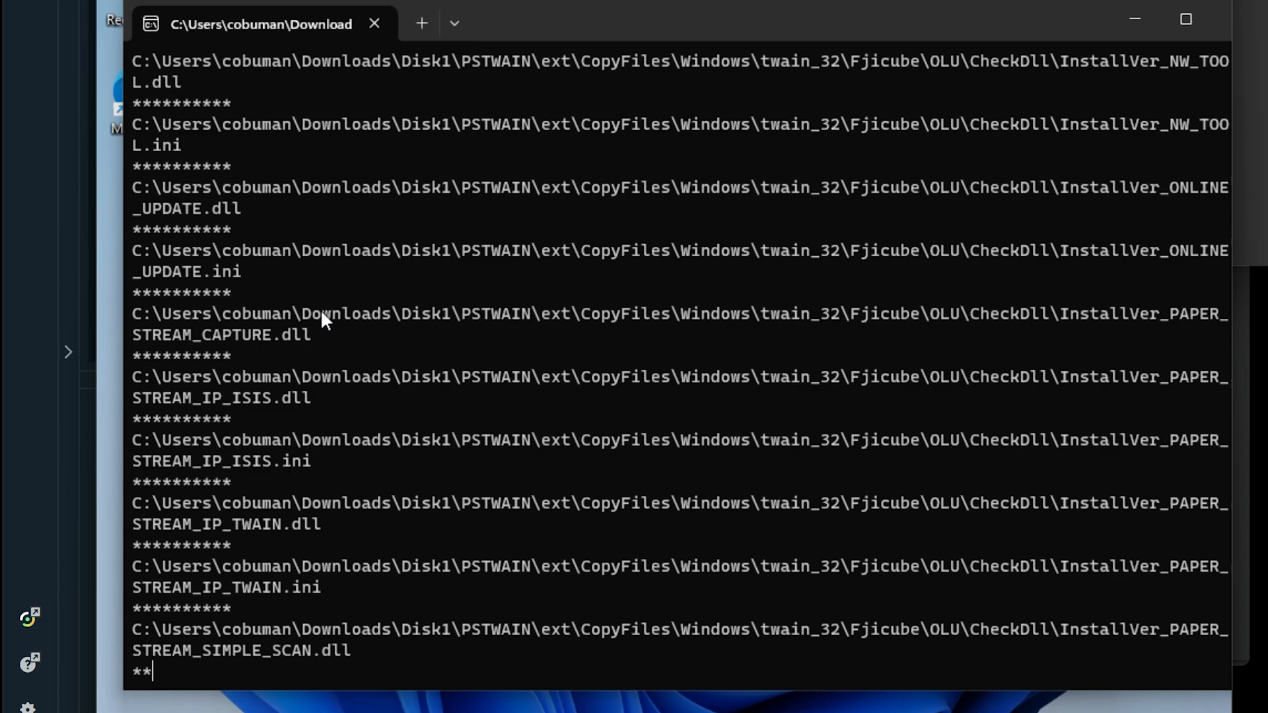
# Run PSIPTWAIN-3_30_0 from Downloads and let it extract until the UAC prompt appears.
pyautogui.scroll(-3)
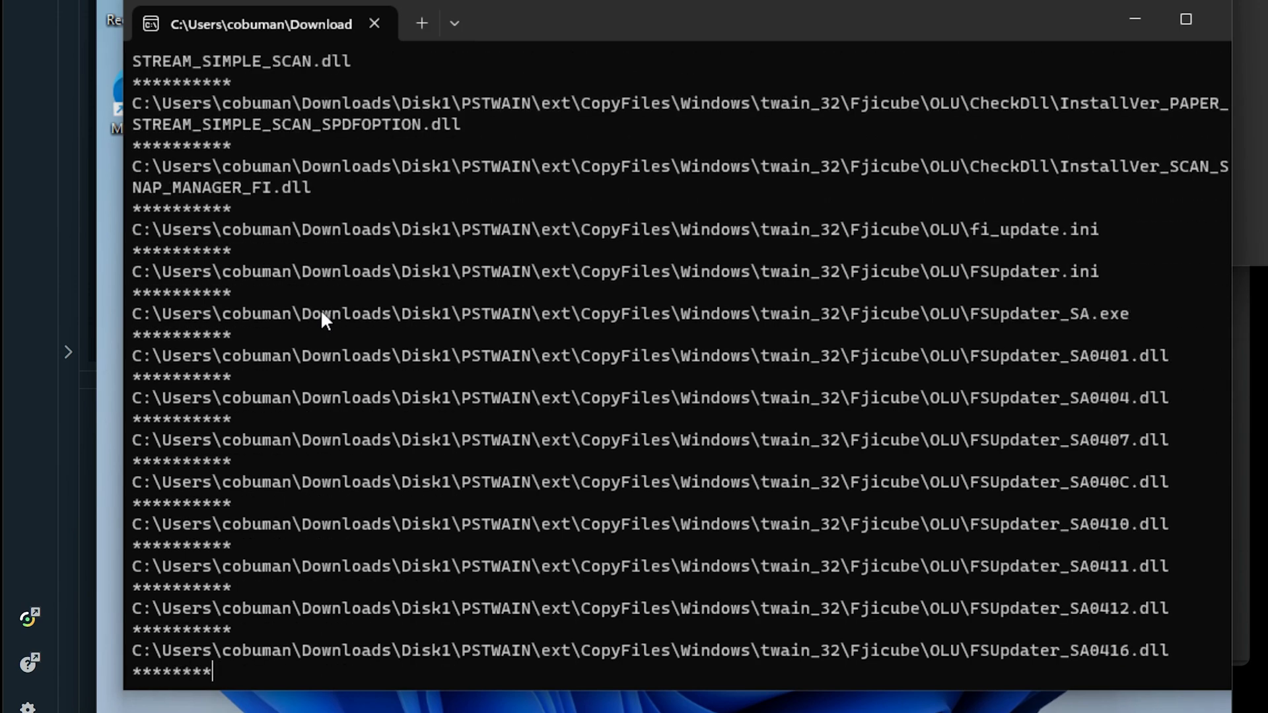
pyautogui.scroll(-3)
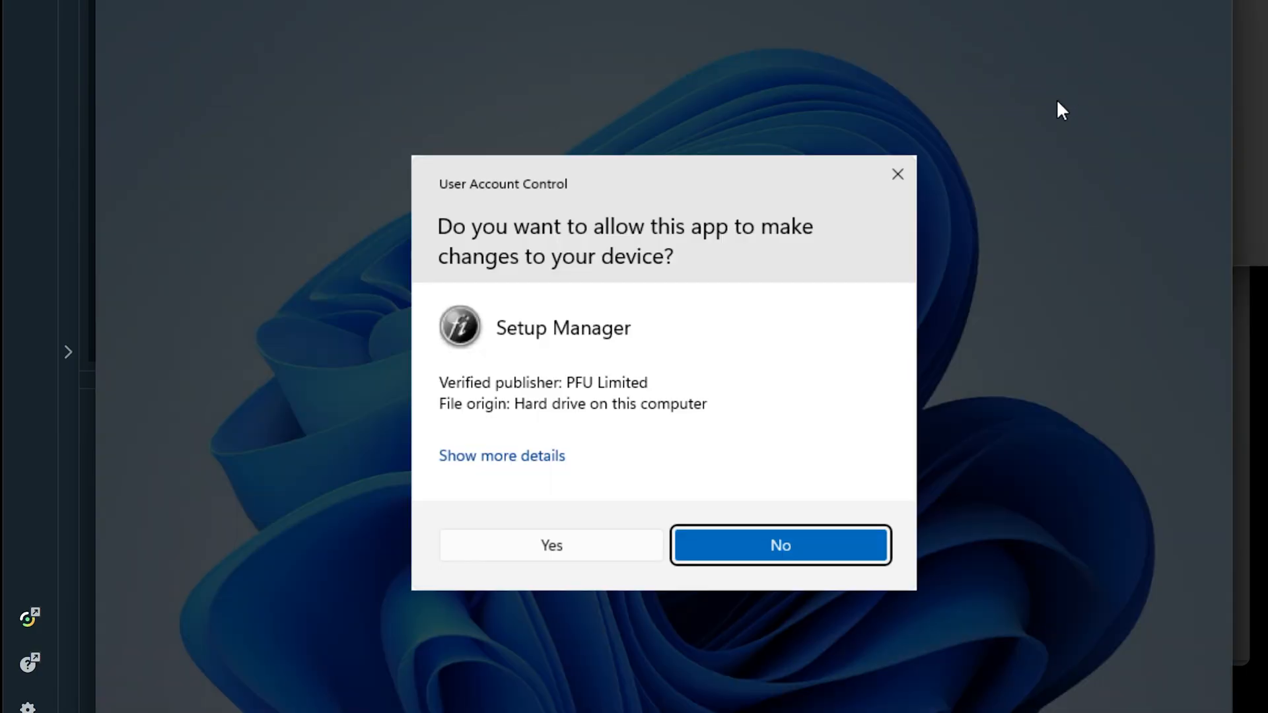
pyautogui.moveTo(533, 556)
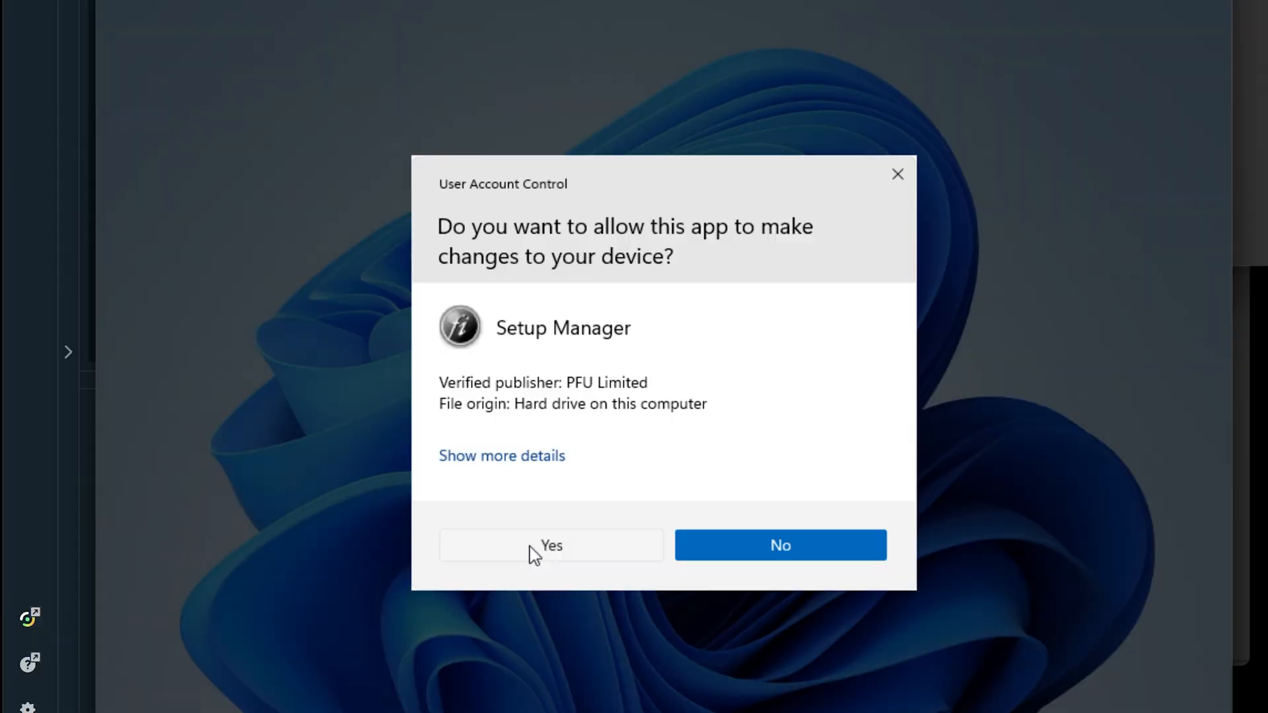
# Allow Setup Manager, then launch Setup from the extracted Disk1 folder.
pyautogui.click(551, 546)
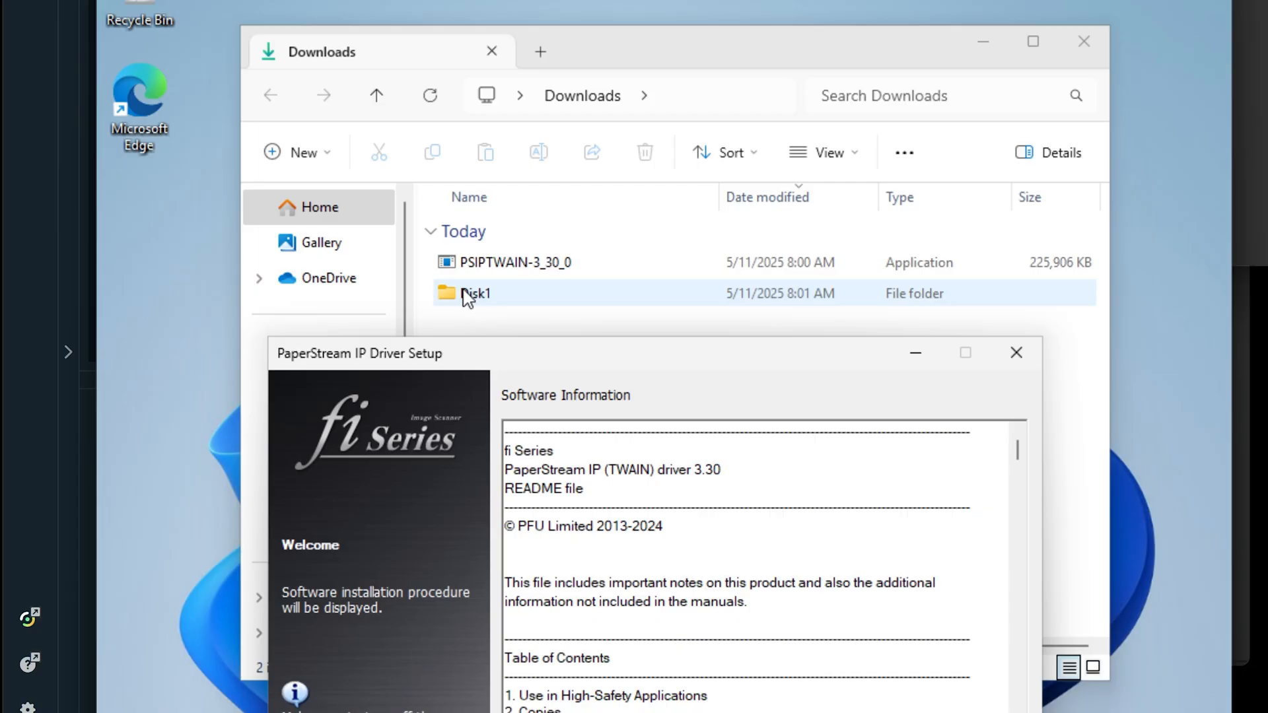
pyautogui.doubleClick(476, 293)
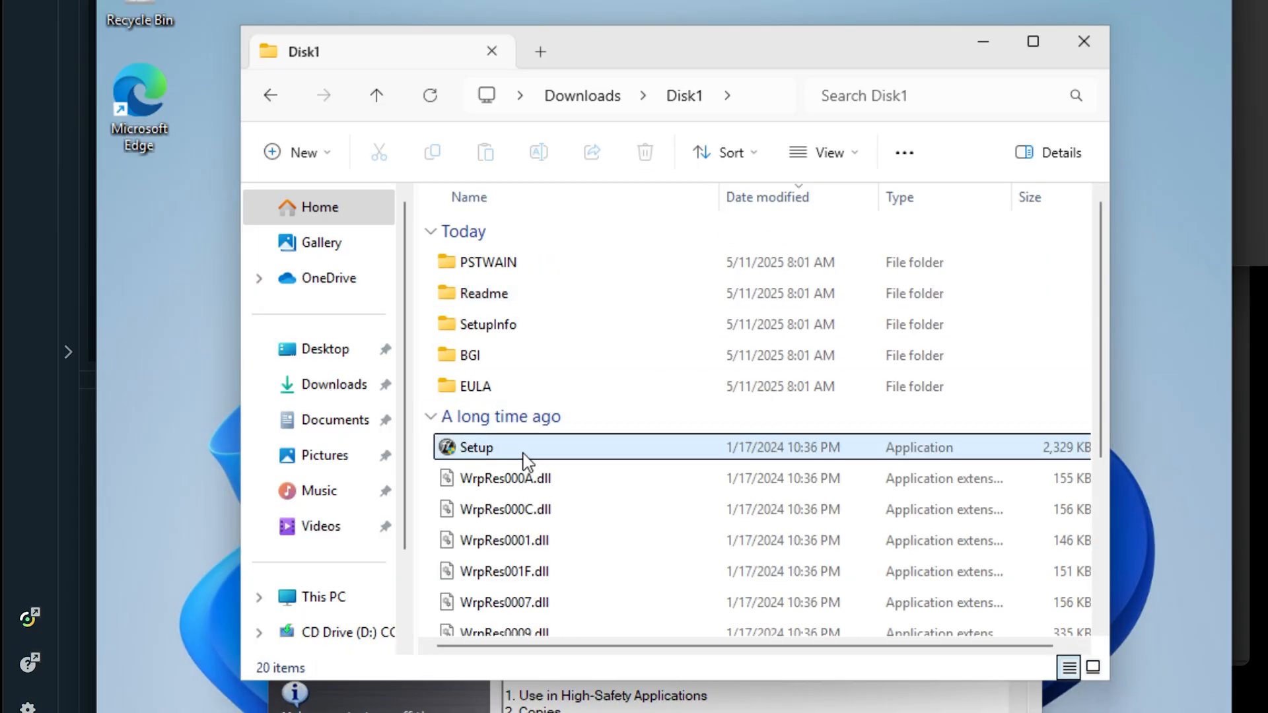
pyautogui.doubleClick(478, 448)
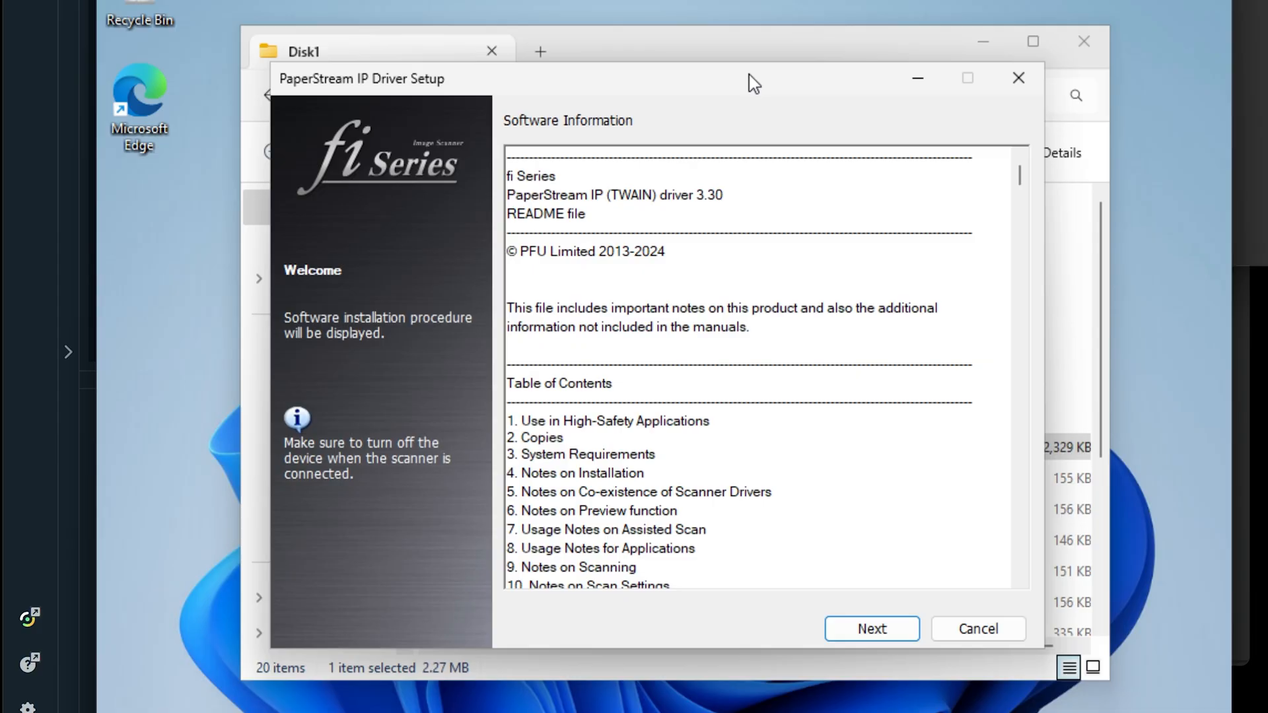
# Keep PaperStream IP (TWAIN) selected, accept the license terms and start the installation.
pyautogui.click(870, 629)
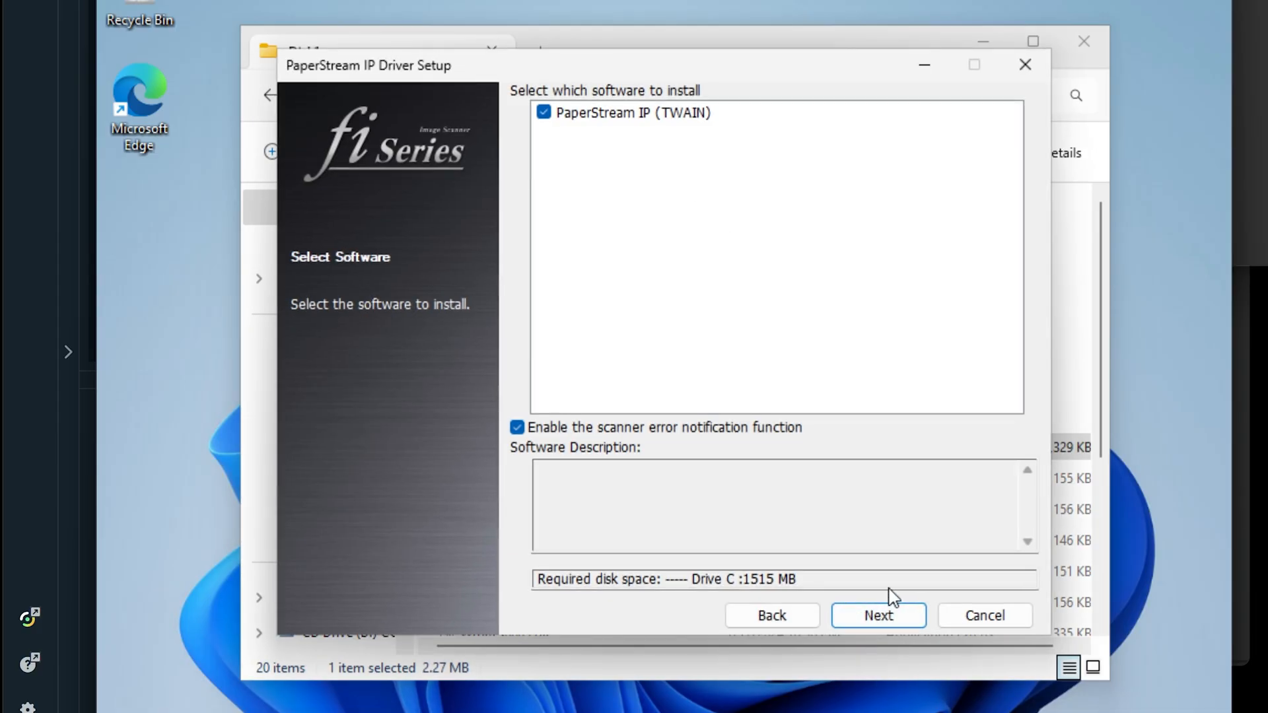
pyautogui.click(878, 616)
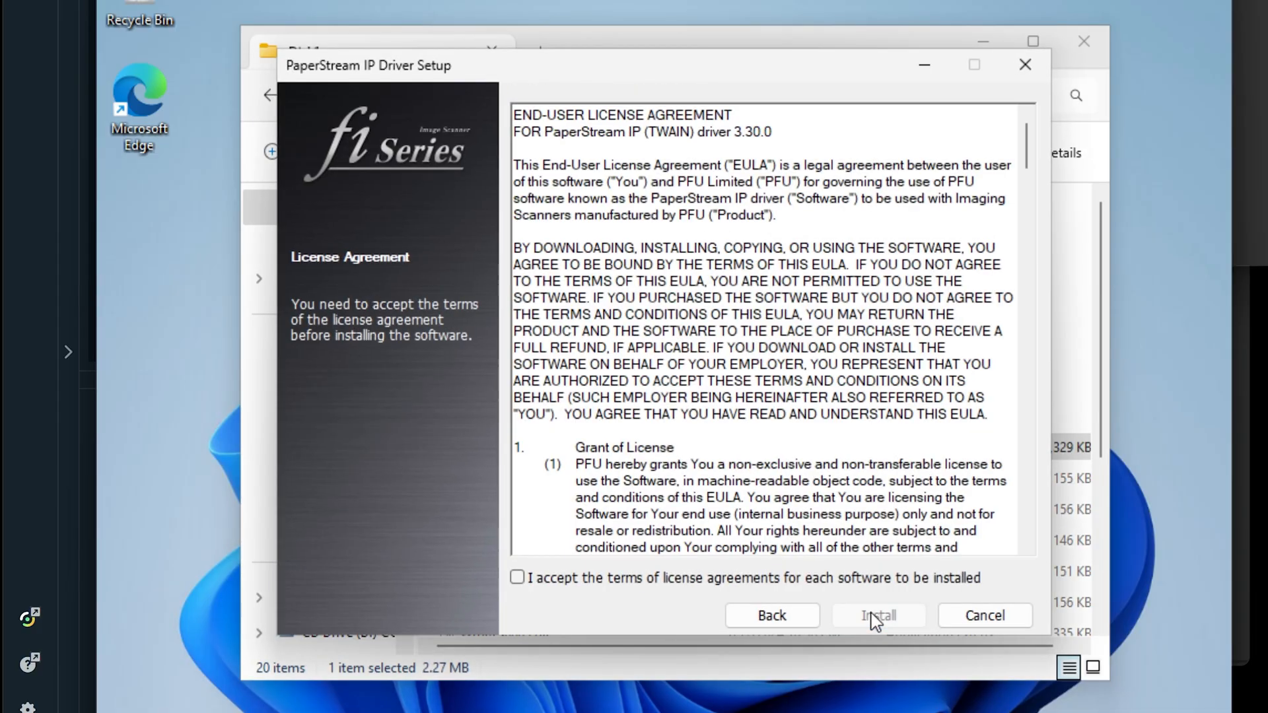
pyautogui.click(518, 578)
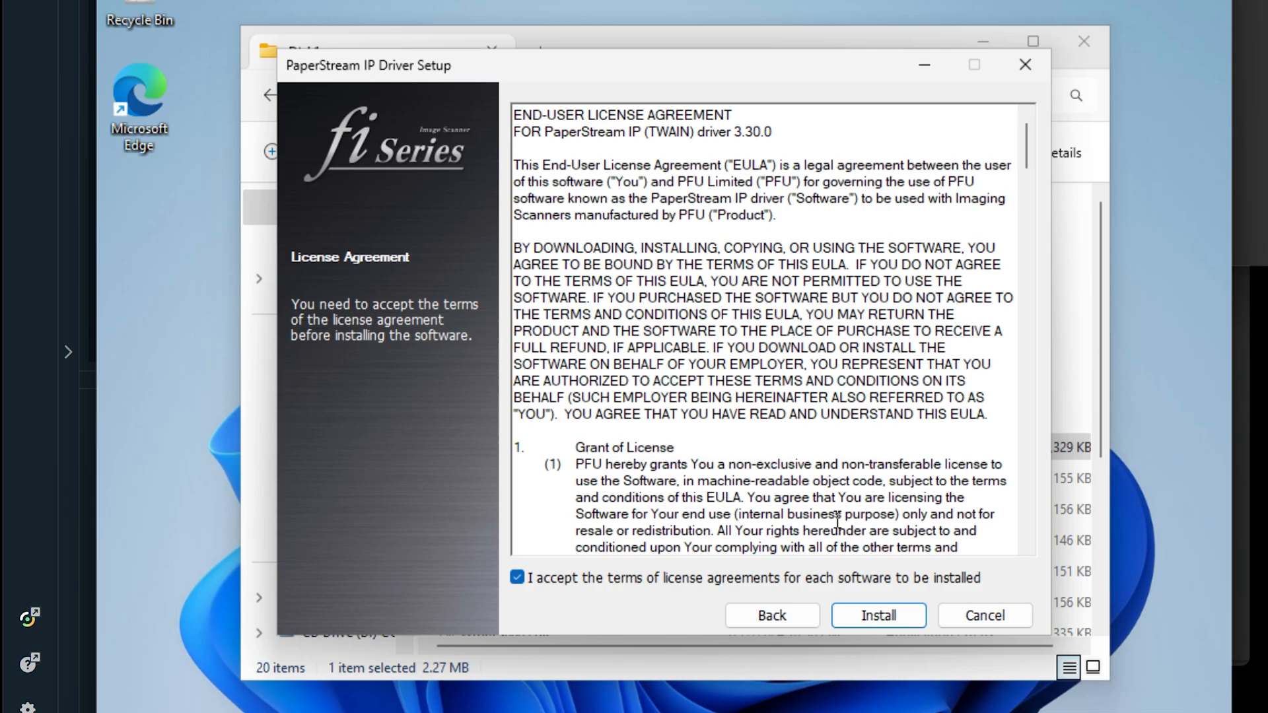
pyautogui.scroll(-3)
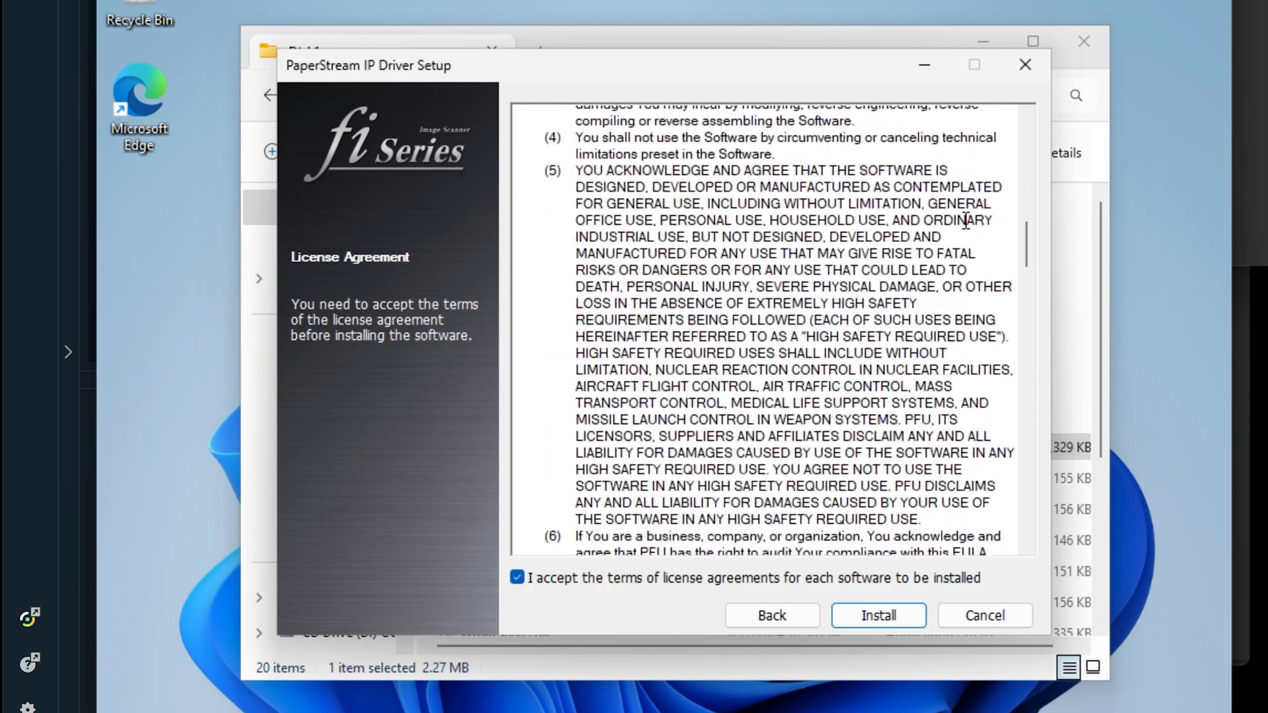
pyautogui.scroll(-3)
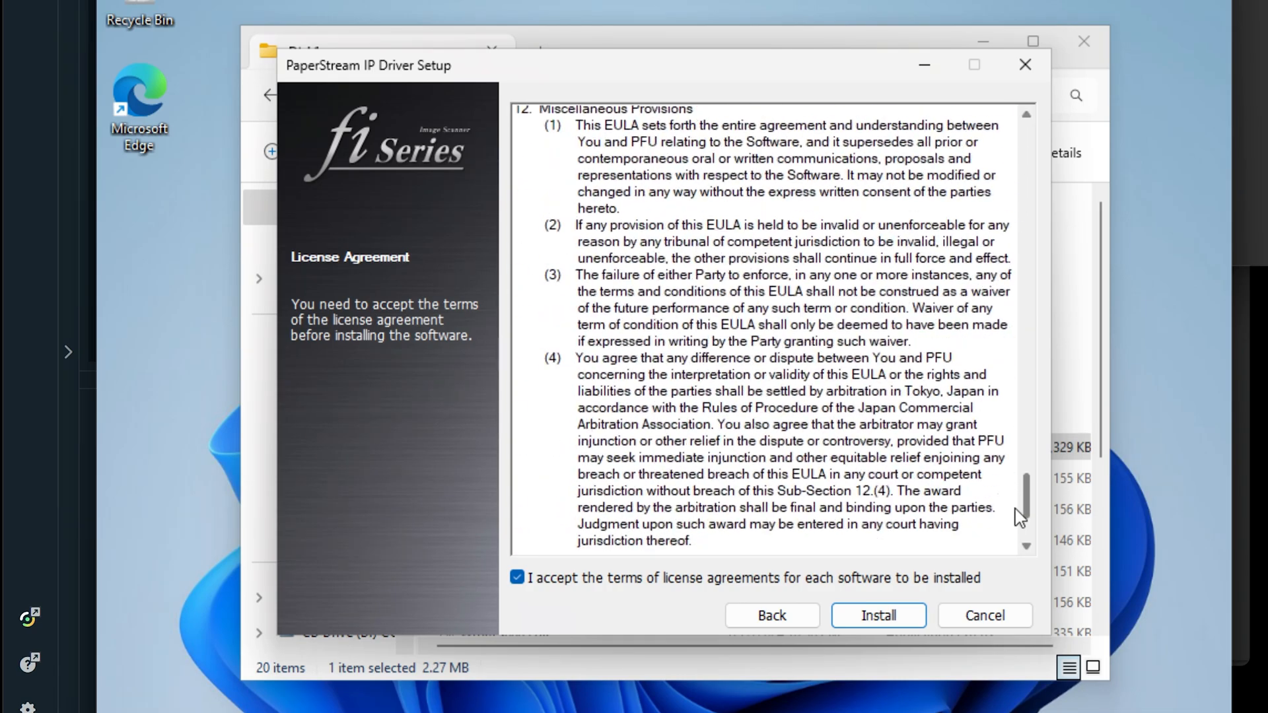
pyautogui.click(878, 616)
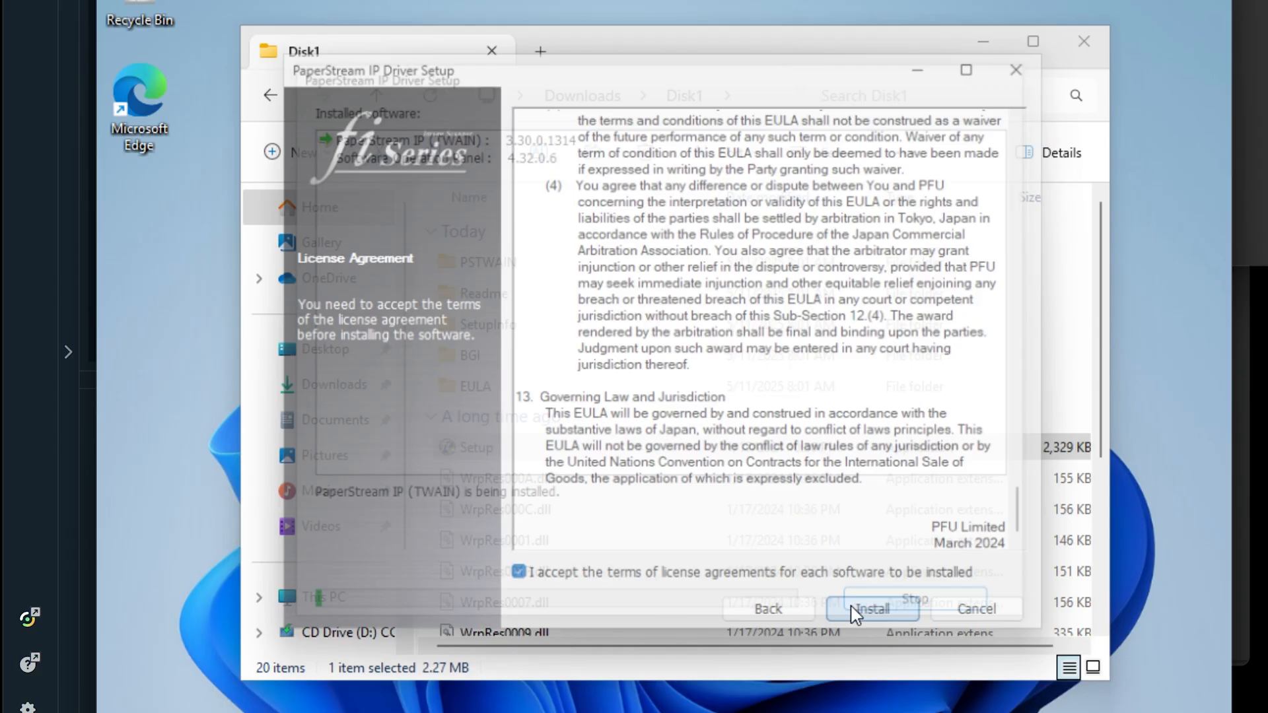
# Let PaperStream IP (TWAIN) 3.30.0.1314 and Software Operation Panel finish installing, then close the setup.
pyautogui.click(871, 607)
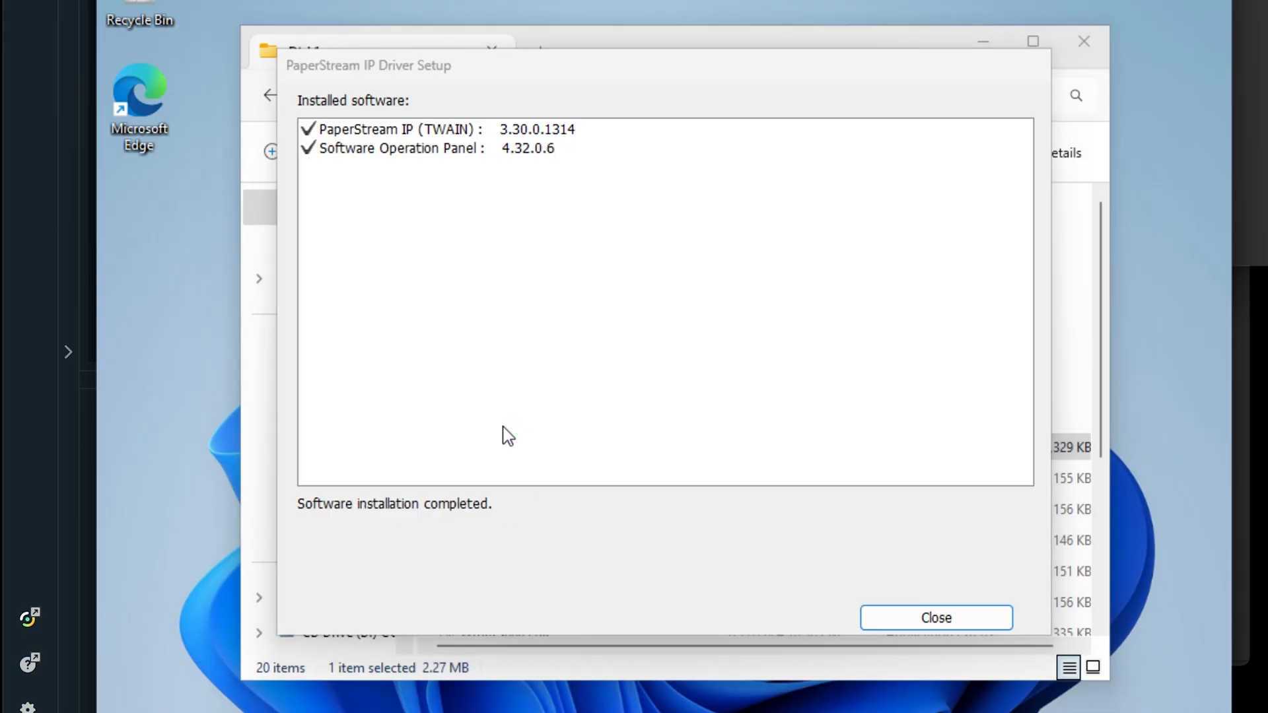
pyautogui.click(936, 618)
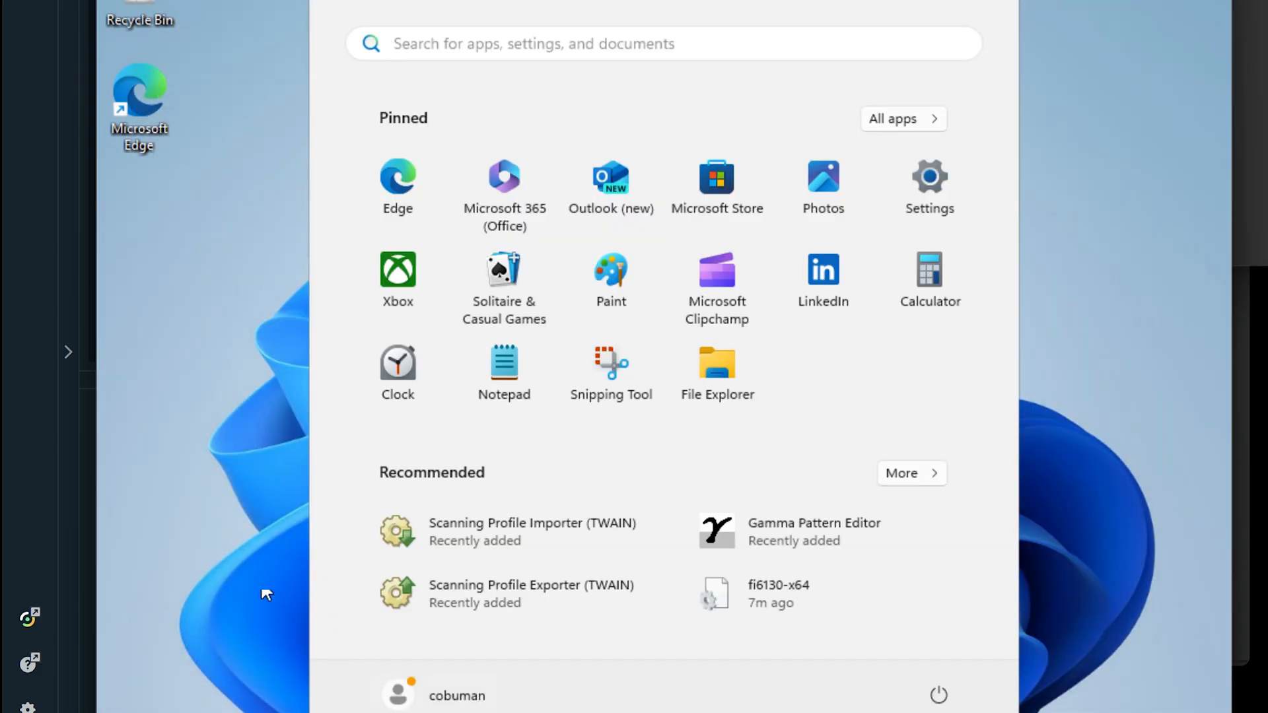
pyautogui.moveTo(902, 478)
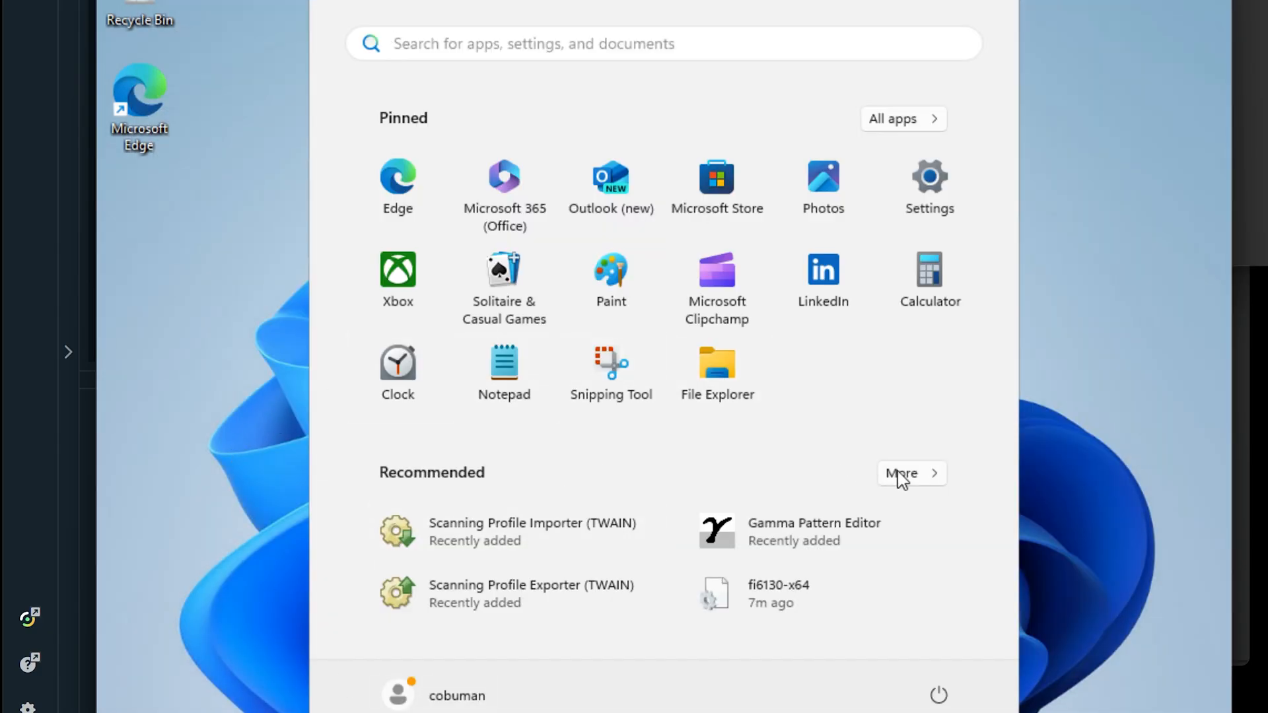
# Expand Start's Recommended list to show Scan, Software Operation Panel and Error Recovery Guide.
pyautogui.click(902, 473)
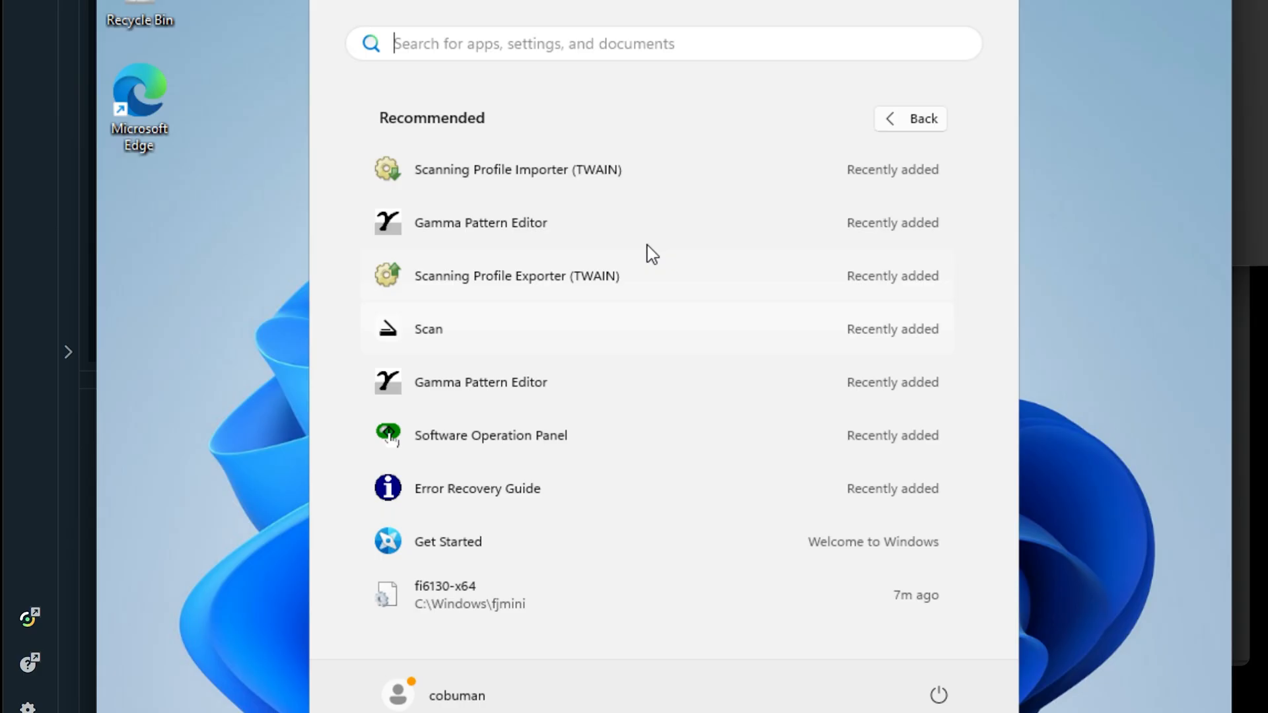
pyautogui.moveTo(556, 287)
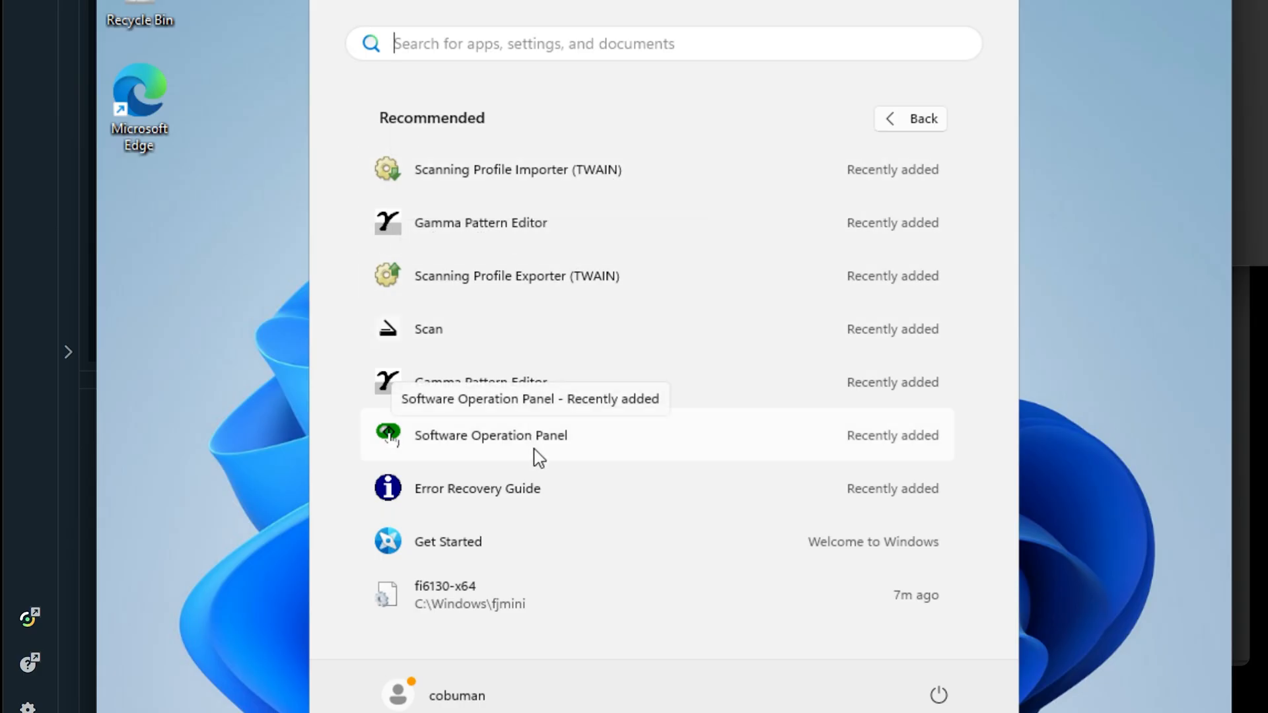
pyautogui.moveTo(563, 453)
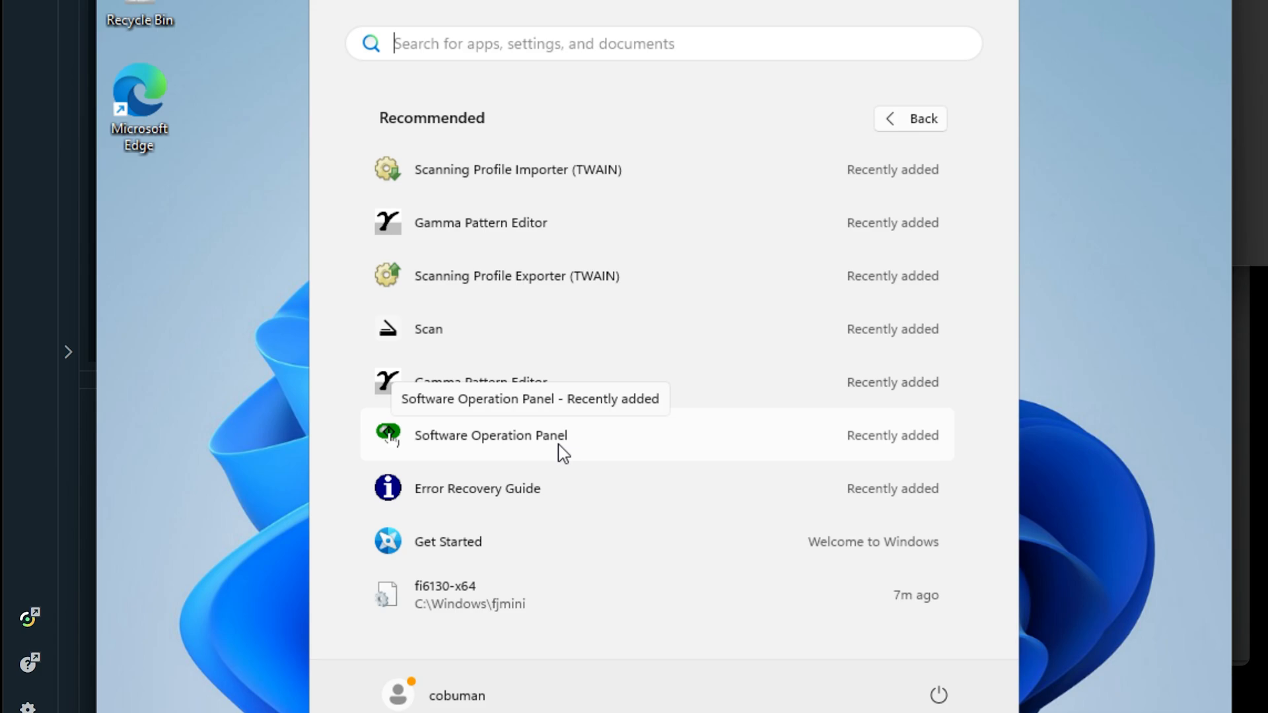
pyautogui.moveTo(476, 314)
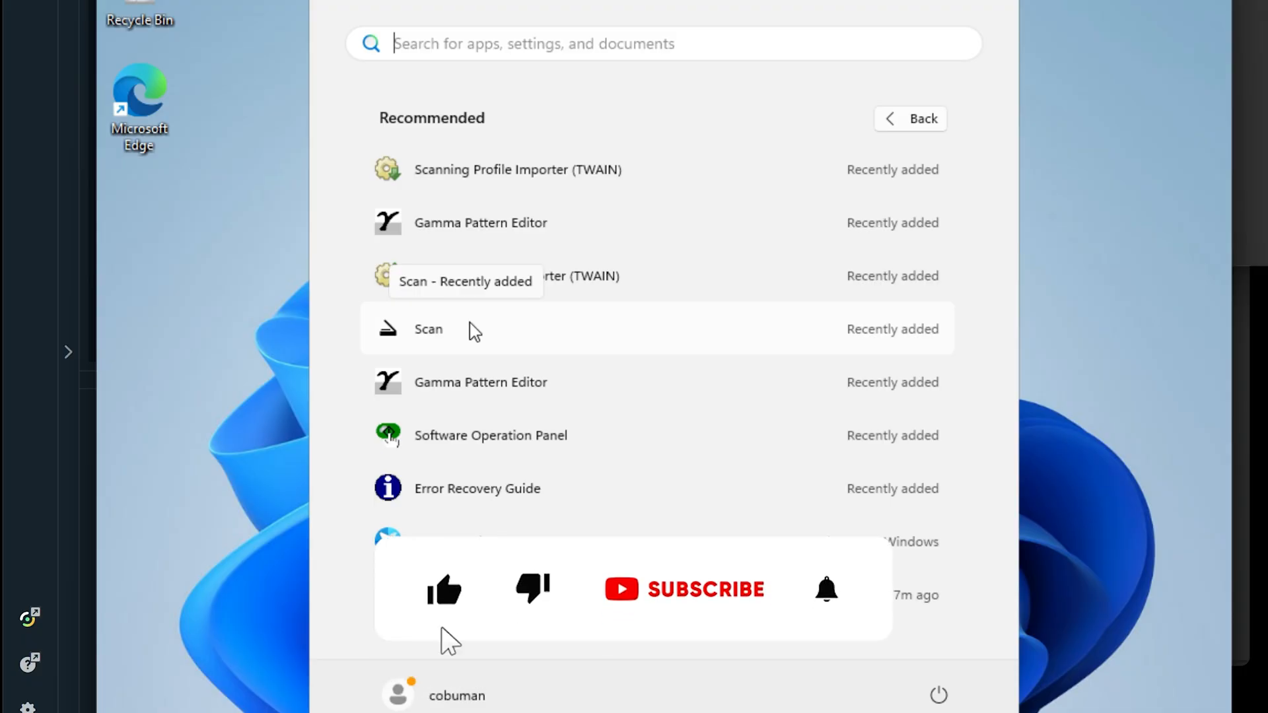
pyautogui.click(705, 590)
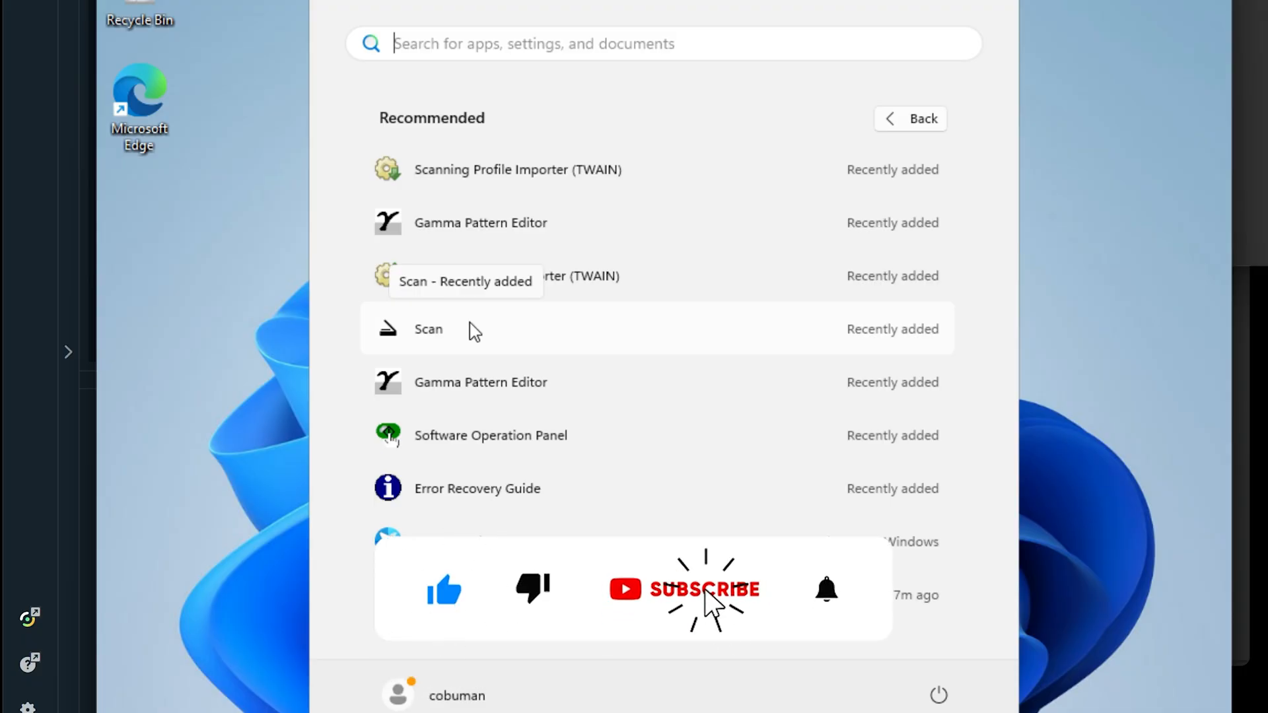